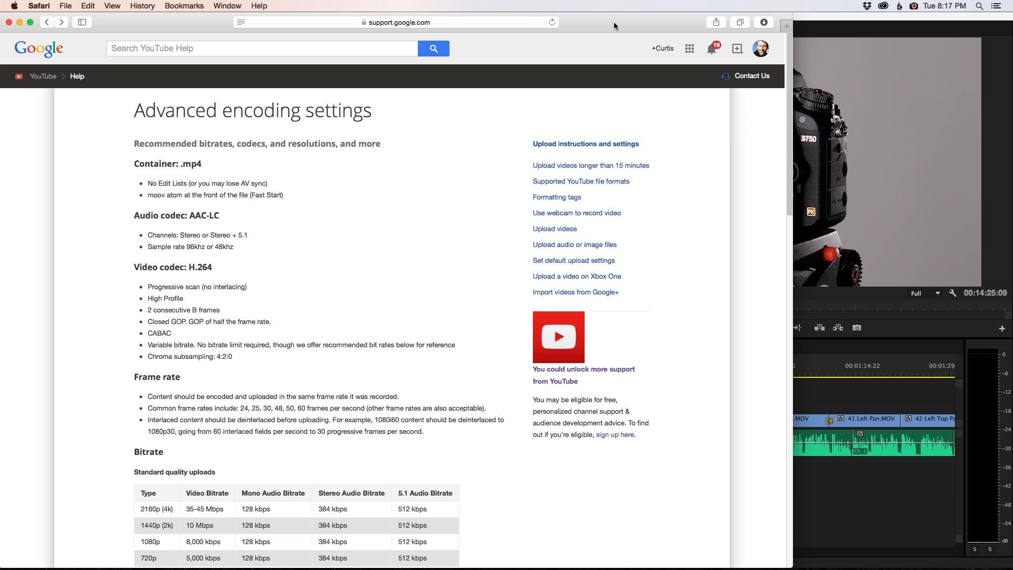
mouse_move(360, 100)
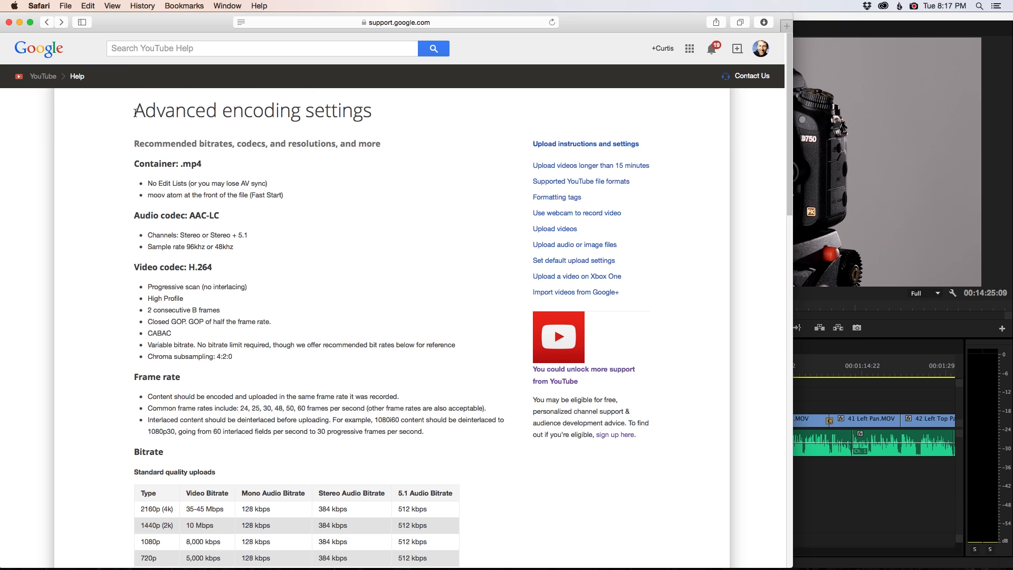
mouse_move(409, 122)
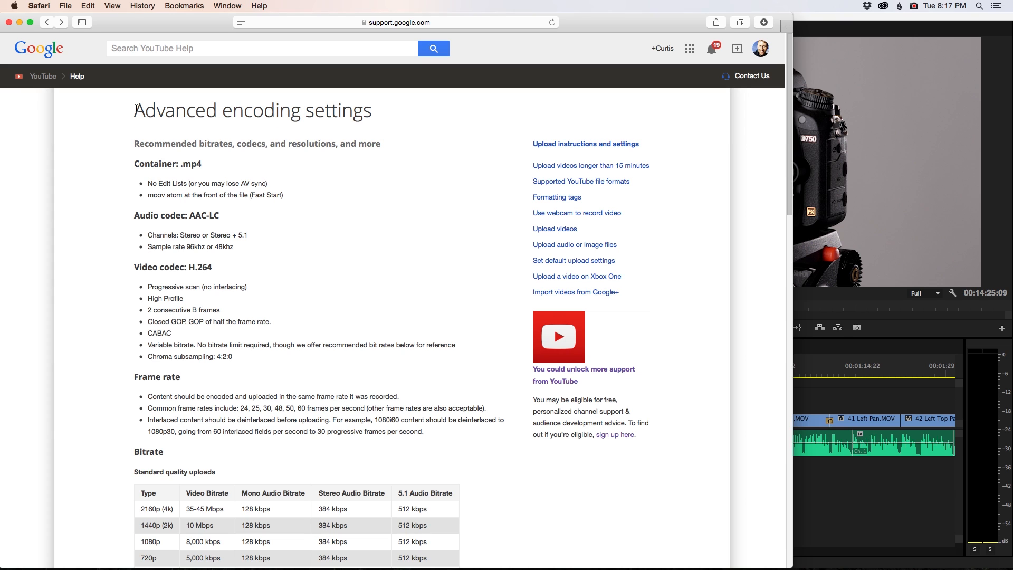
mouse_move(164, 155)
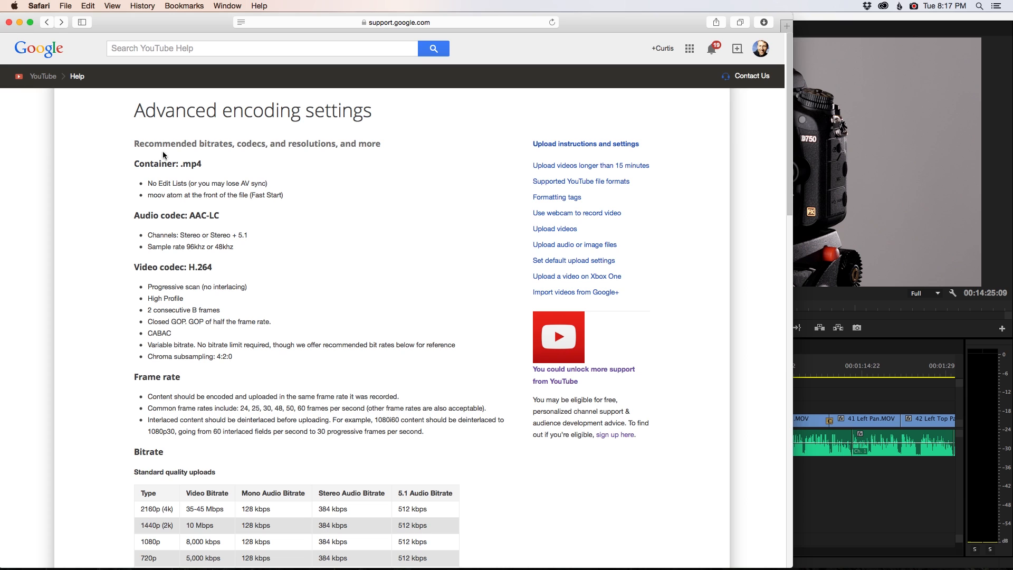
Step: Highlight YouTube's H.264 codec recommendations, clear the highlight, and scroll toward the bitrate tables
double_click(192, 164)
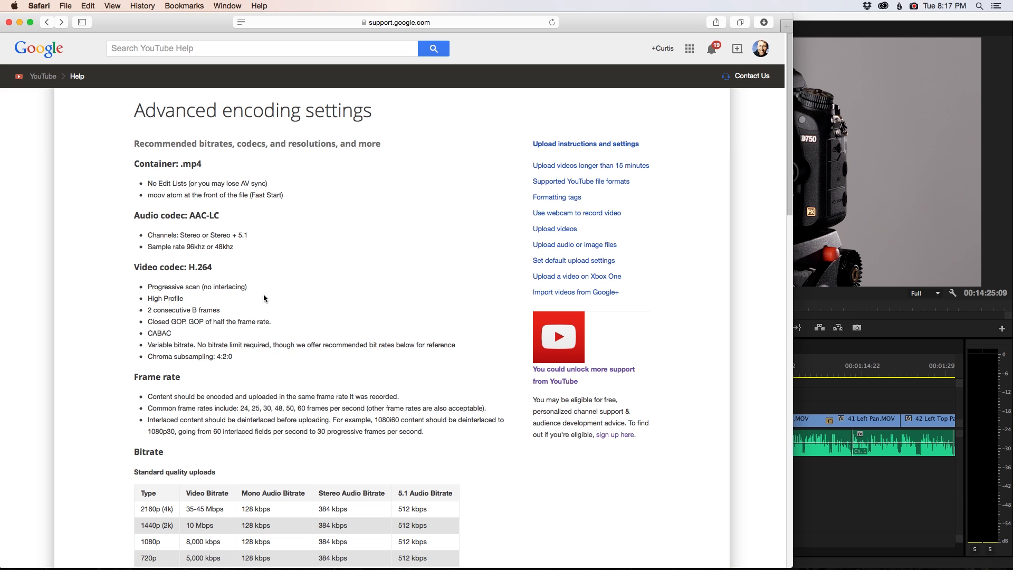
drag(154, 297, 233, 356)
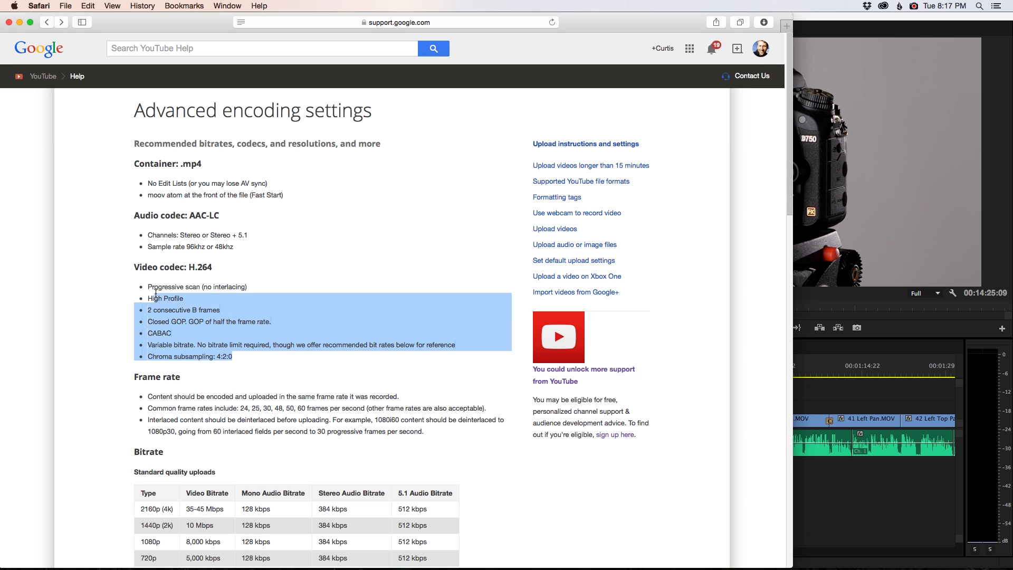
click(307, 316)
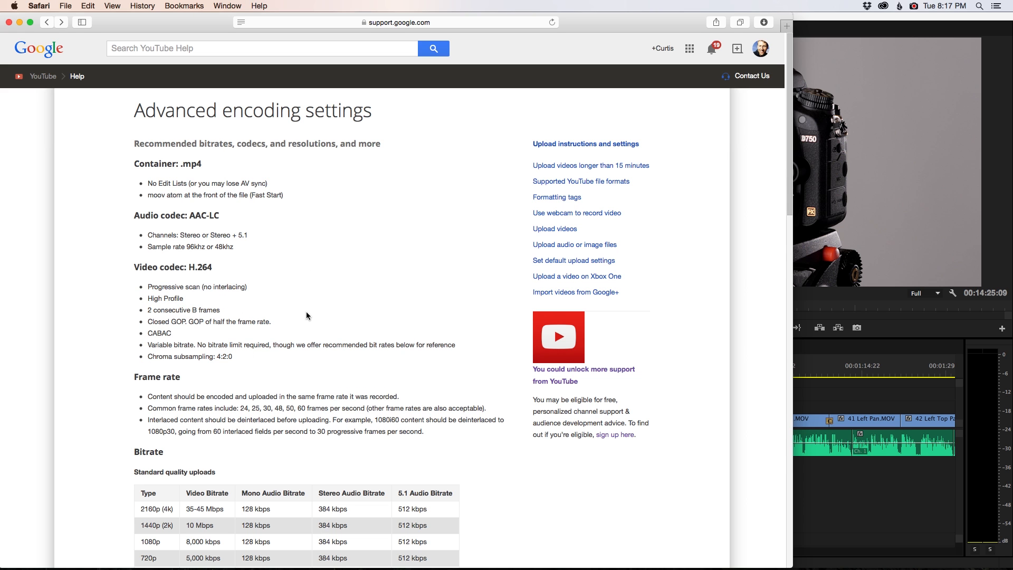
scroll(down, 3)
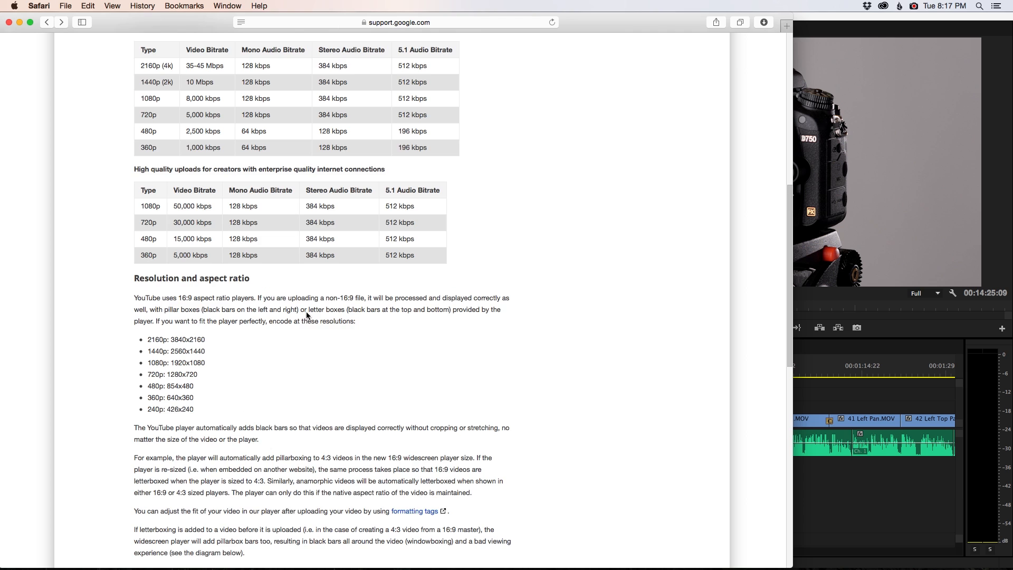
scroll(up, 3)
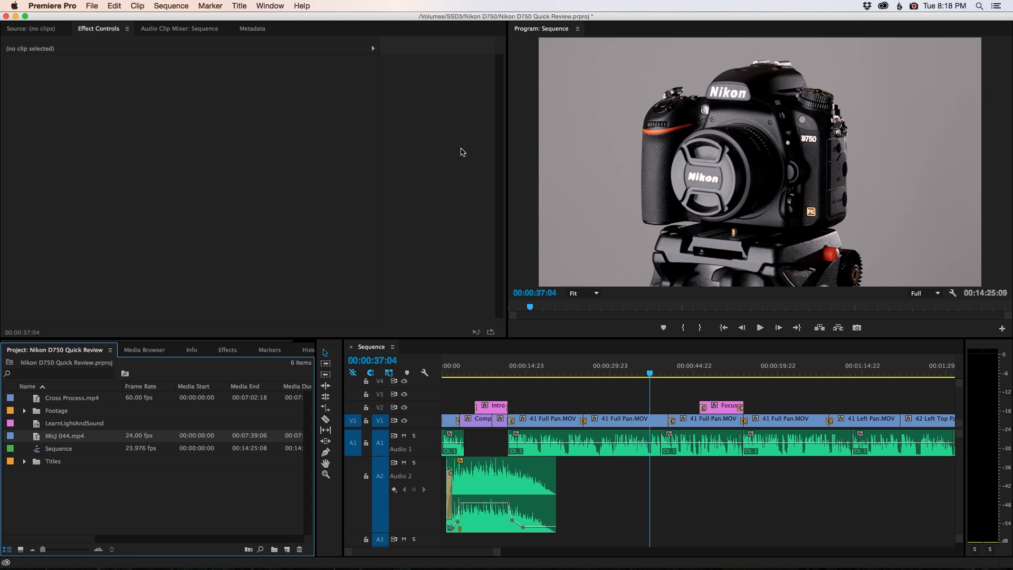
mouse_move(459, 153)
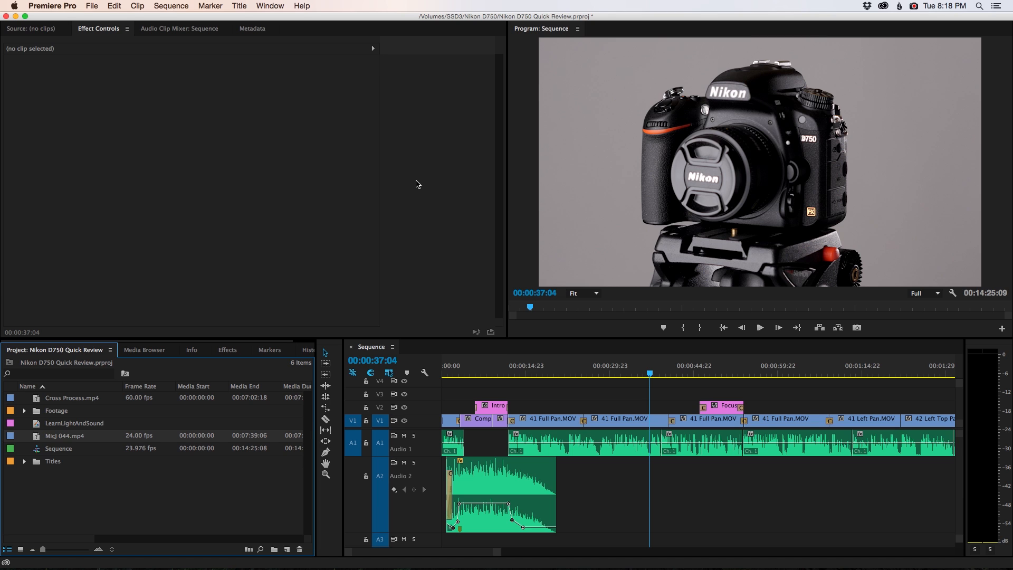
mouse_move(420, 219)
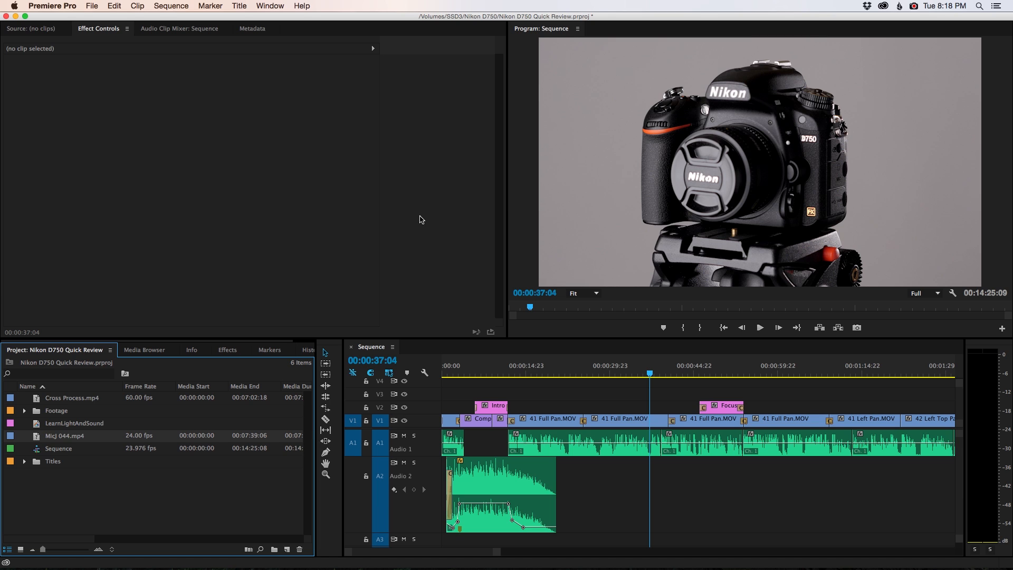
mouse_move(374, 390)
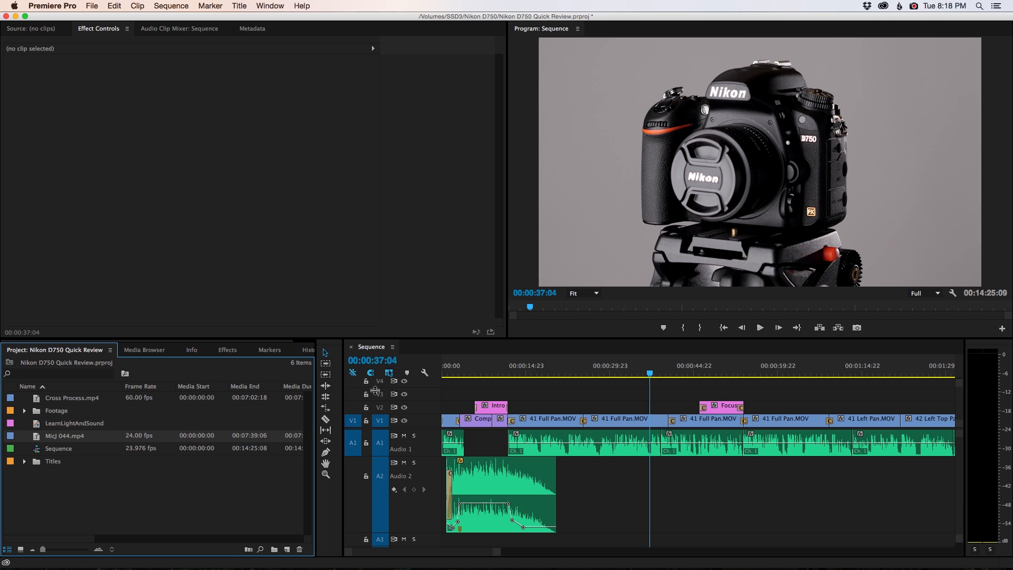
mouse_move(512, 306)
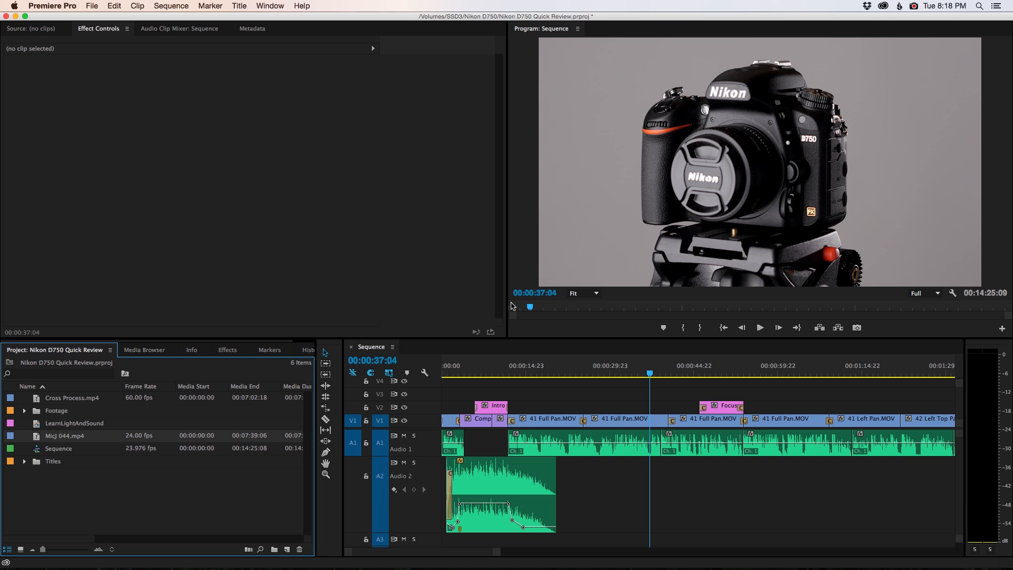
mouse_move(521, 191)
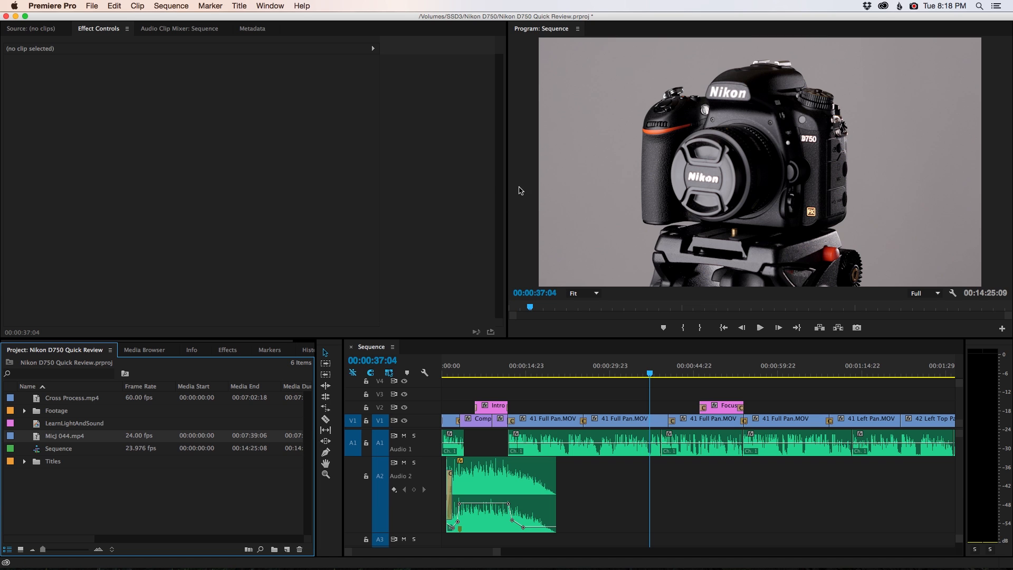
mouse_move(414, 177)
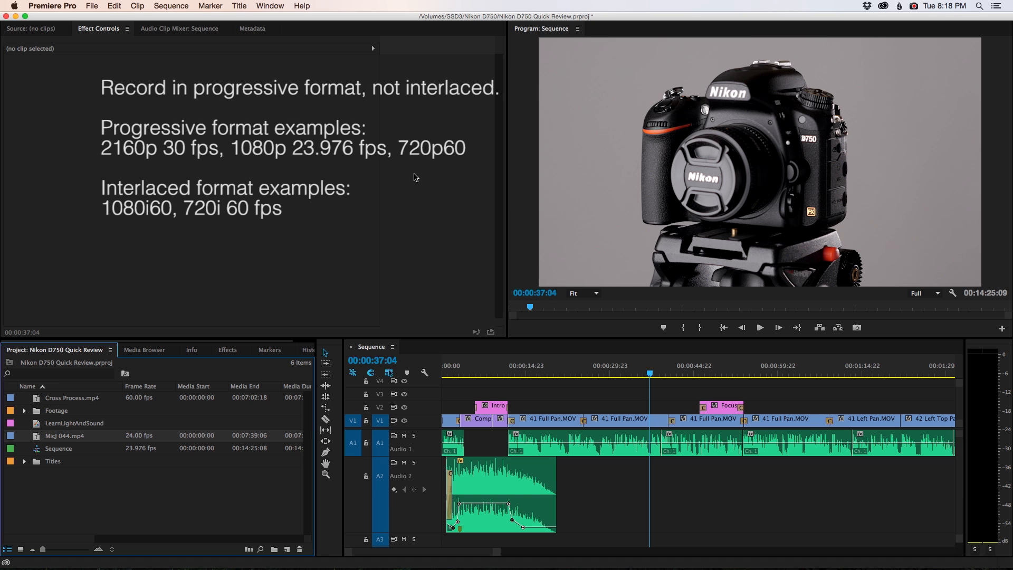
mouse_move(319, 175)
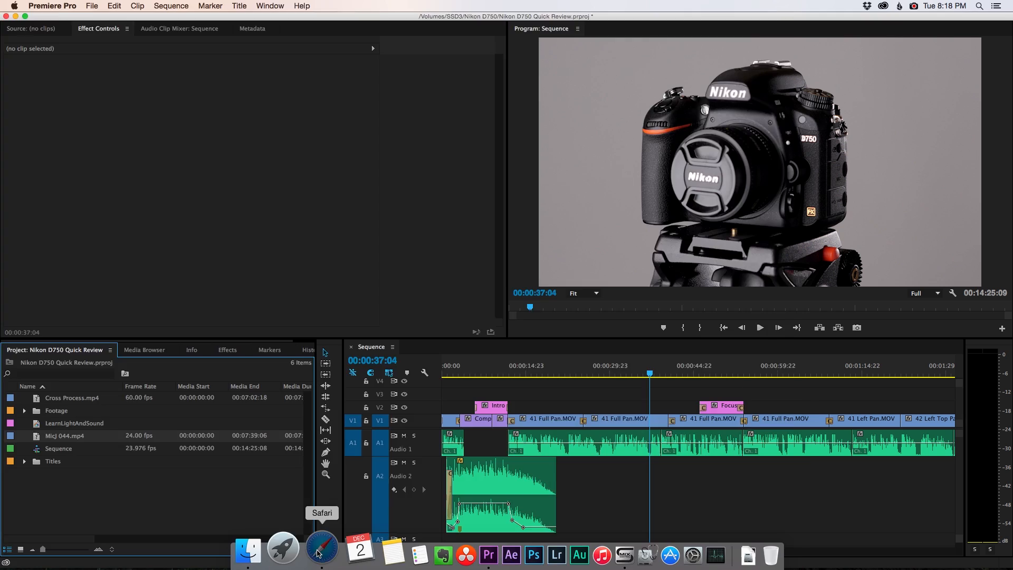
Step: Return to Safari's YouTube help page and highlight the frame rate values such as 24 fps
click(321, 547)
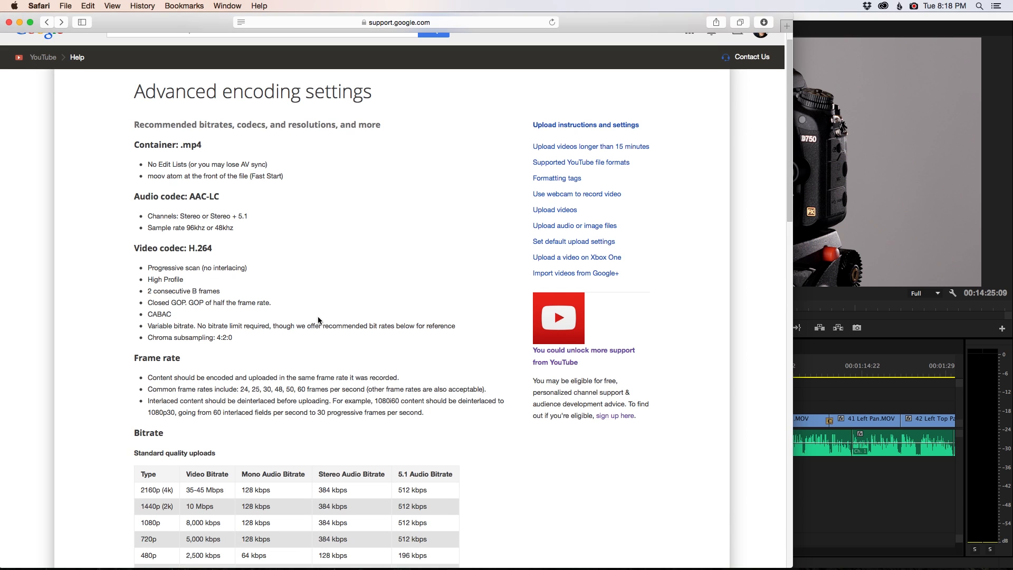
scroll(down, 3)
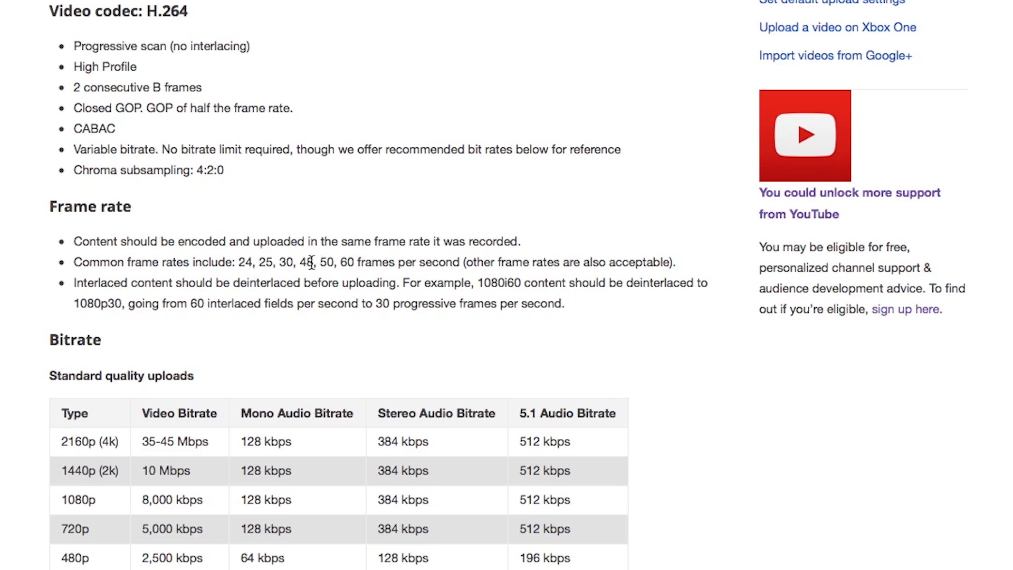
drag(279, 262, 362, 262)
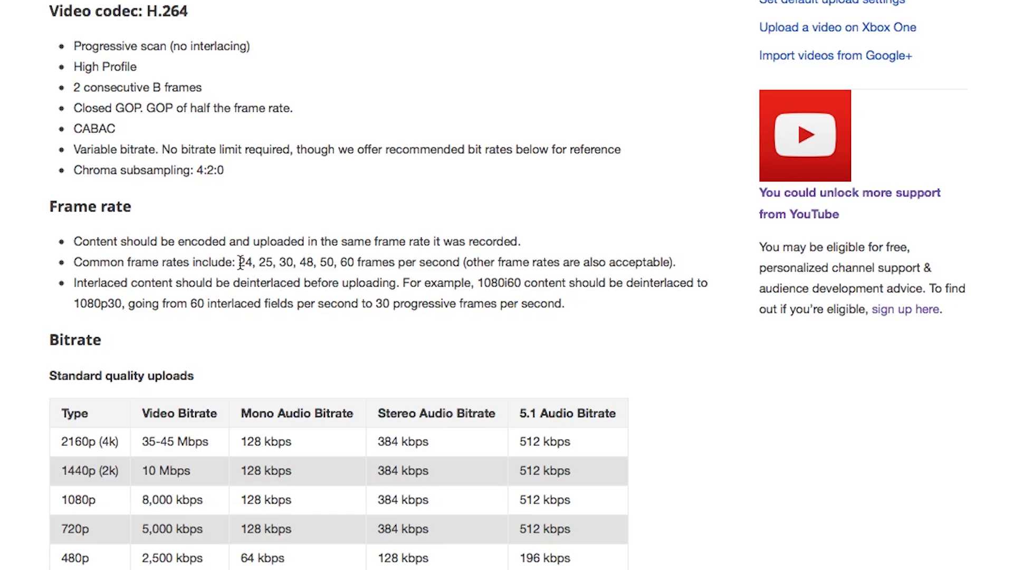
mouse_move(291, 263)
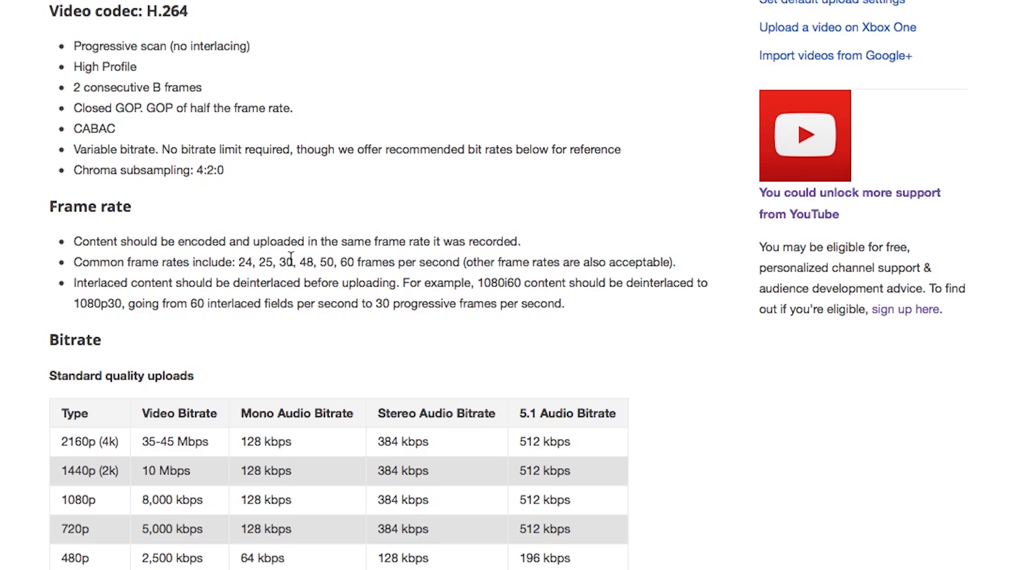
mouse_move(238, 261)
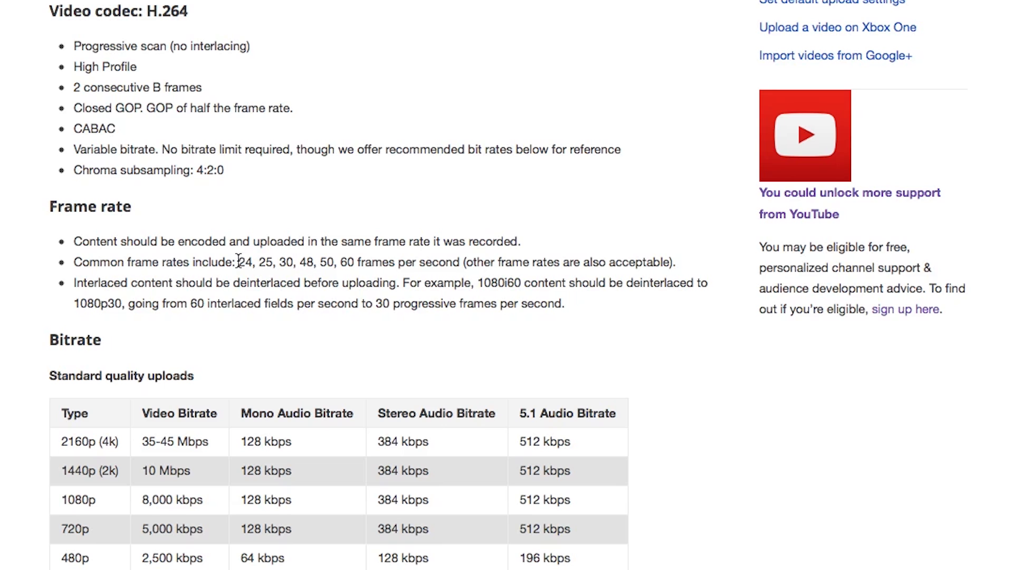
drag(238, 262, 351, 262)
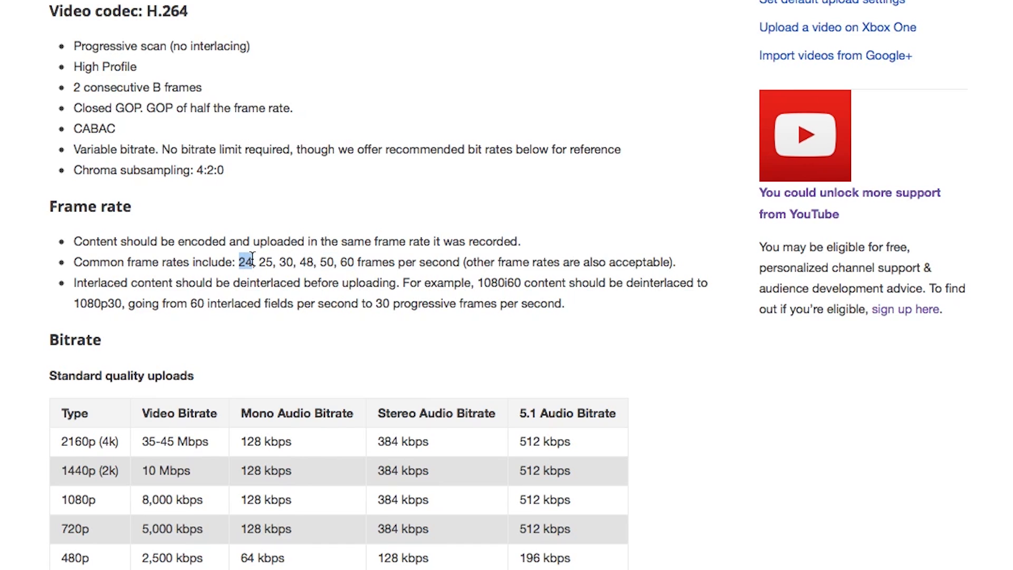
drag(239, 261, 293, 262)
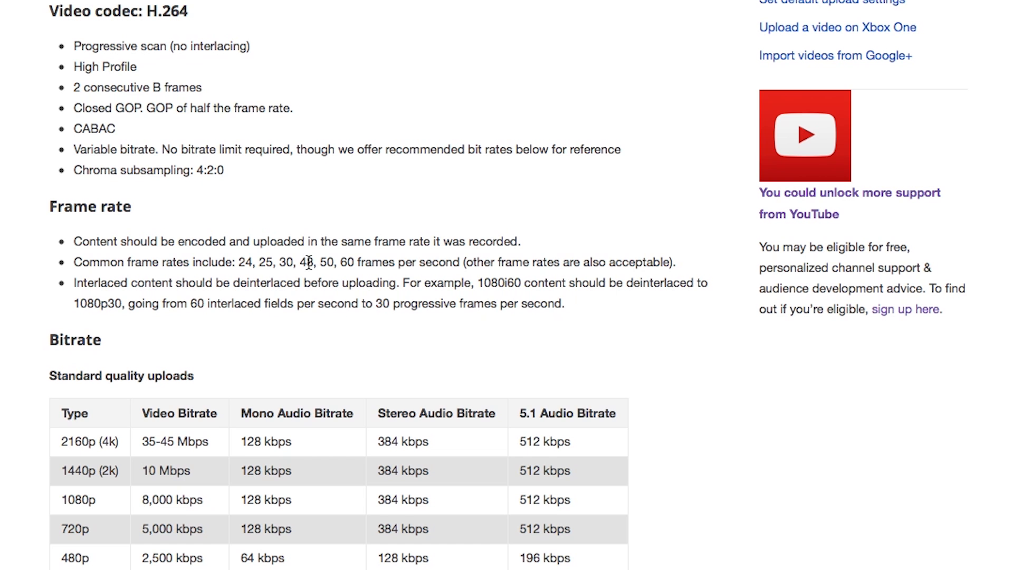
scroll(down, 3)
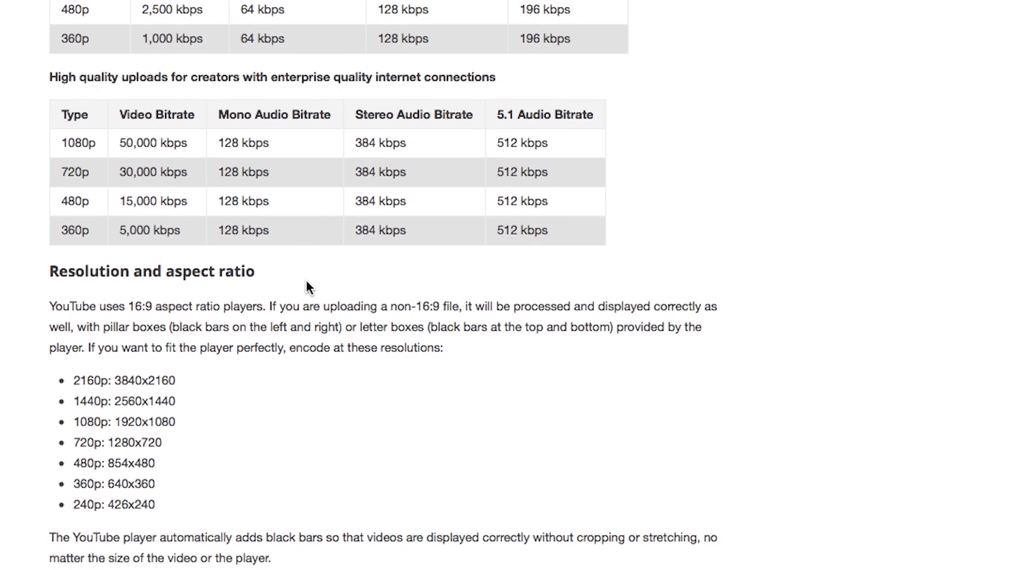
scroll(down, 3)
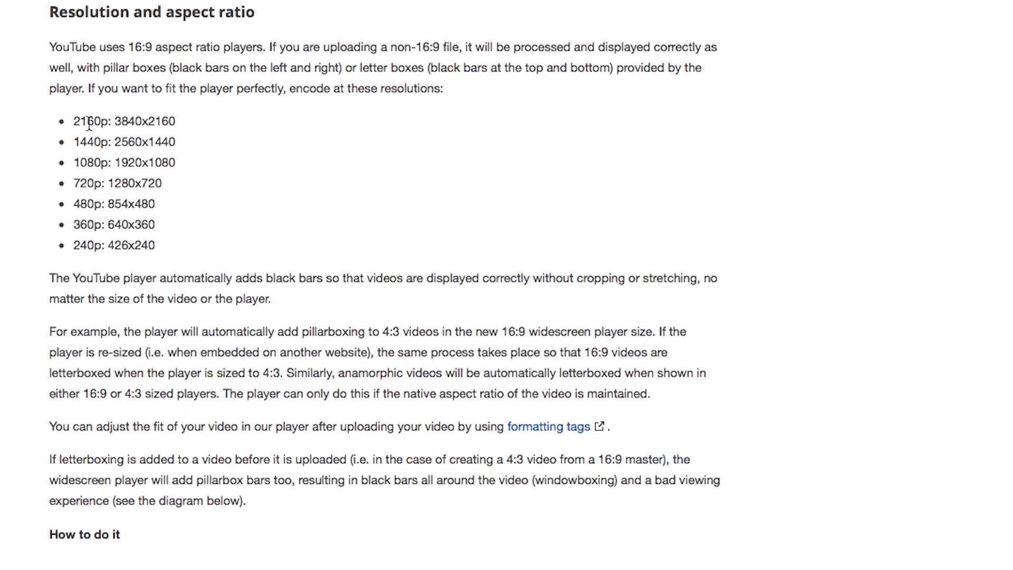
double_click(83, 122)
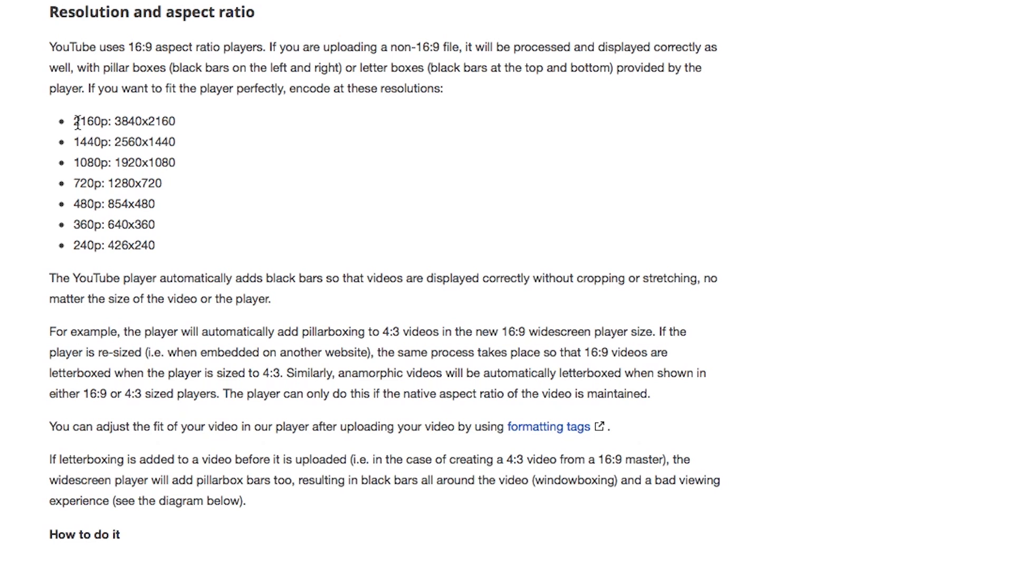
double_click(81, 245)
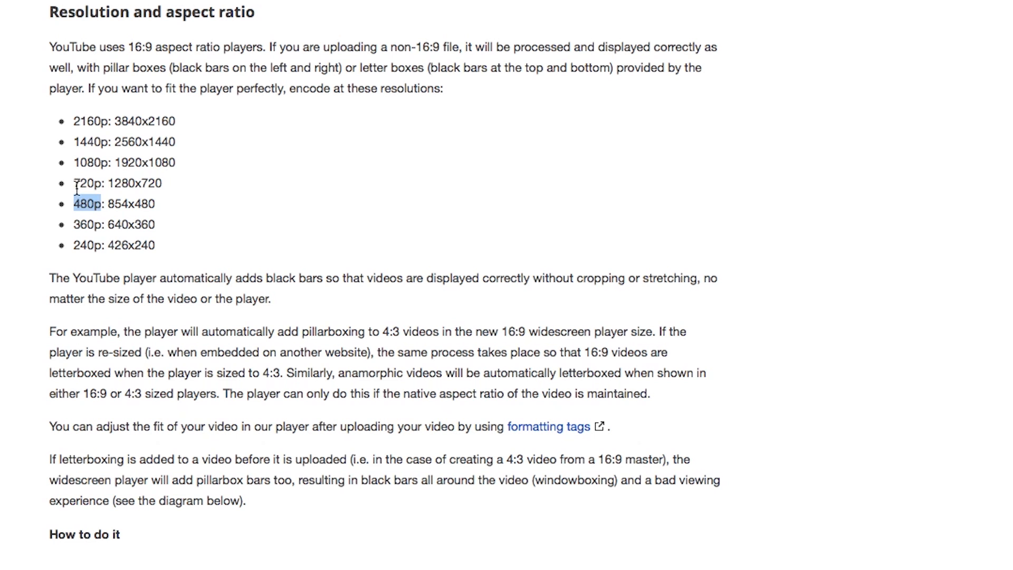
double_click(84, 162)
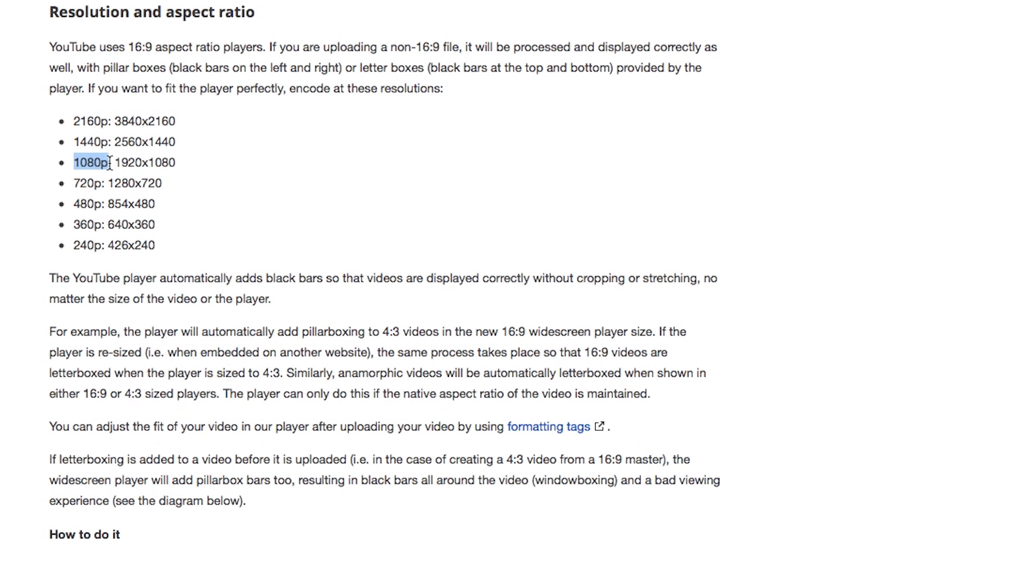
mouse_move(115, 167)
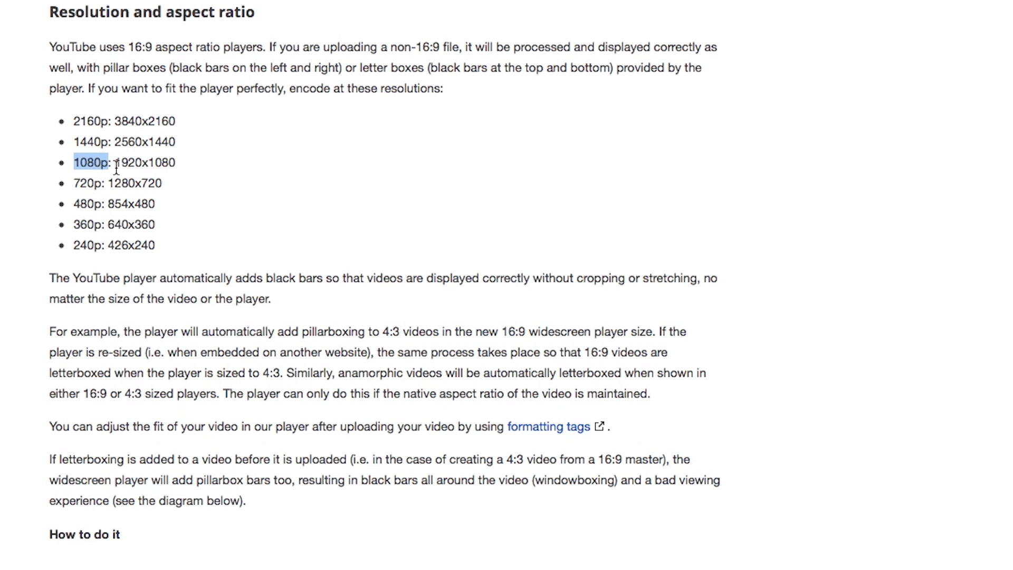
double_click(90, 121)
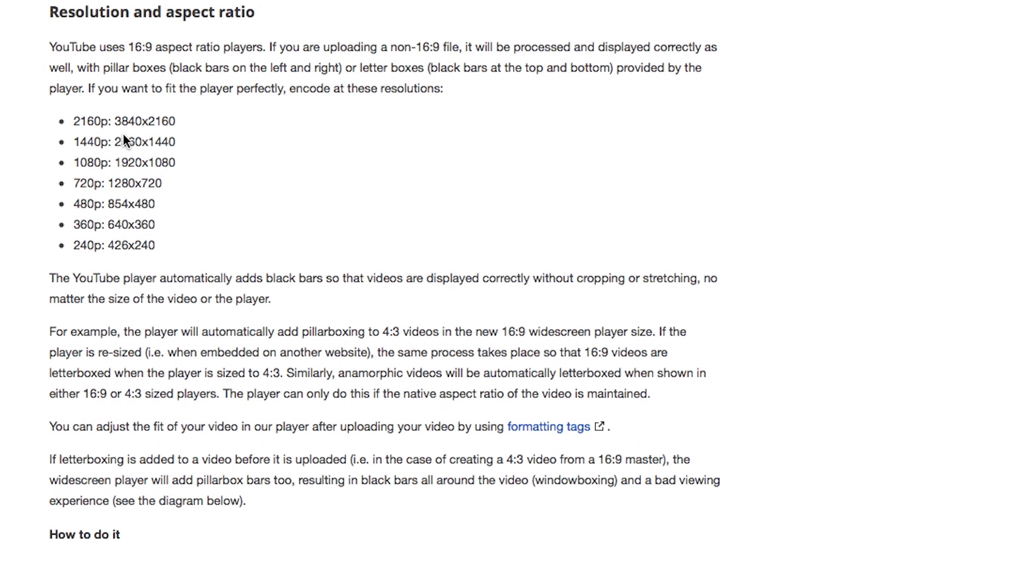
scroll(down, 3)
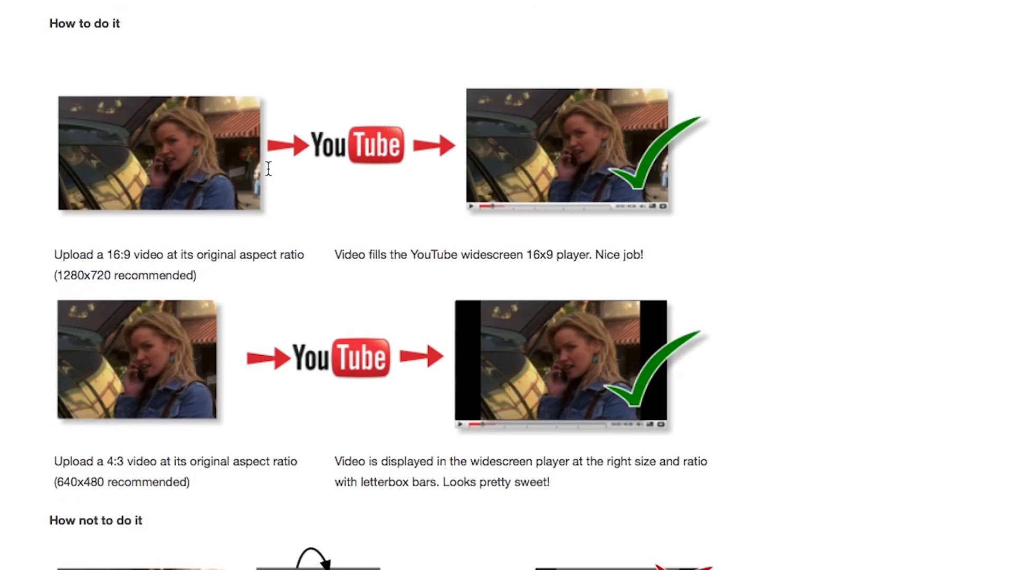
scroll(down, 3)
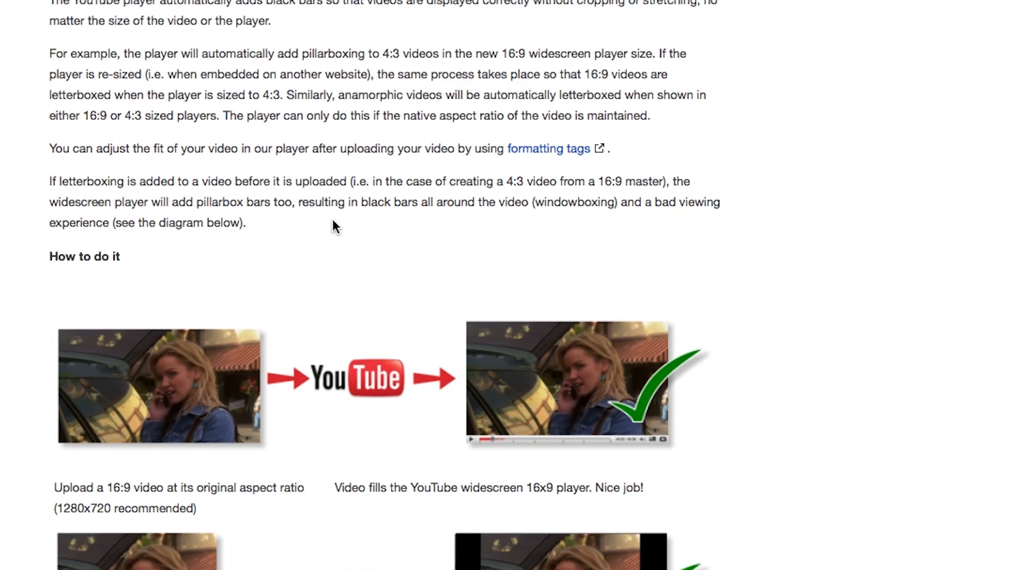
scroll(down, 3)
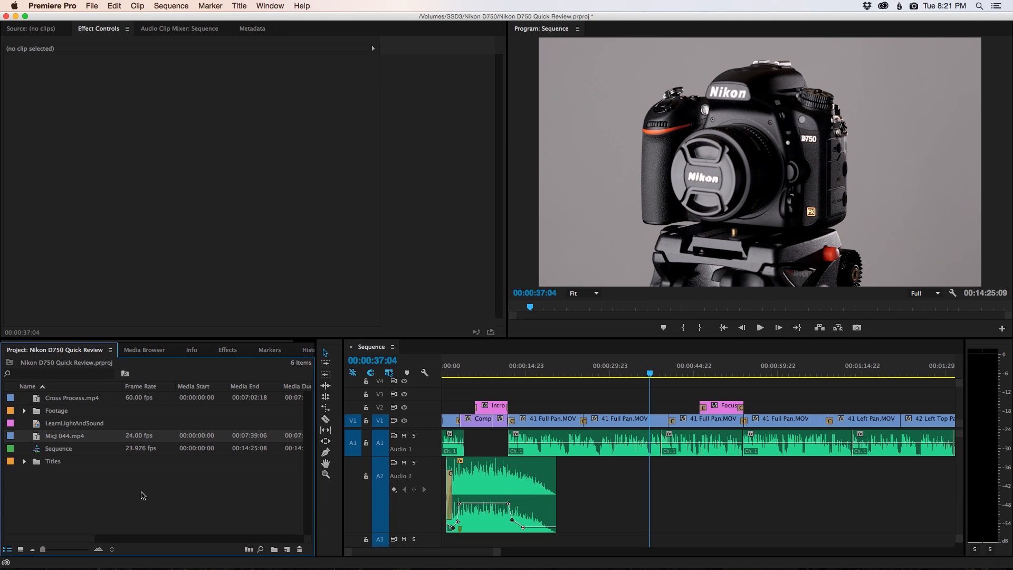
mouse_move(37, 441)
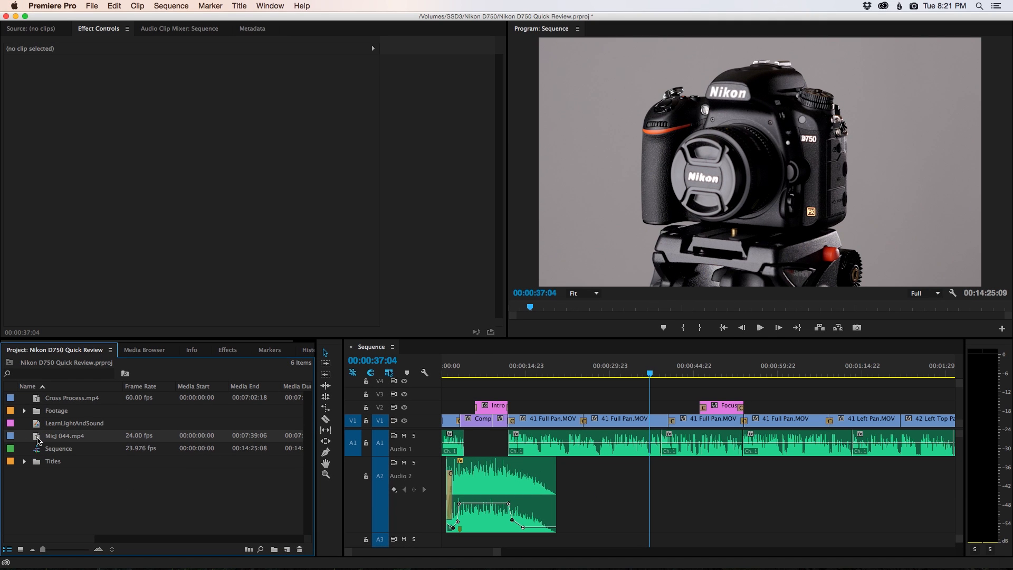
mouse_move(38, 440)
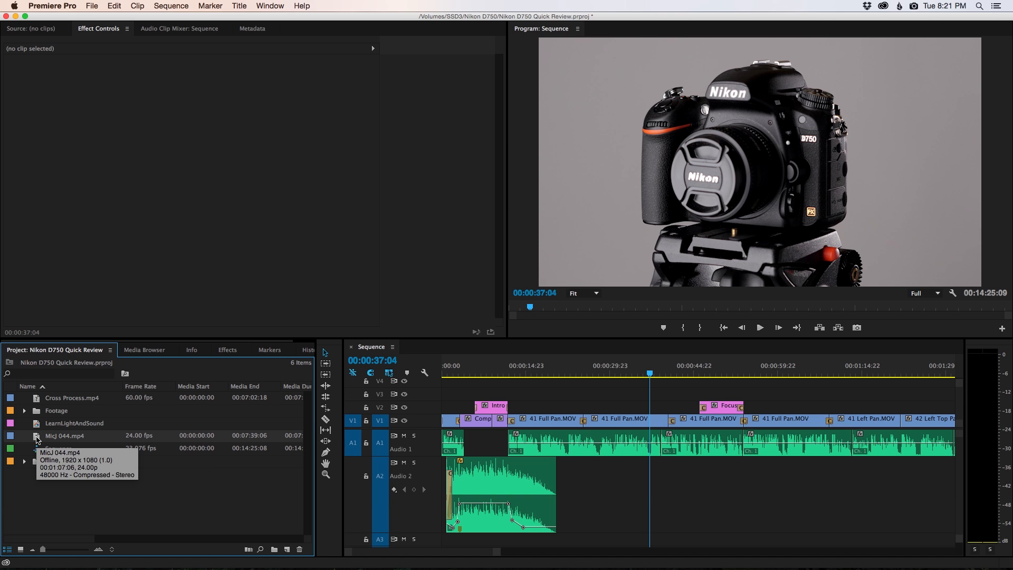
Step: Open the MicJ 044.mp4 clip's Properties to confirm 1920x1080 at 24 fps
right_click(63, 435)
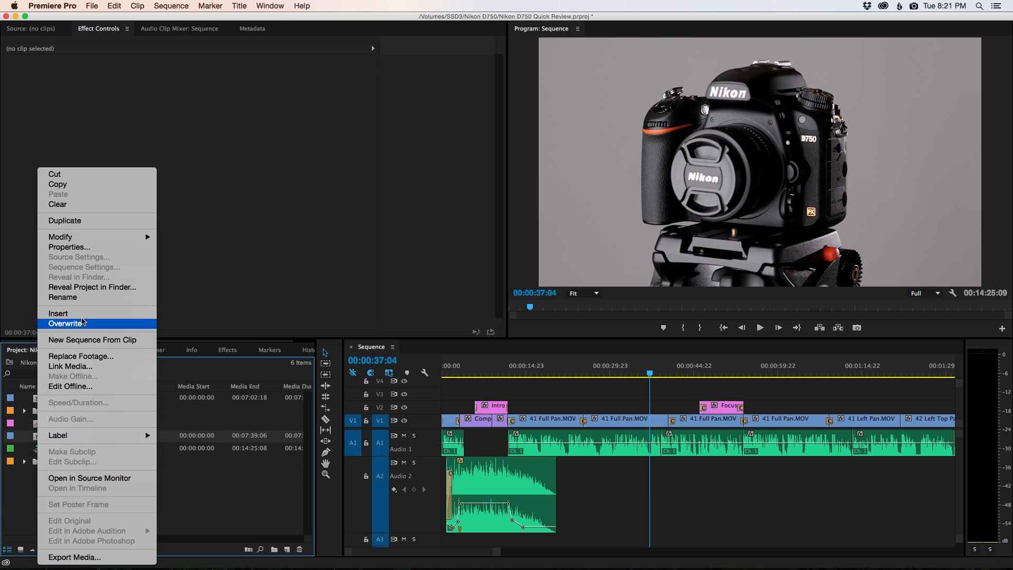
click(69, 247)
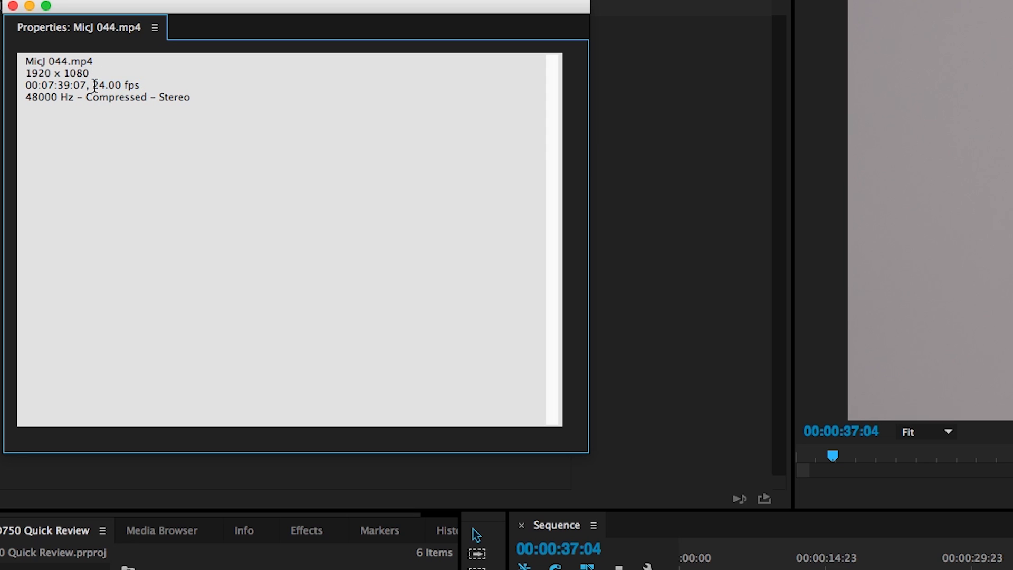
double_click(38, 97)
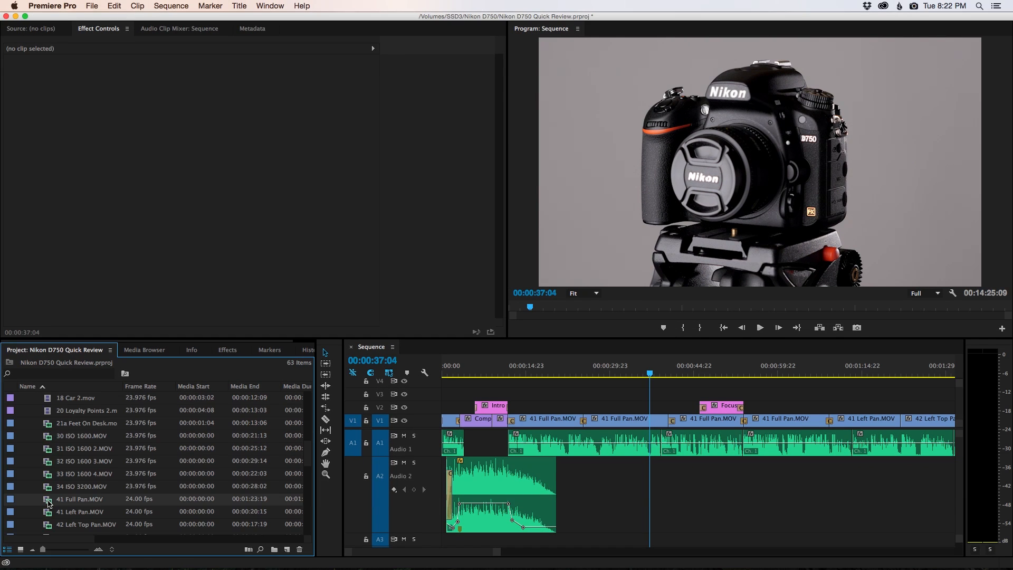
mouse_move(541, 512)
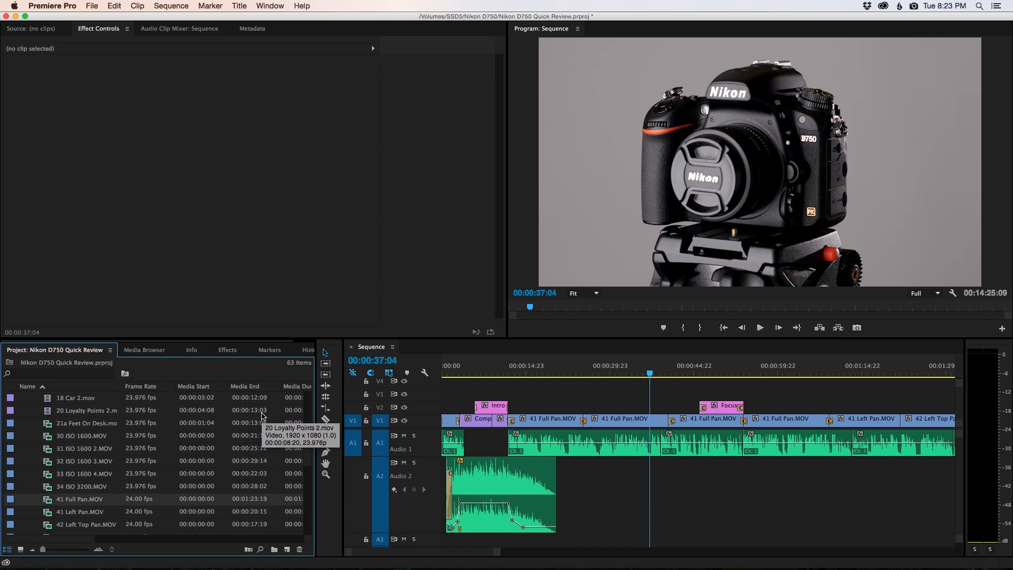
mouse_move(48, 503)
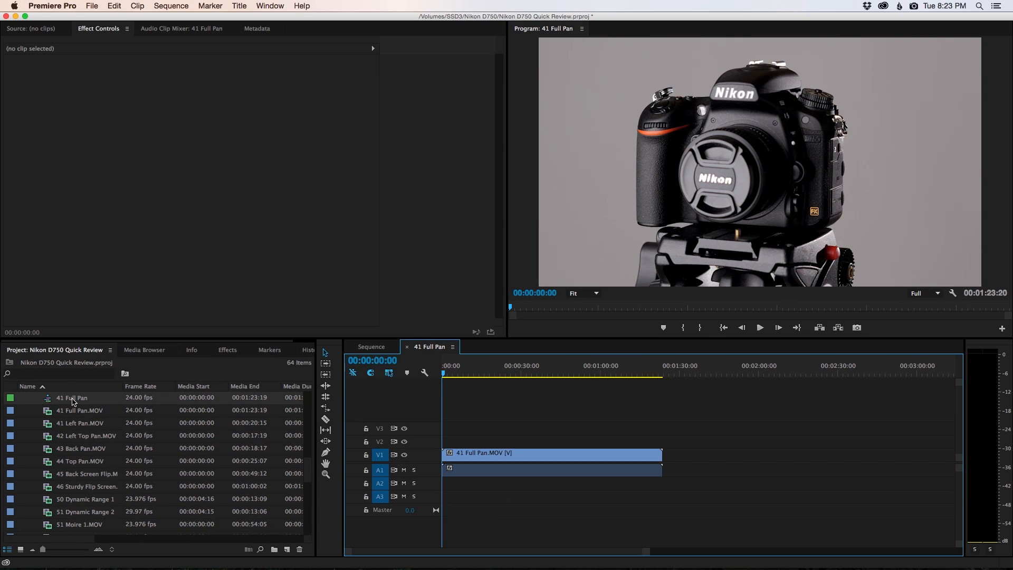
Step: Show the 41 Full Pan sequence's Properties and select its 1920 x 1080, 24 fps details
right_click(71, 397)
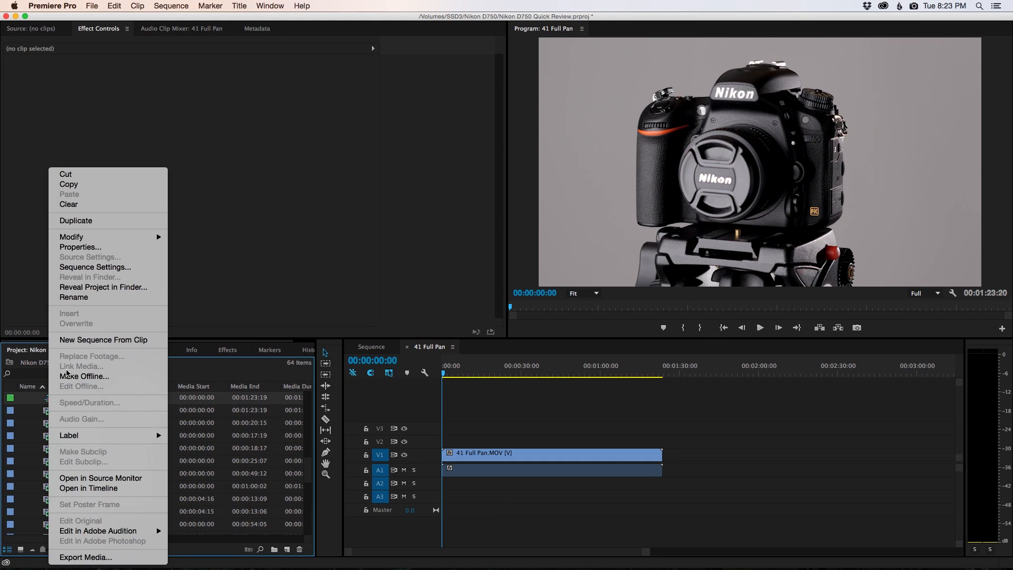
click(81, 246)
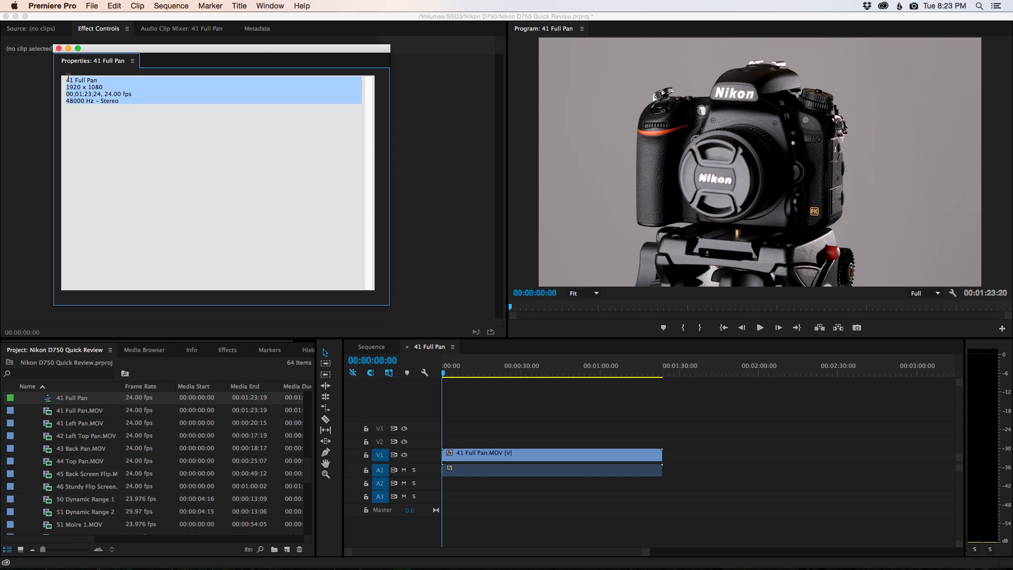
mouse_move(136, 94)
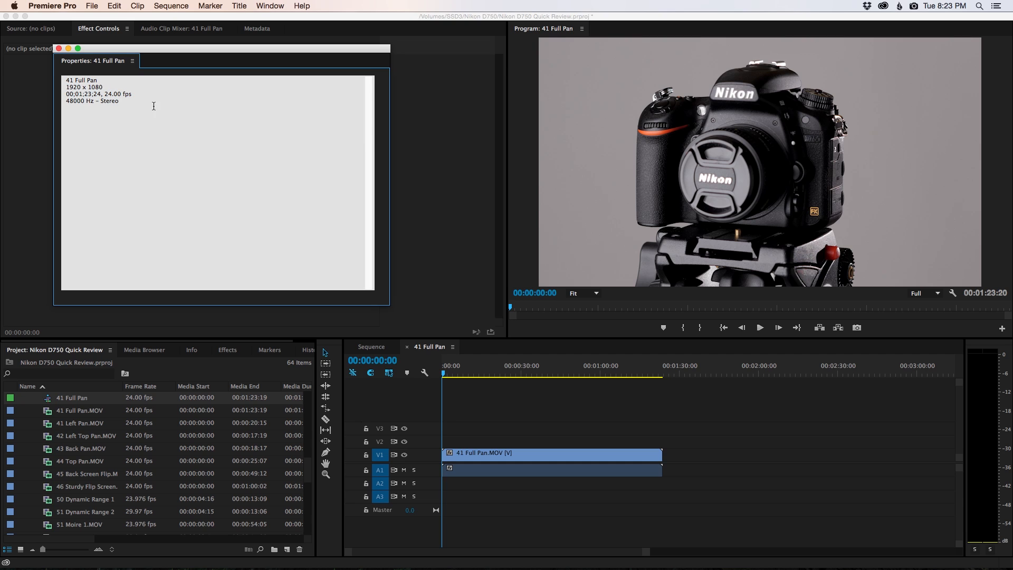
drag(68, 80, 132, 103)
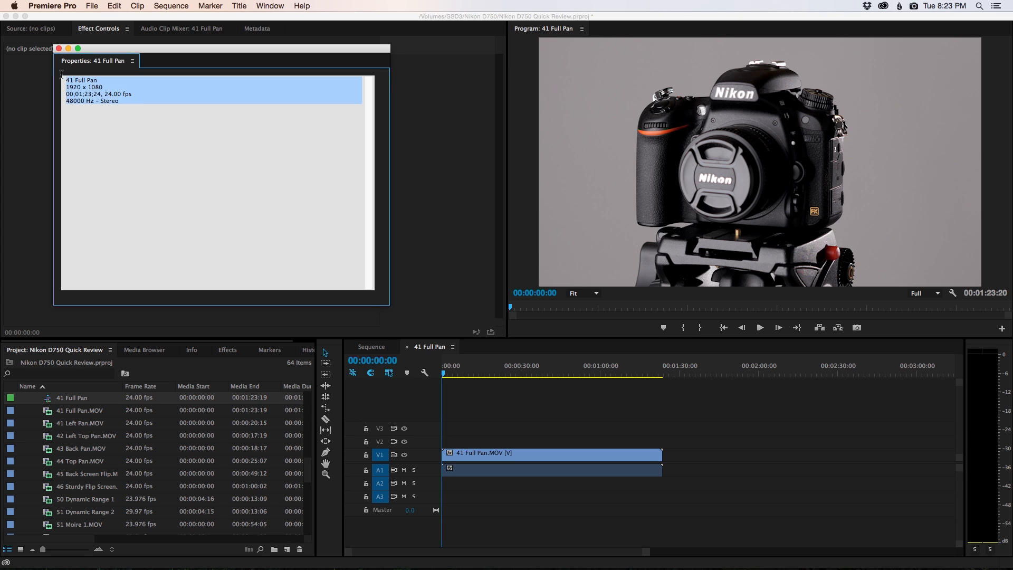
mouse_move(132, 104)
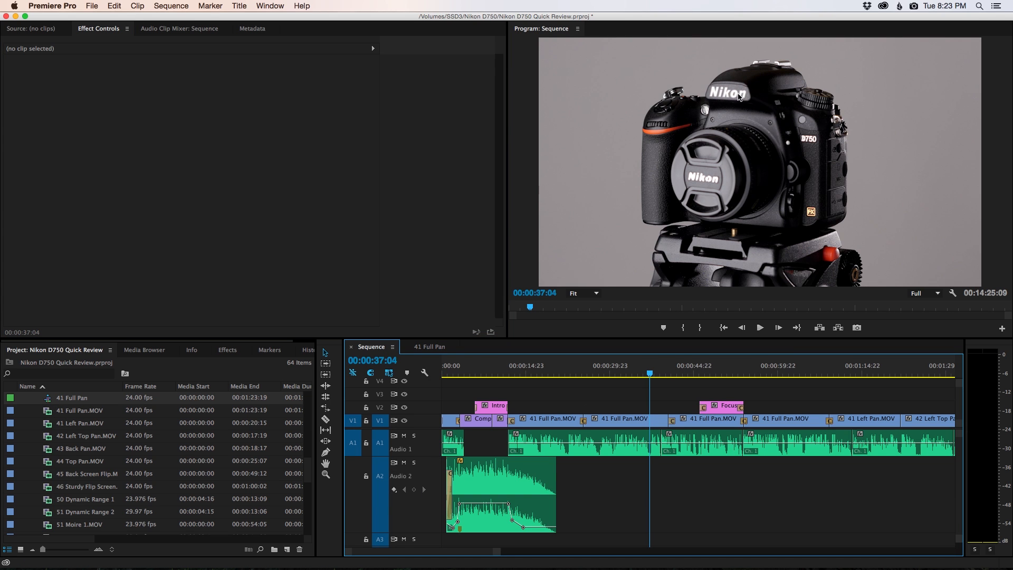
mouse_move(498, 553)
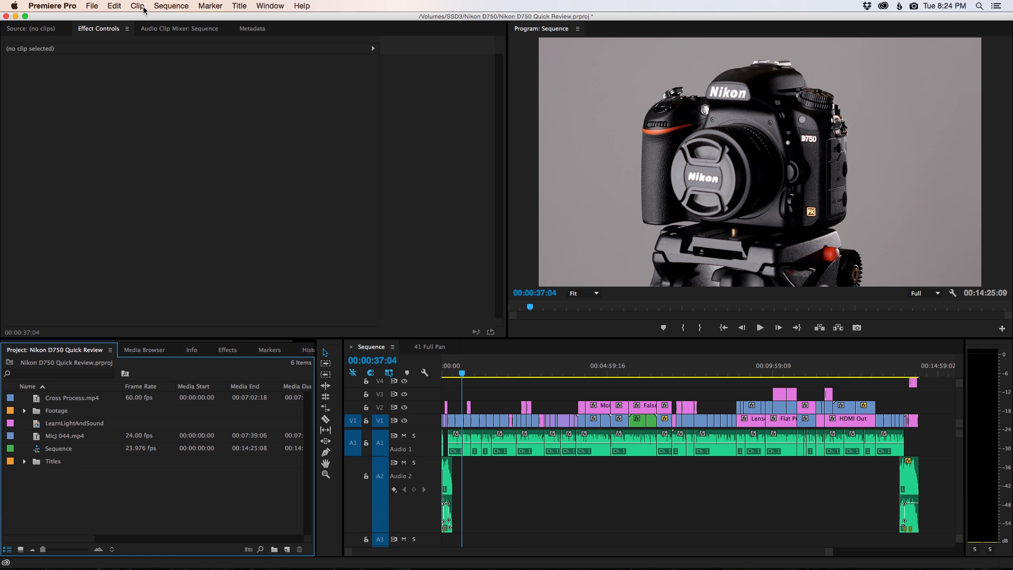
Step: Export the main Sequence through File > Export > Media into Export Settings
click(92, 6)
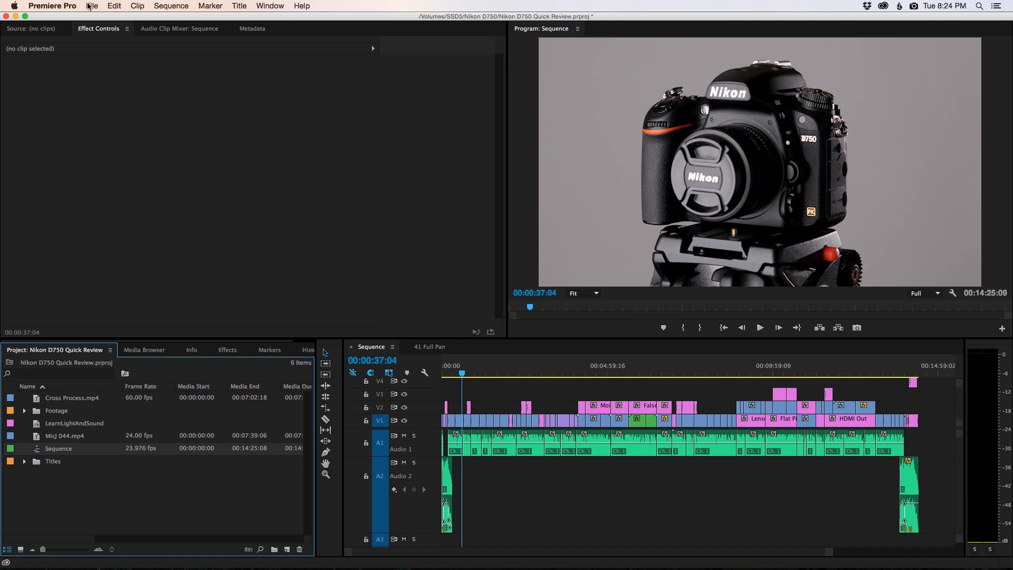
click(92, 6)
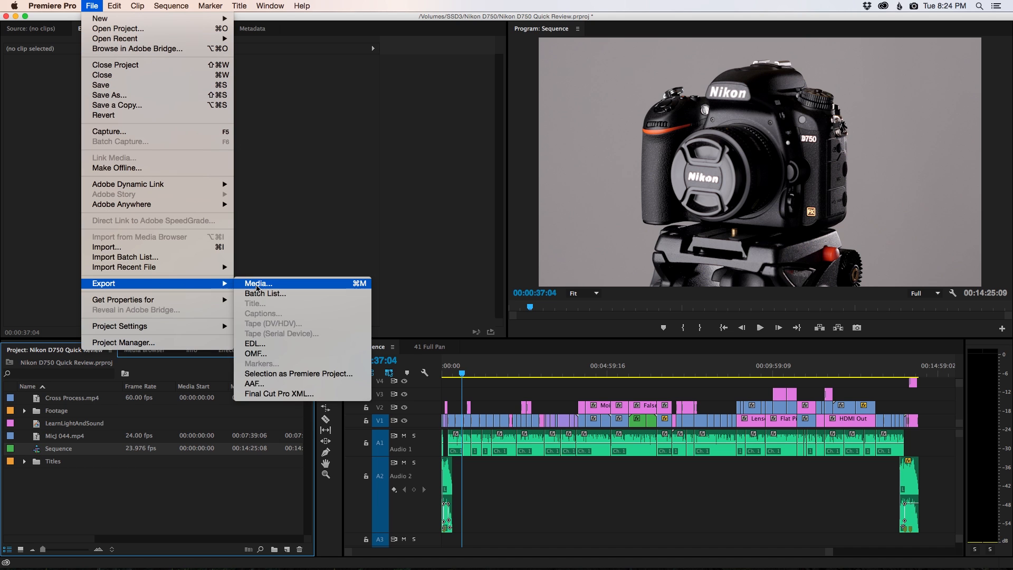
click(257, 283)
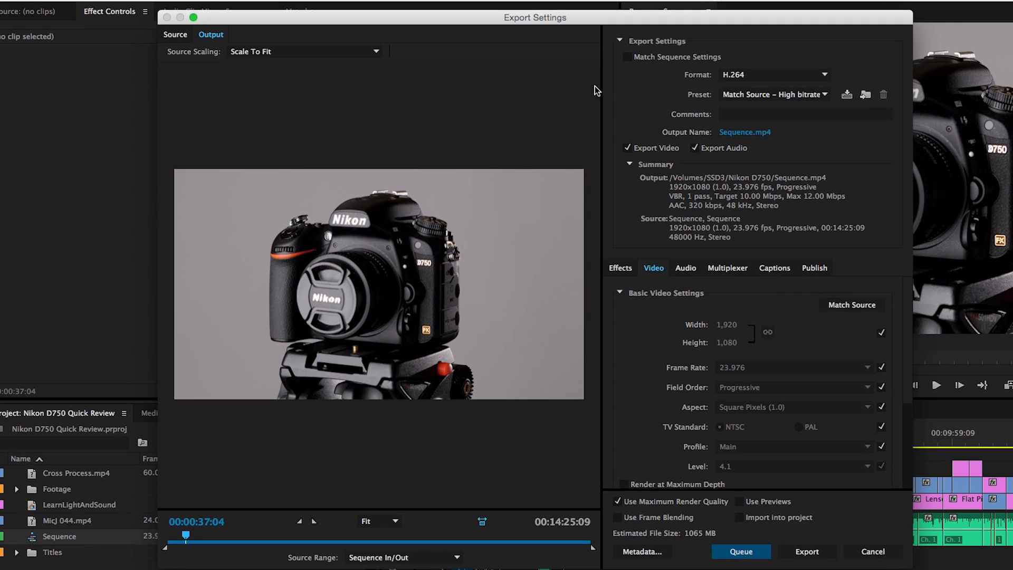
mouse_move(593, 552)
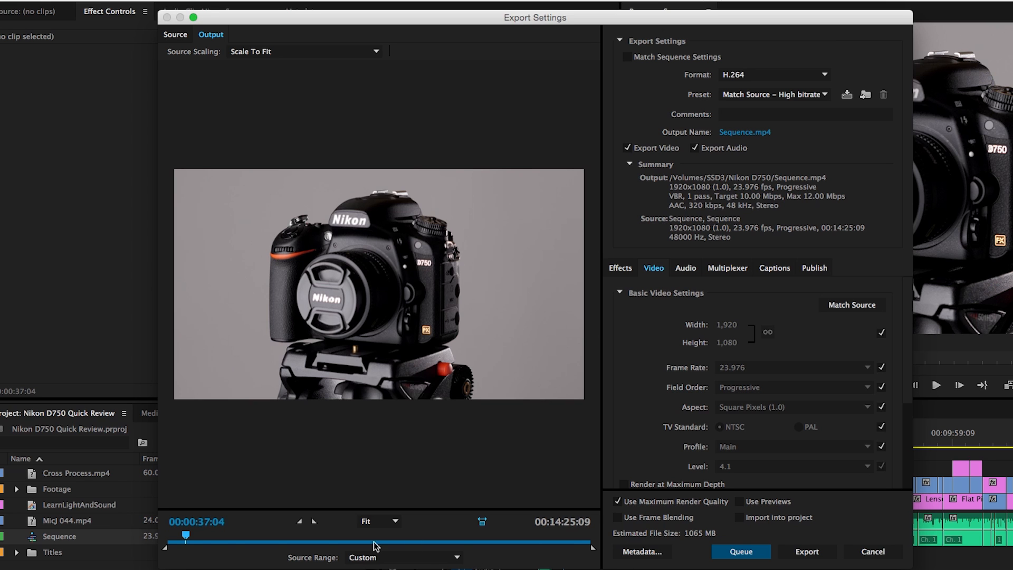
mouse_move(169, 555)
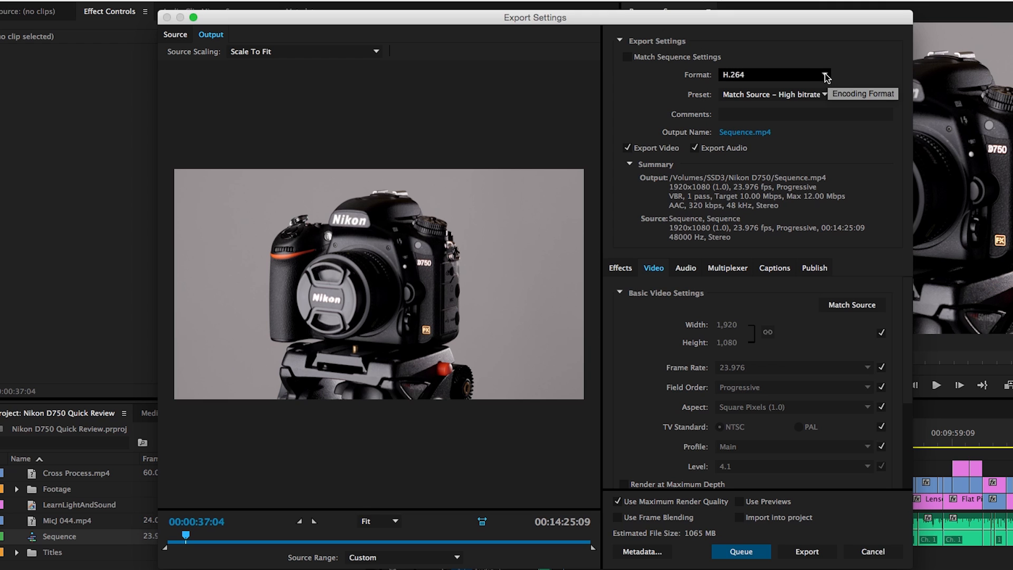
Step: Keep H.264 selected in the Format list and bring up the export preset list
click(773, 74)
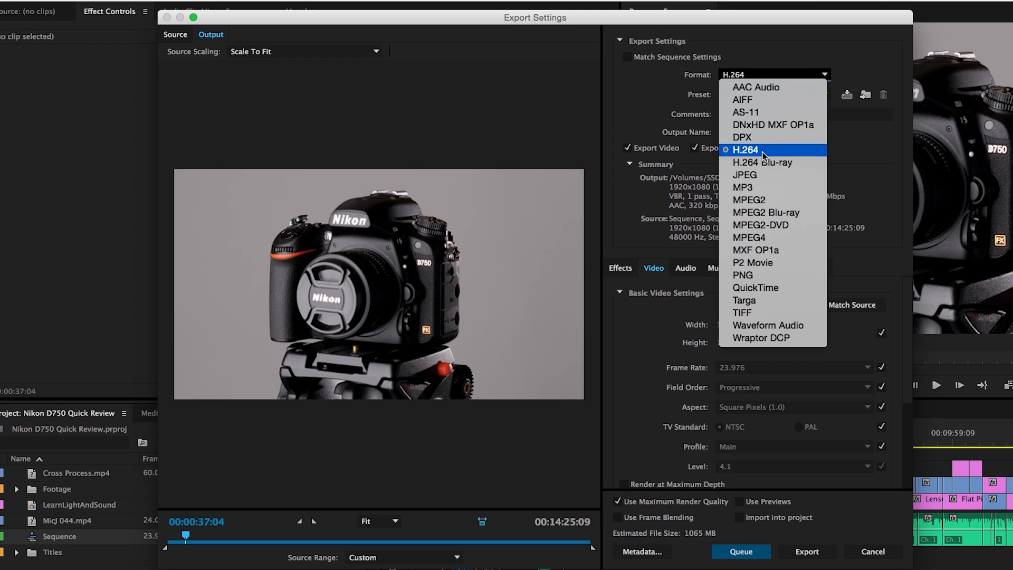
click(746, 150)
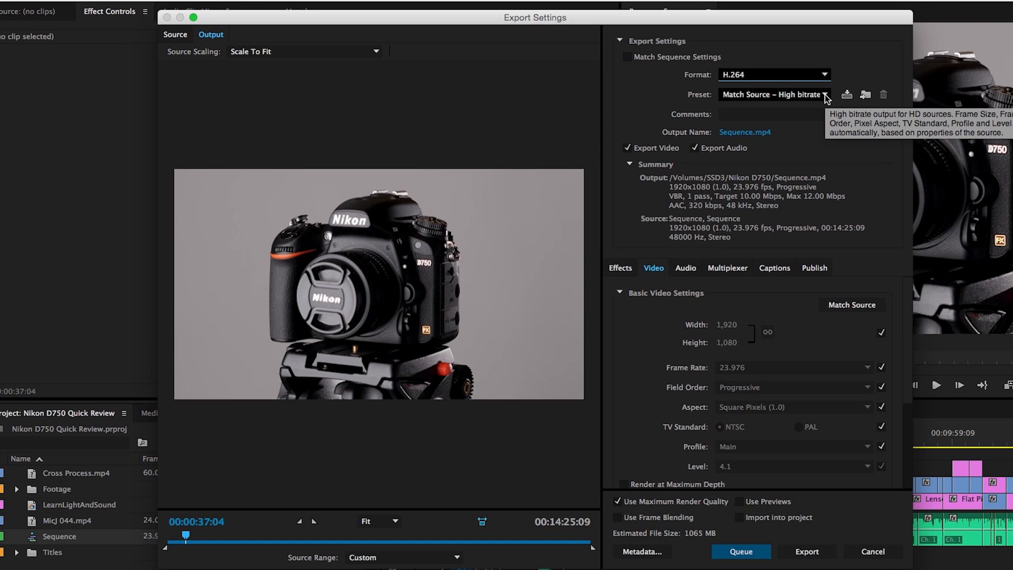
click(774, 94)
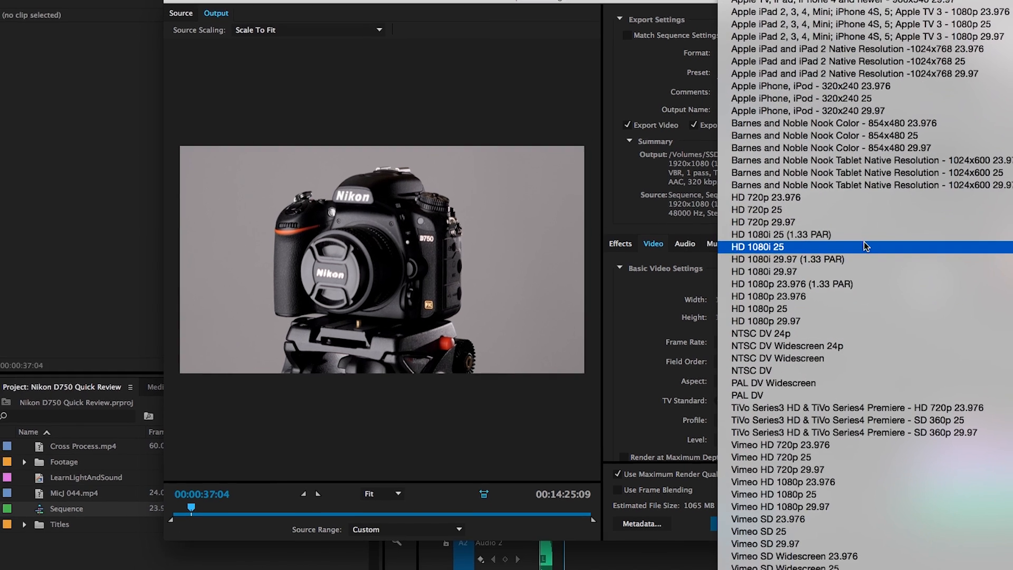
Step: Choose the YouTube 1080p HD preset: 1920x1080, 23.976 fps, 16 Mbps target
scroll(down, 3)
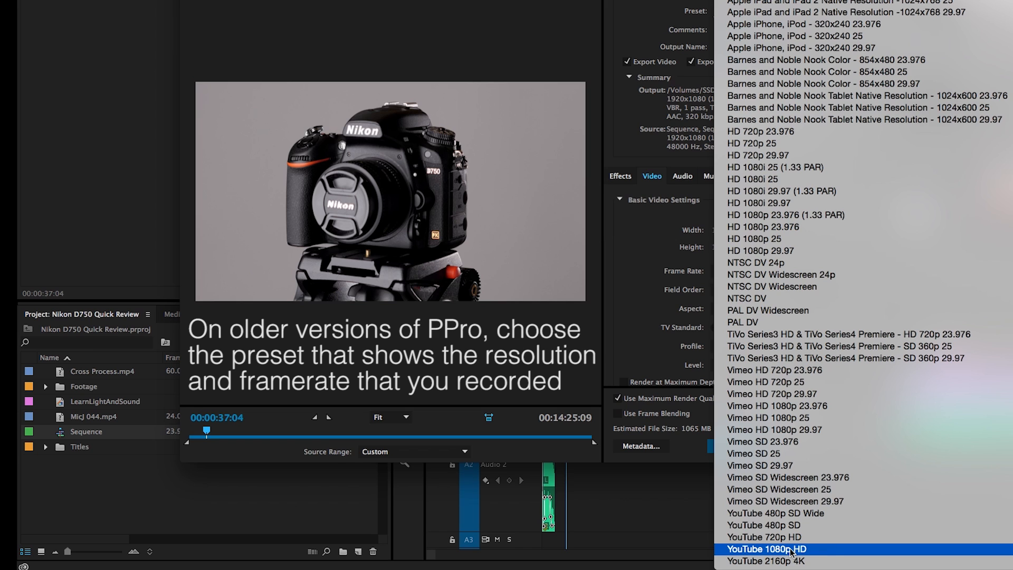
mouse_move(836, 554)
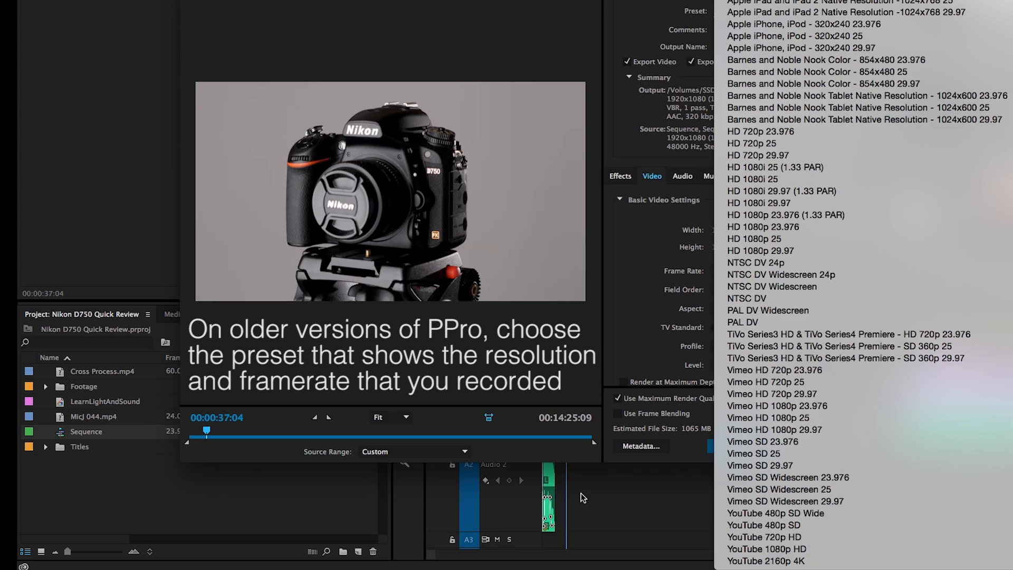
click(767, 549)
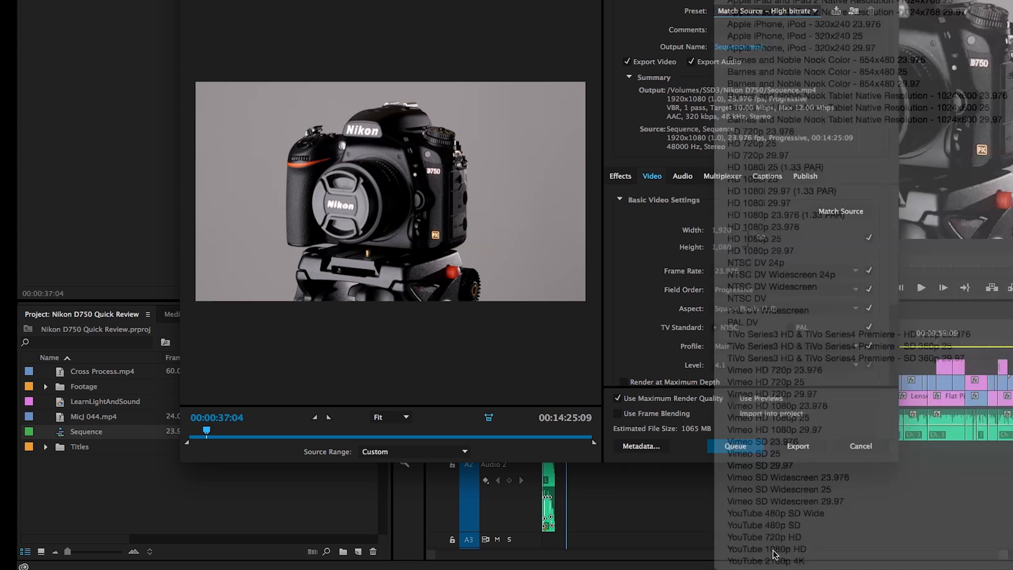
click(766, 548)
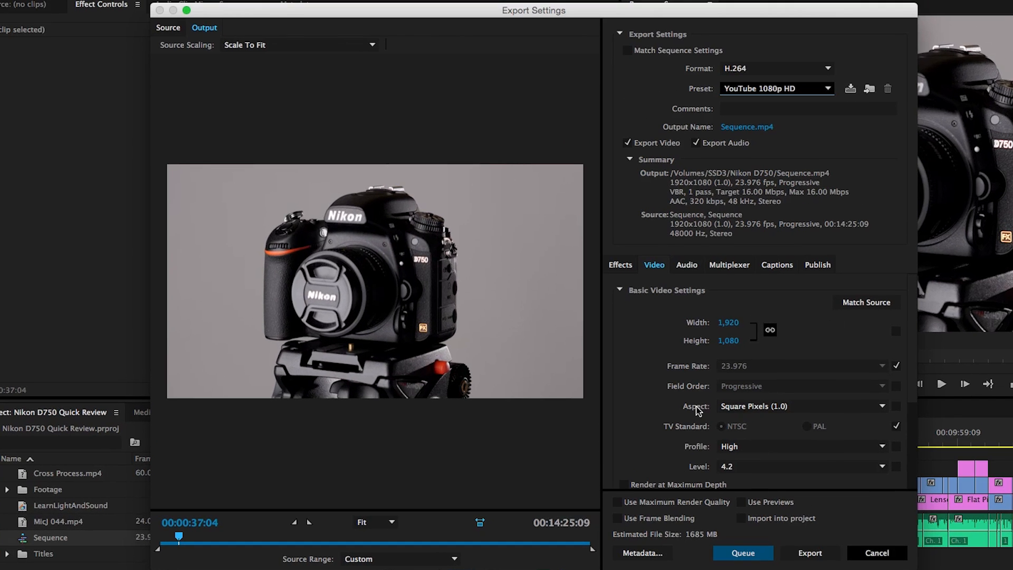
mouse_move(702, 378)
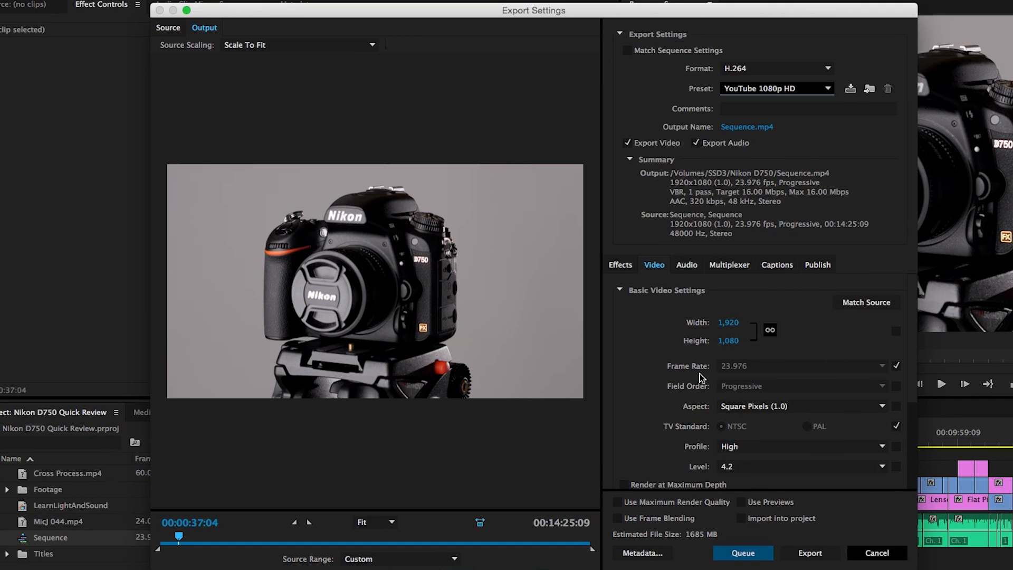
mouse_move(746, 384)
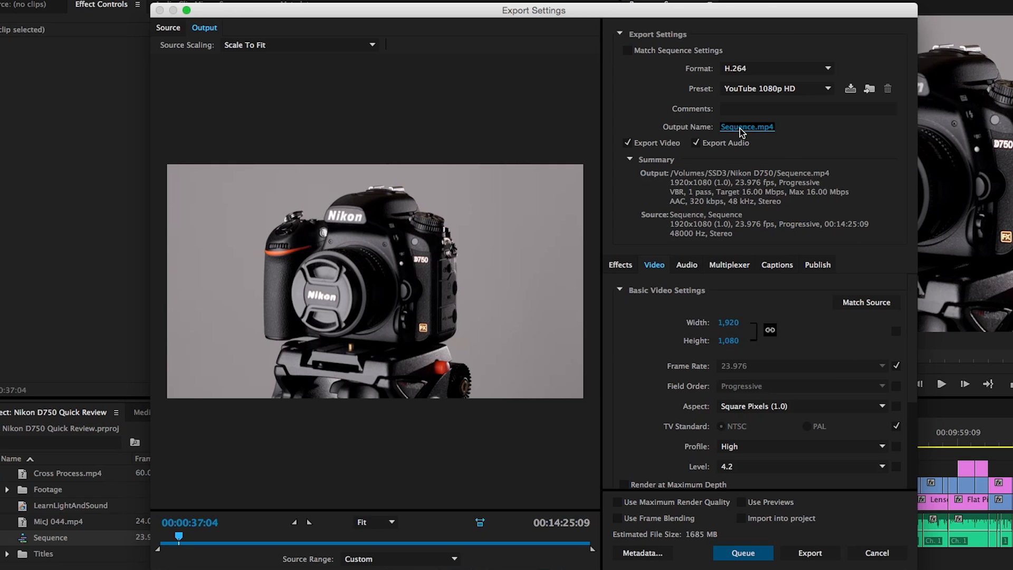
Step: Name the output 'Export file' and save it to the Desktop
click(747, 127)
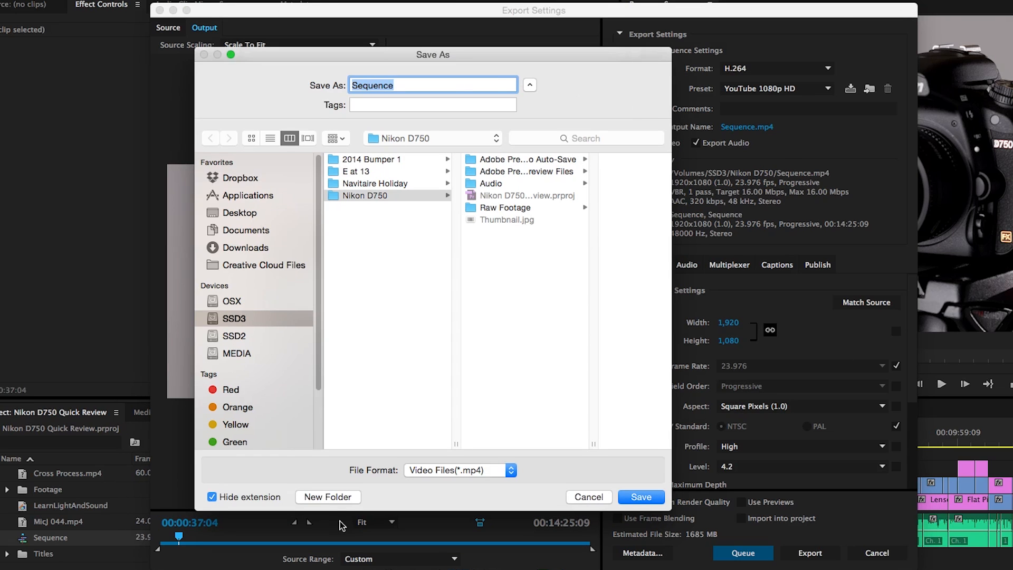
mouse_move(234, 218)
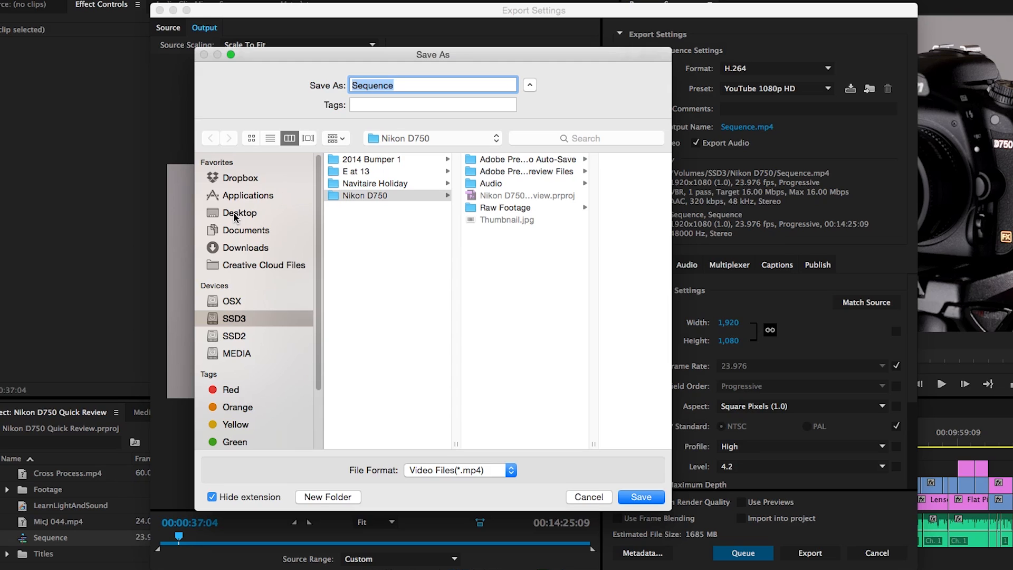
click(239, 212)
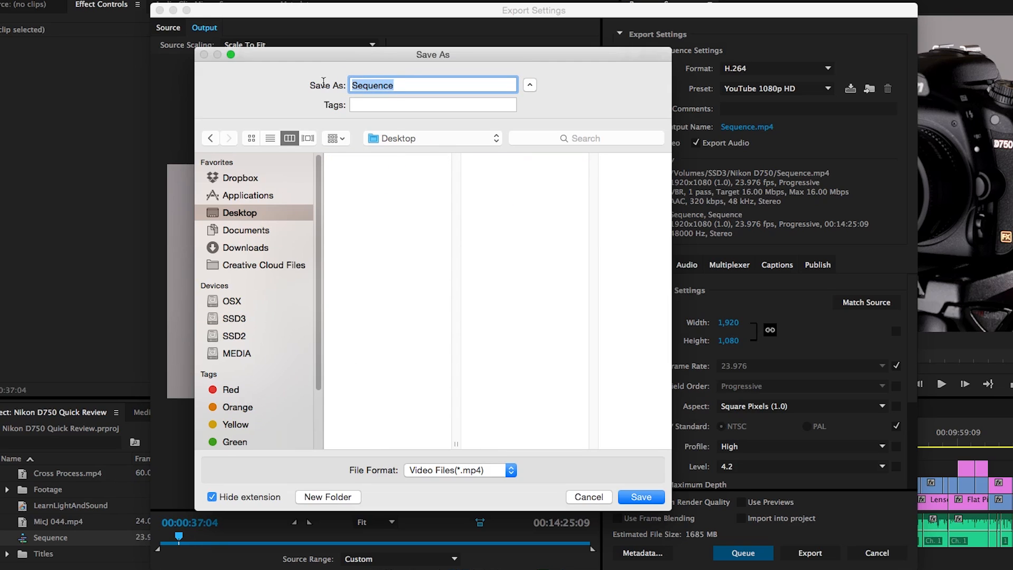
text(Export)
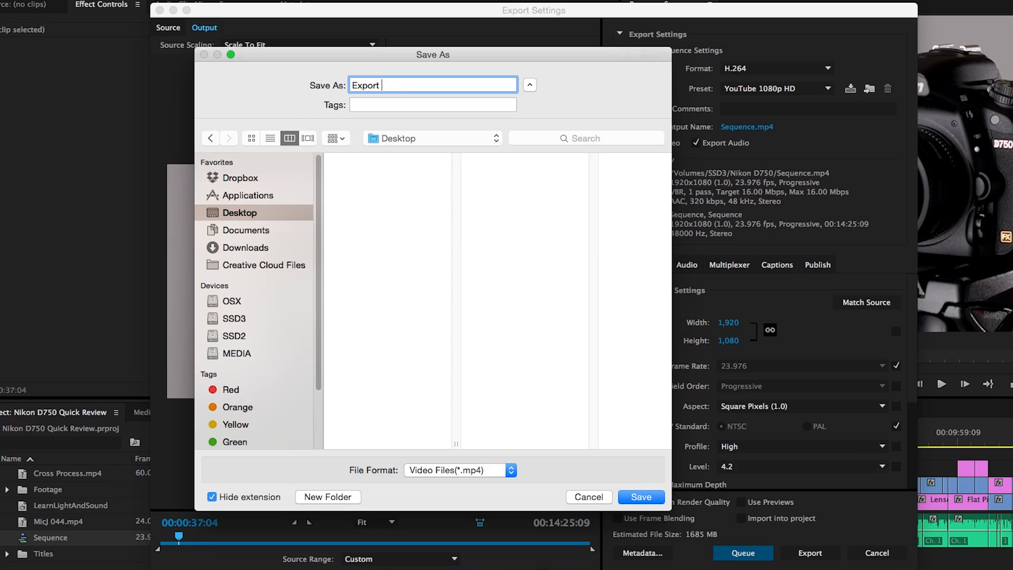
text(file)
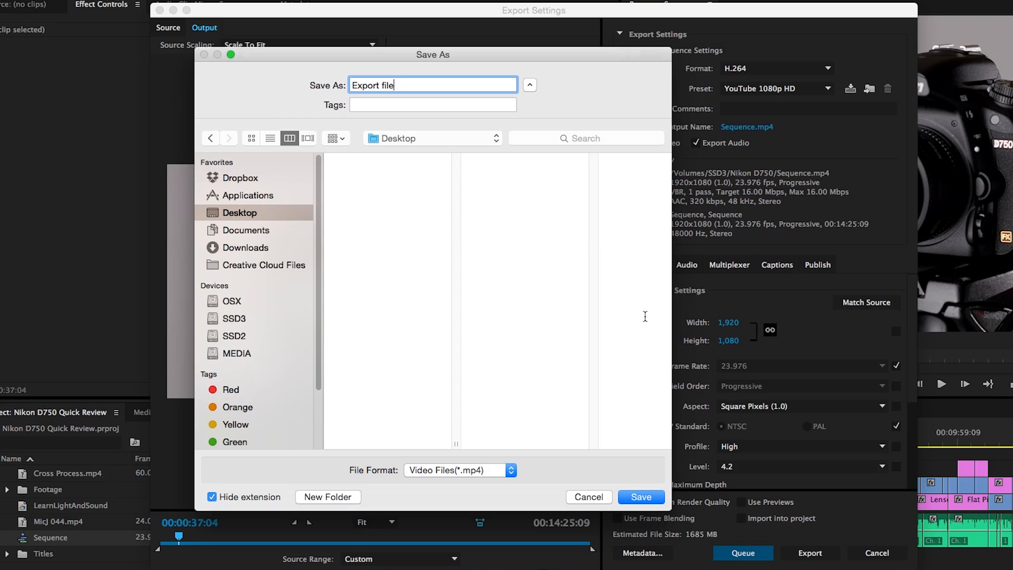
click(640, 497)
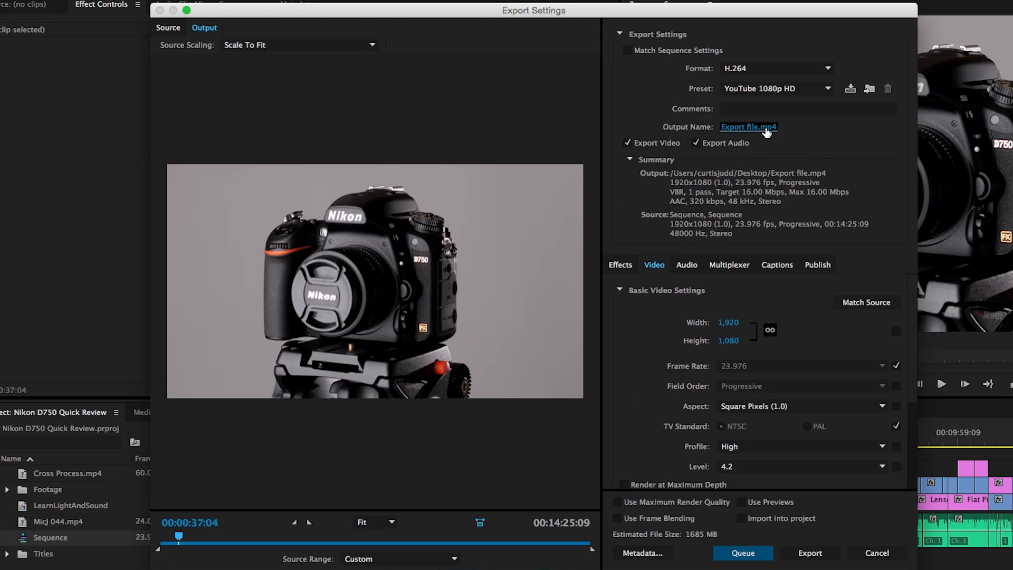
mouse_move(811, 186)
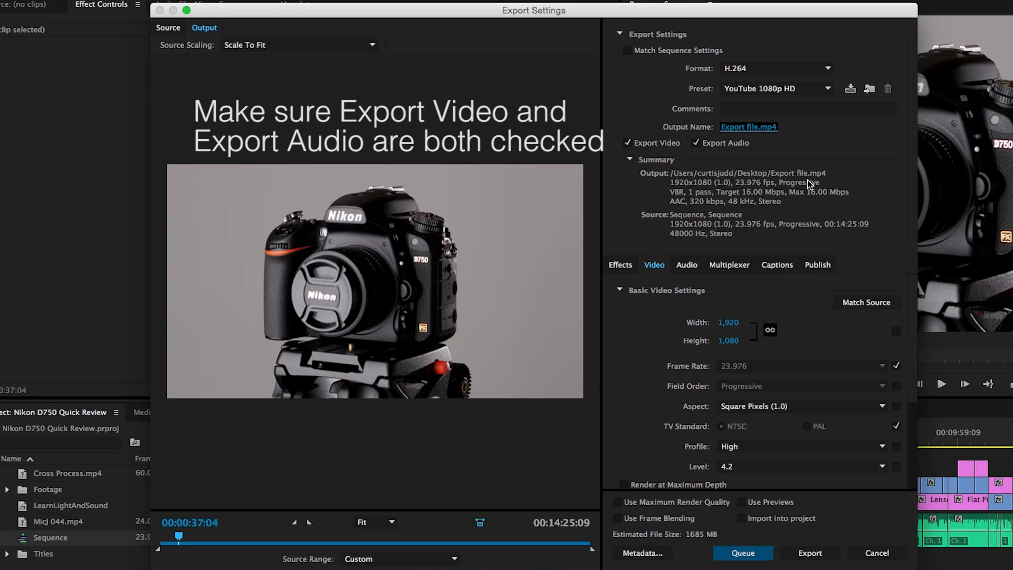
click(619, 265)
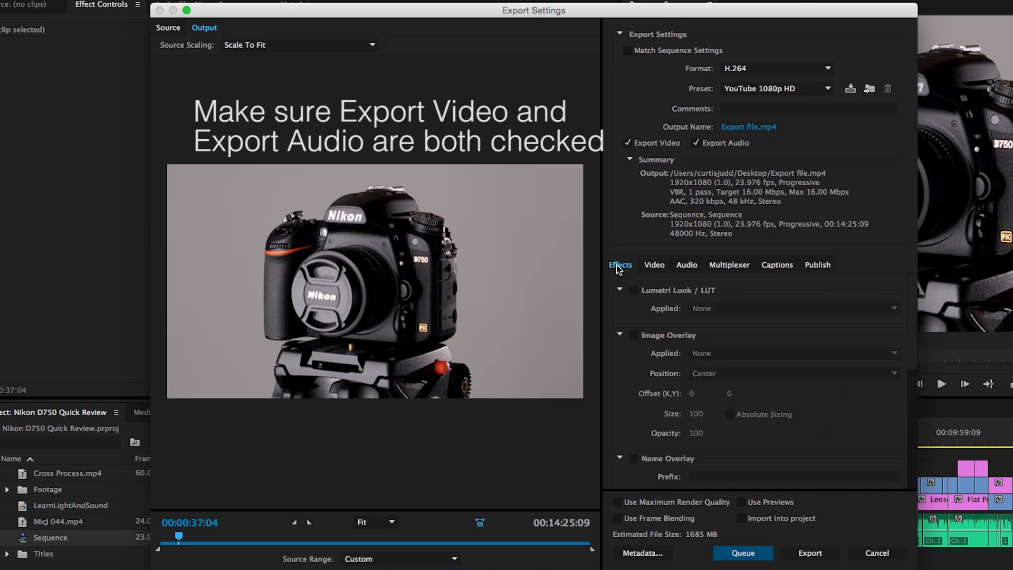
mouse_move(648, 270)
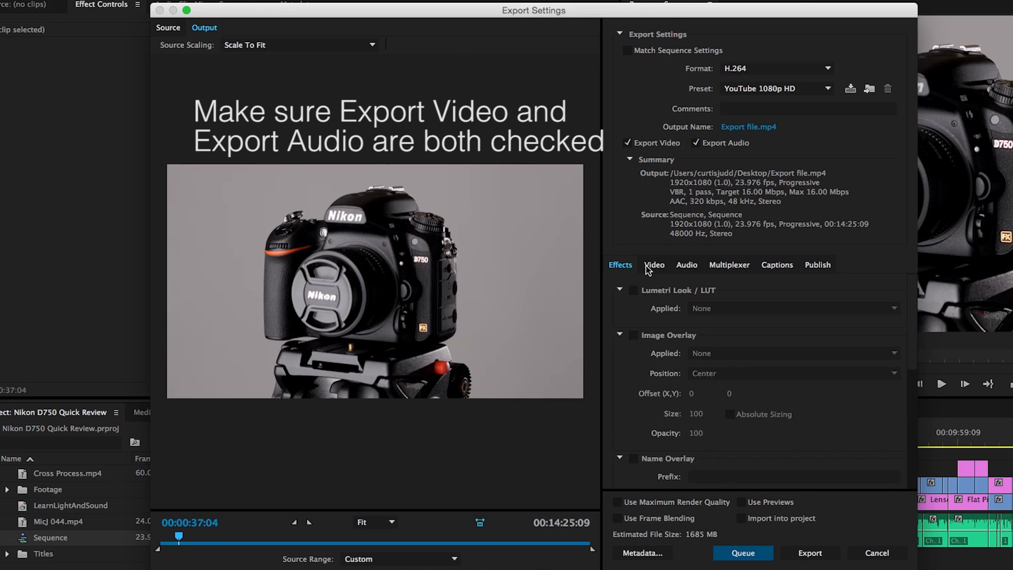
click(655, 265)
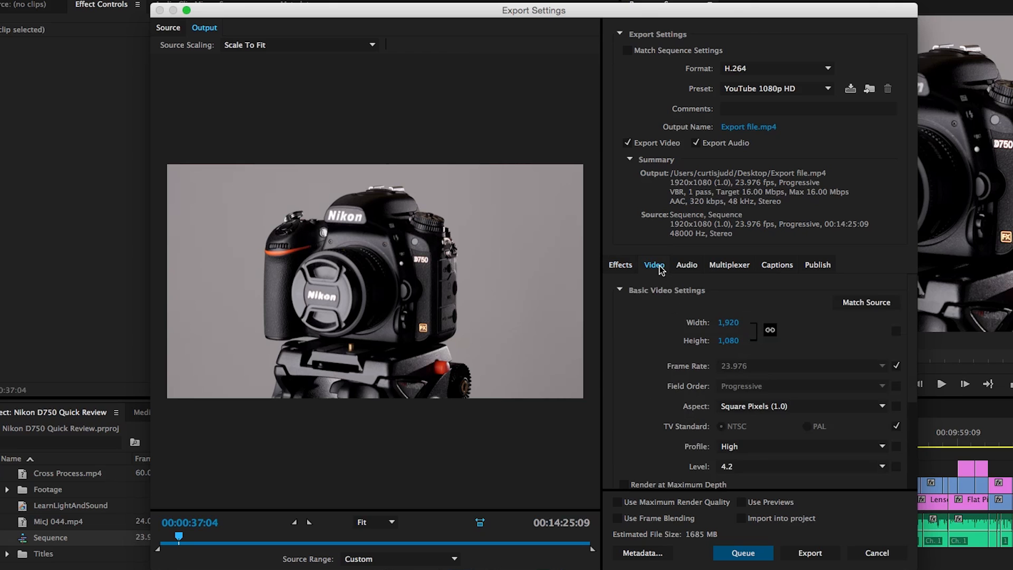
click(686, 265)
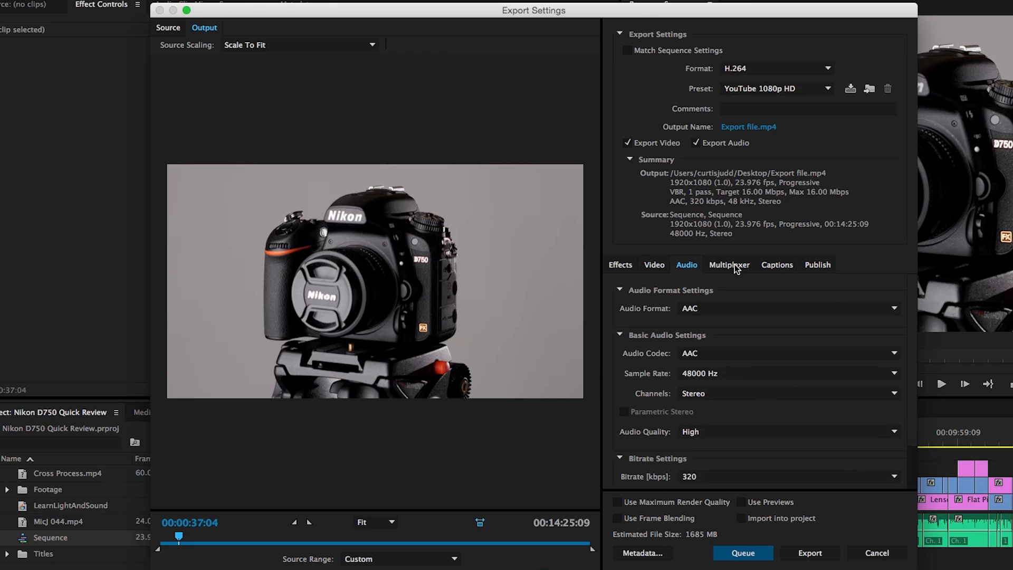
click(728, 264)
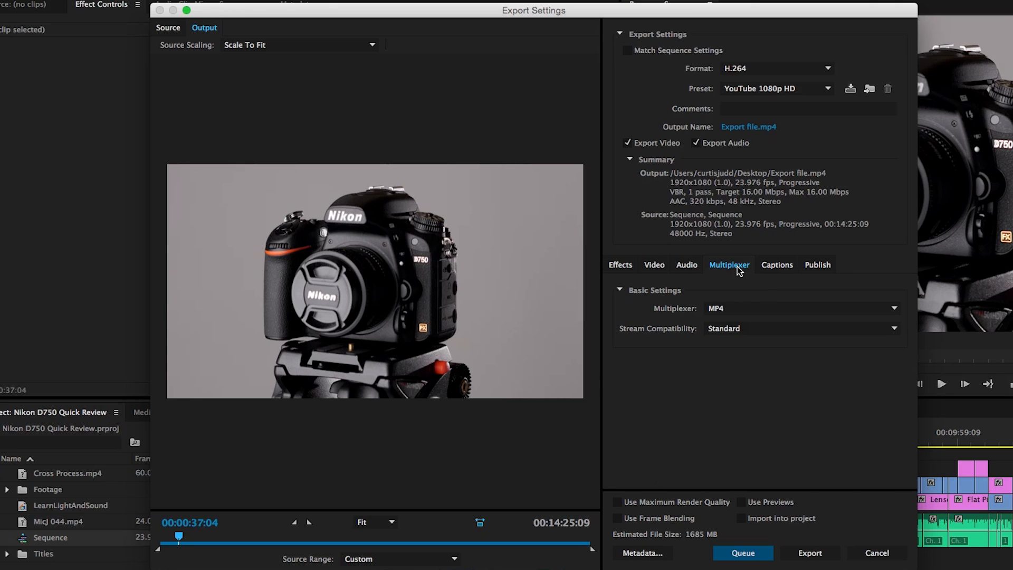
mouse_move(655, 266)
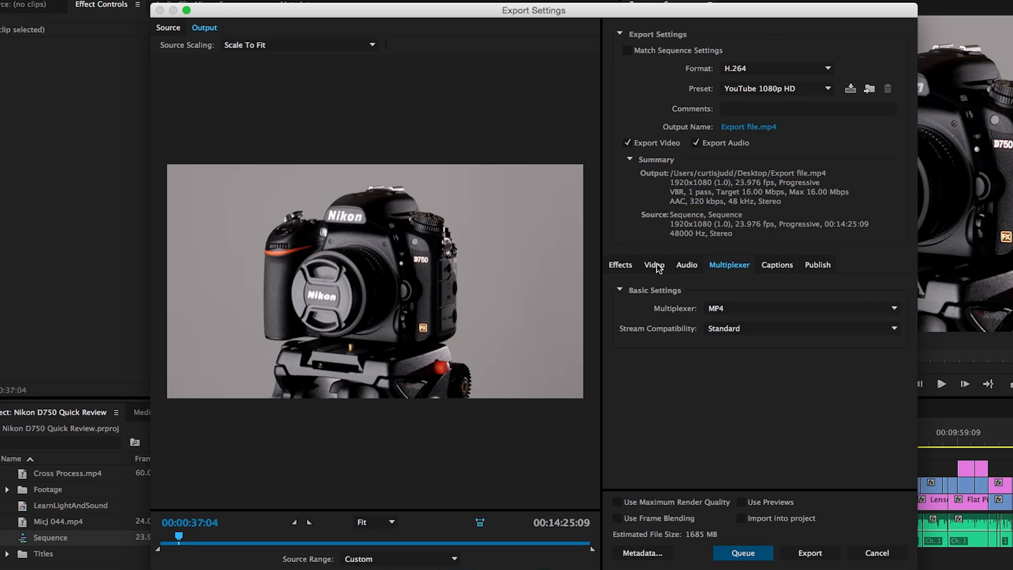
click(654, 264)
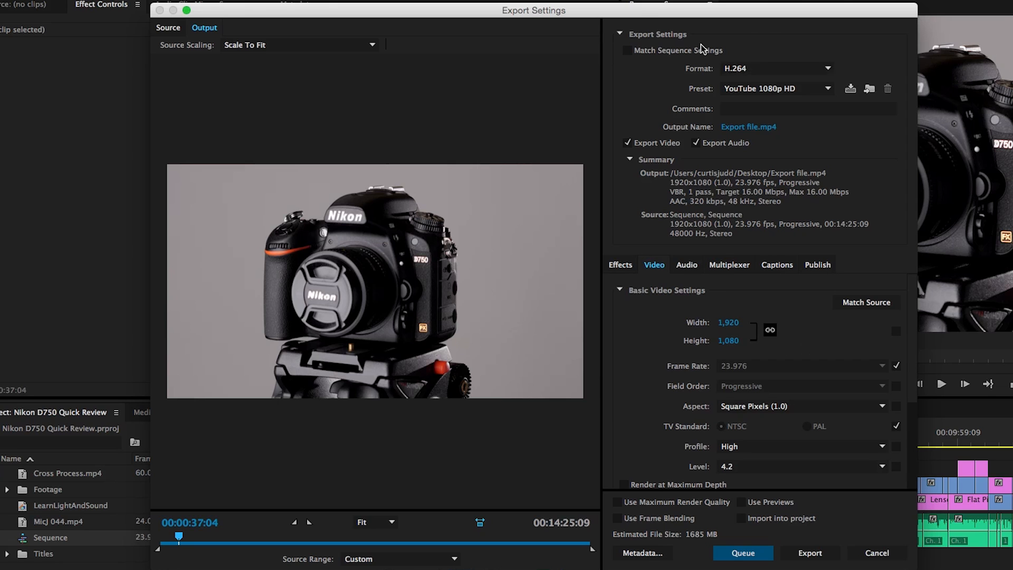
mouse_move(787, 354)
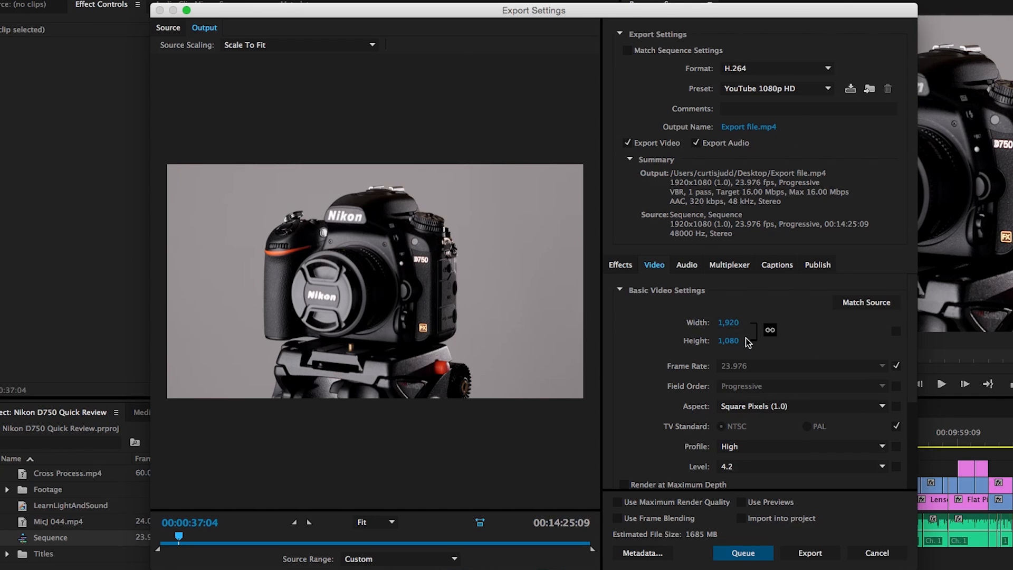
mouse_move(757, 346)
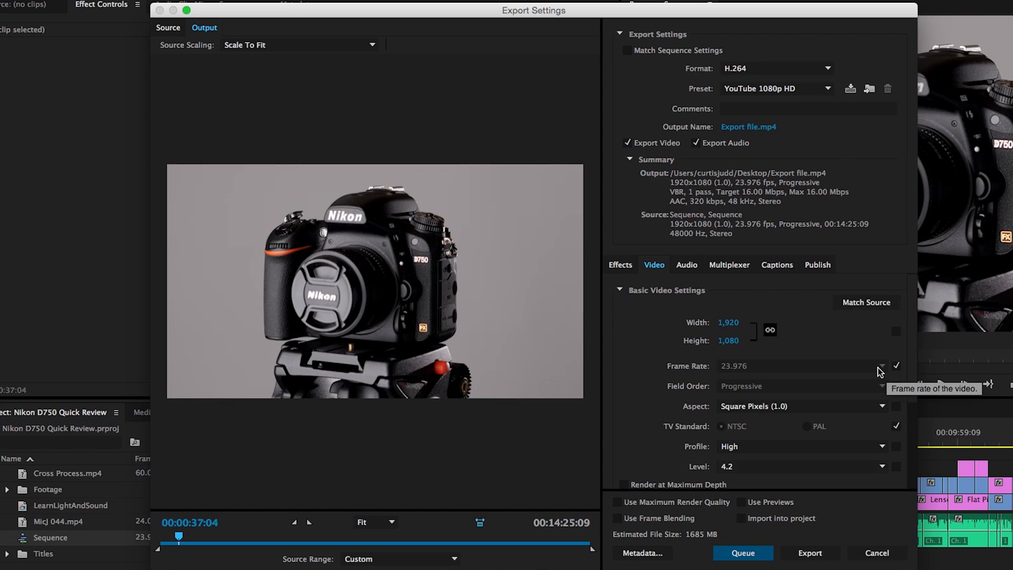
mouse_move(791, 364)
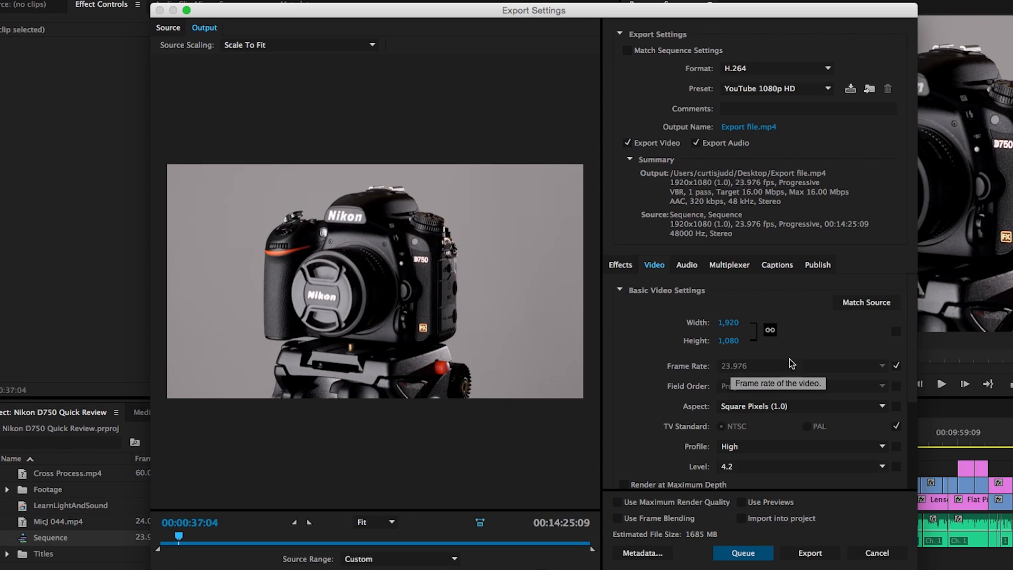
mouse_move(806, 351)
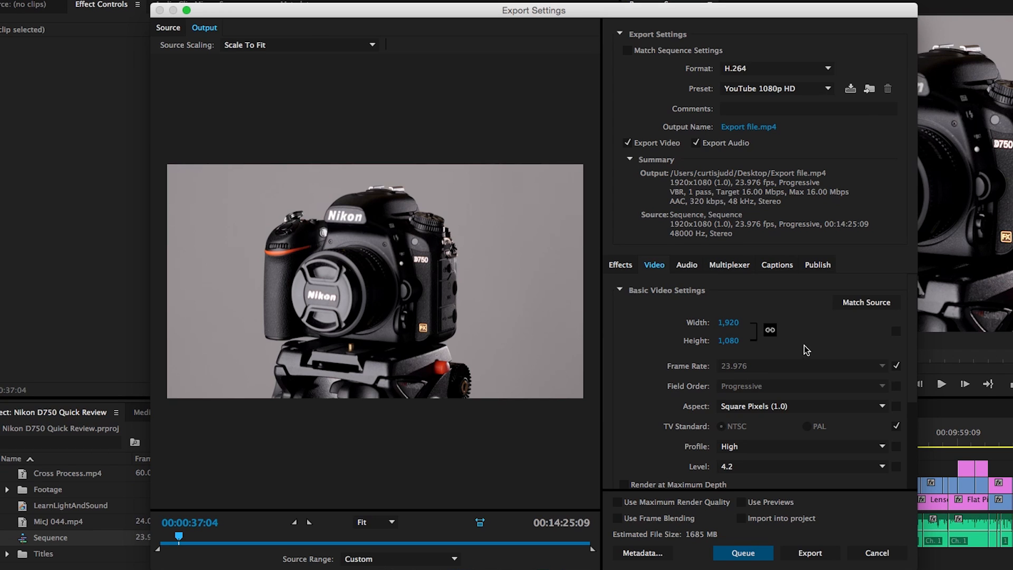
mouse_move(819, 353)
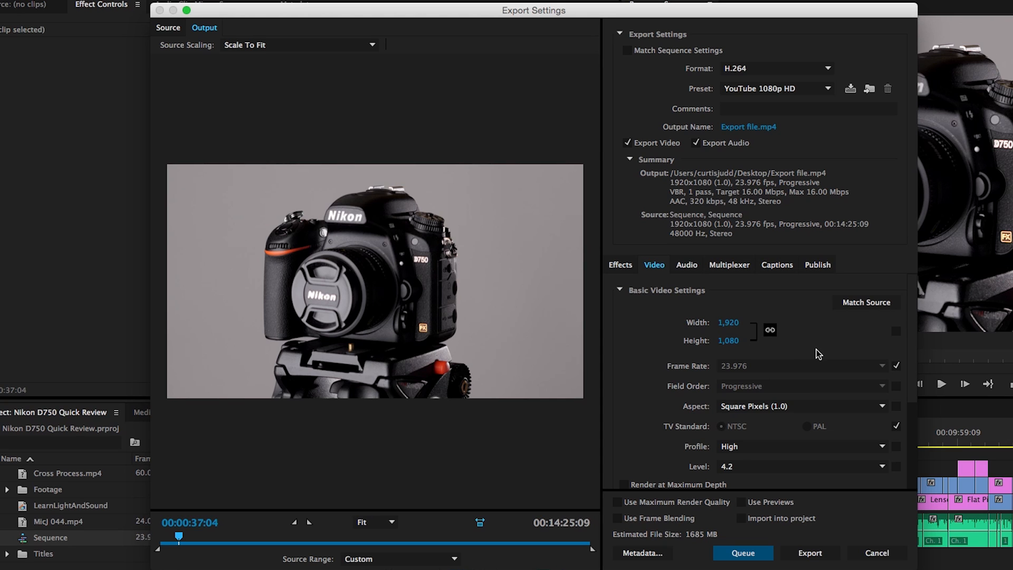
mouse_move(830, 361)
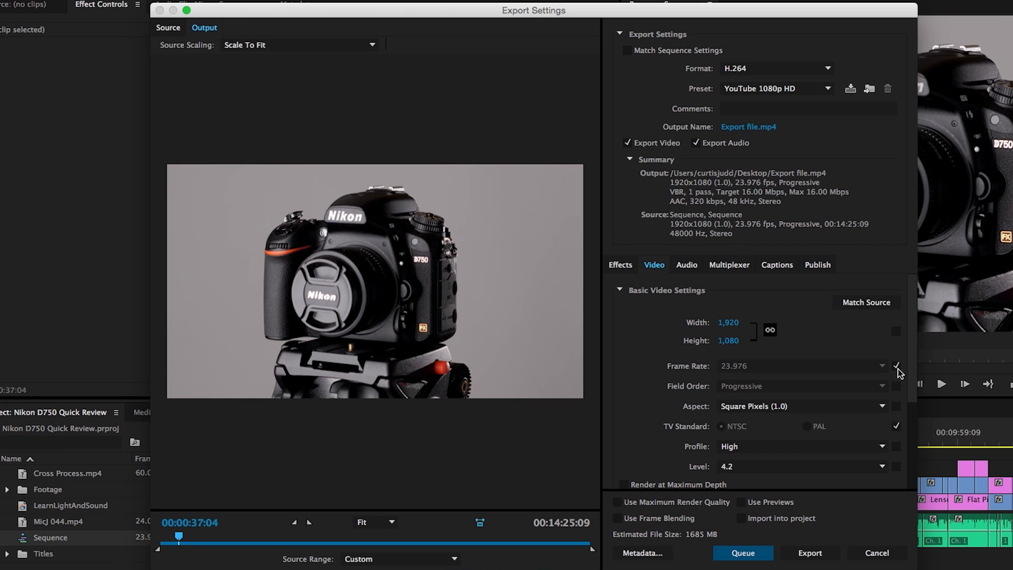
mouse_move(722, 370)
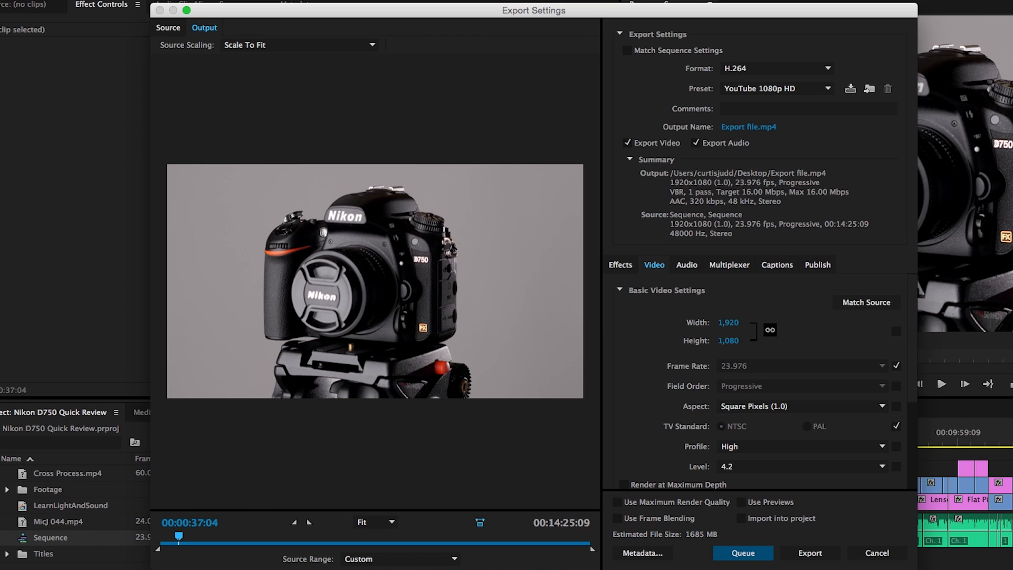
mouse_move(852, 375)
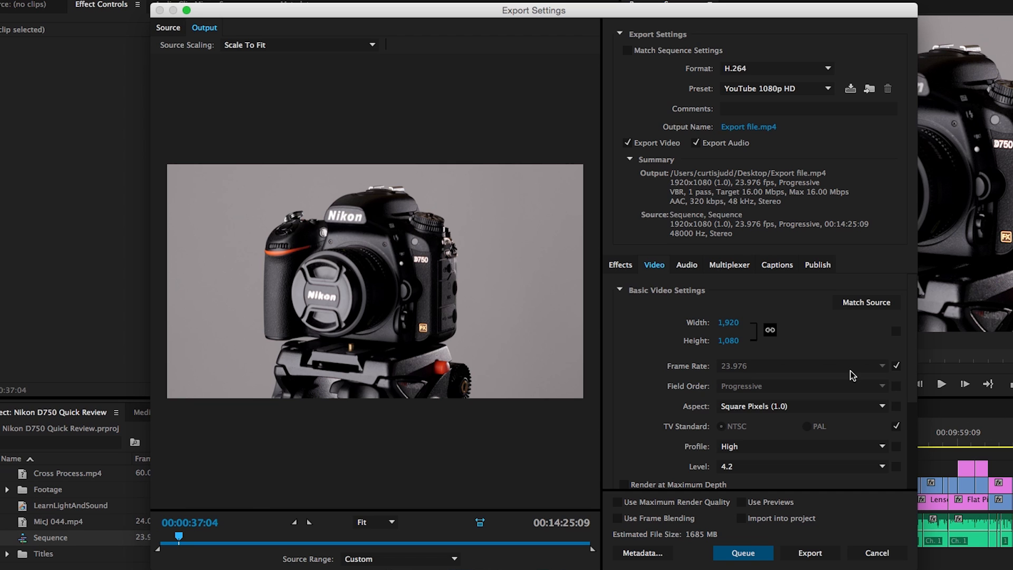
mouse_move(751, 369)
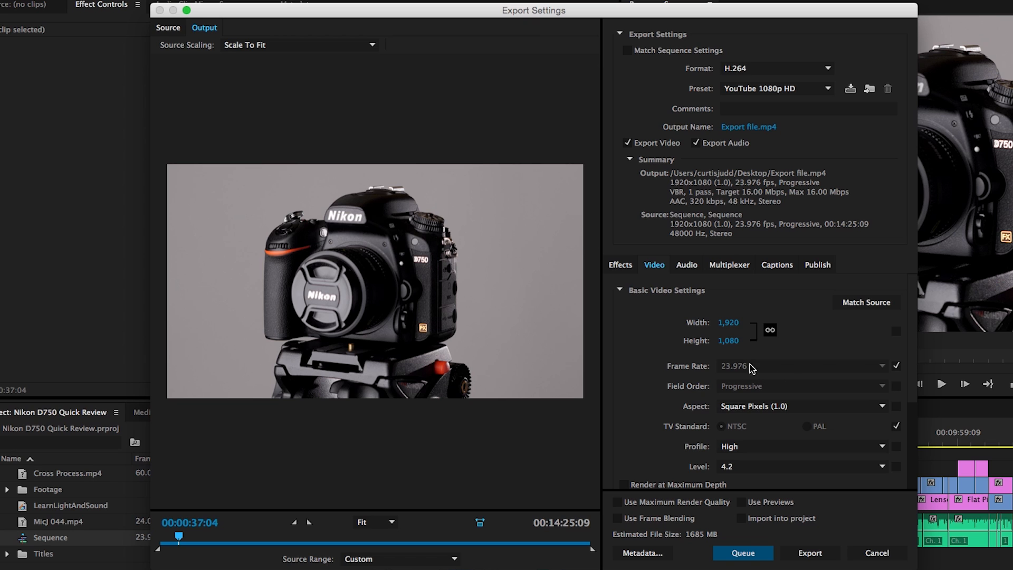
mouse_move(727, 377)
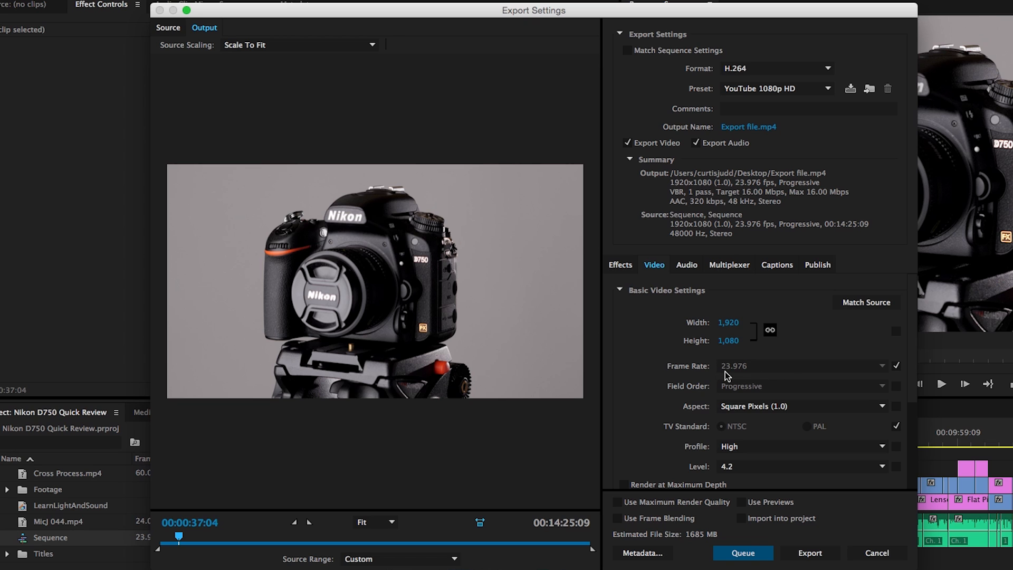
mouse_move(750, 378)
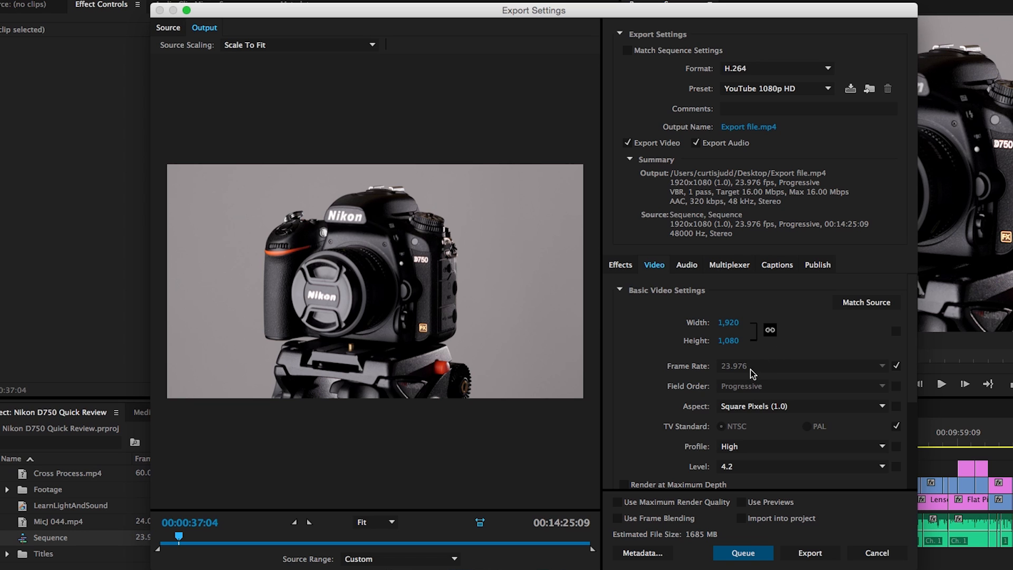
mouse_move(773, 377)
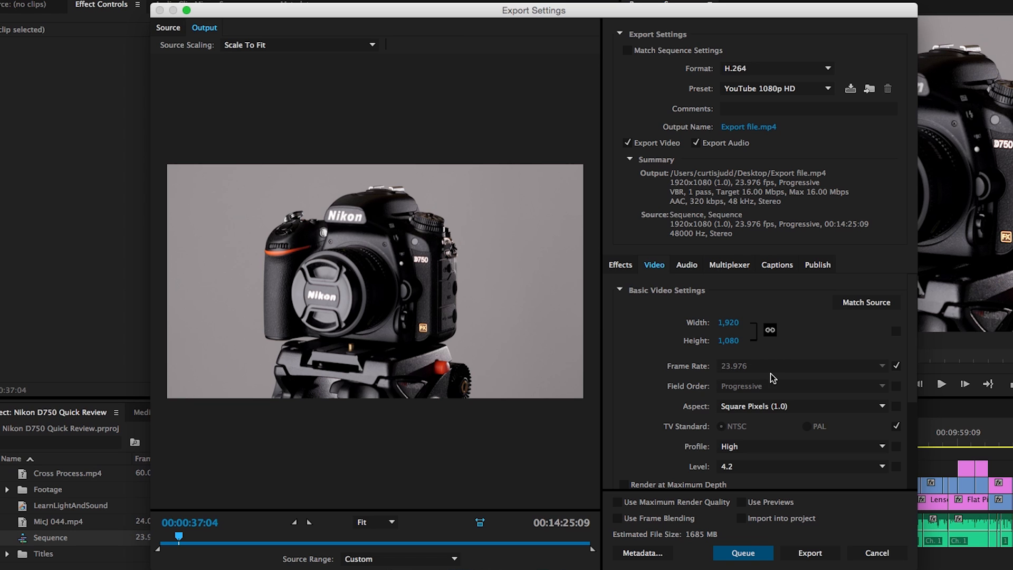
mouse_move(888, 372)
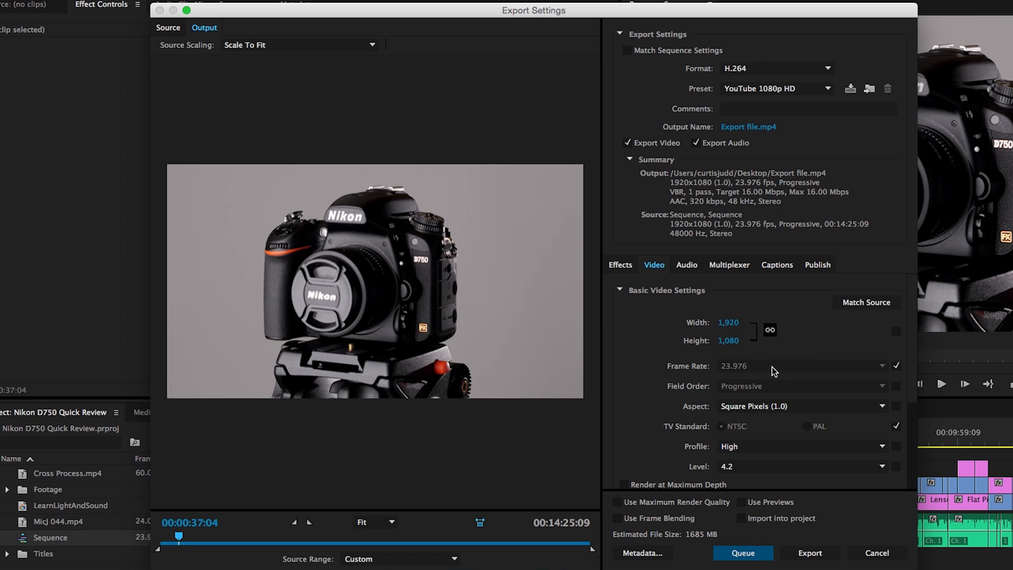
mouse_move(787, 343)
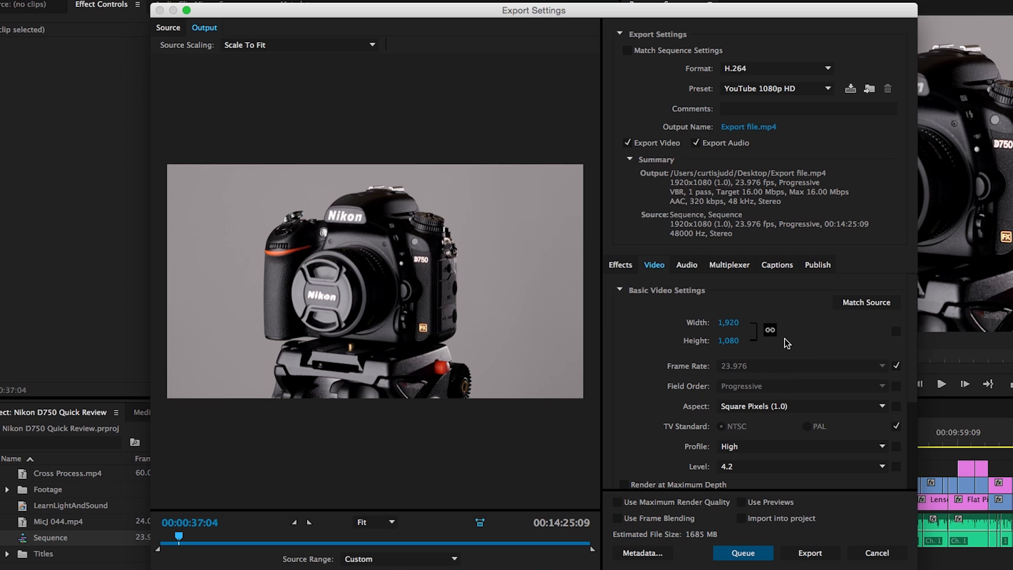
mouse_move(787, 346)
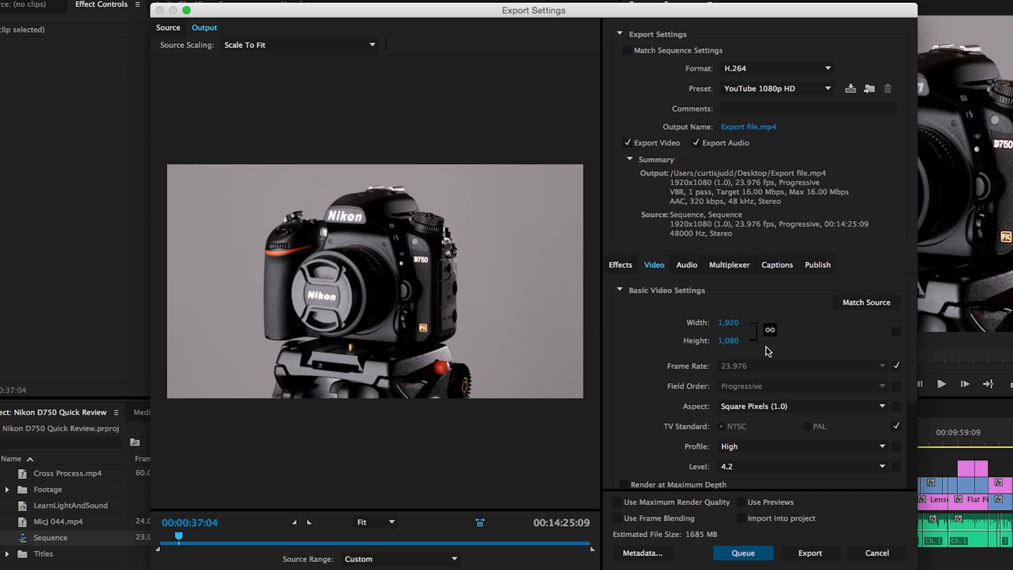
mouse_move(760, 375)
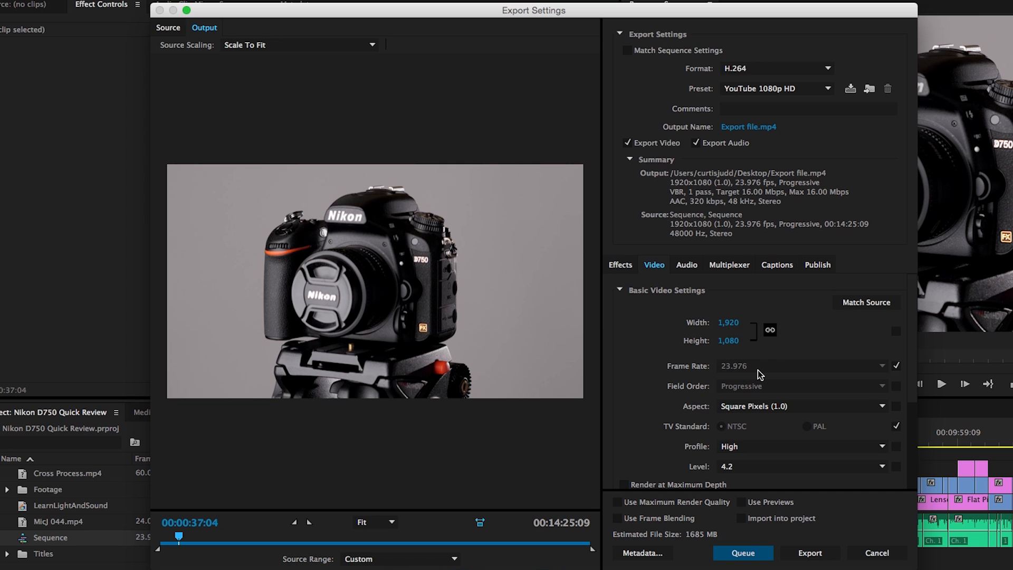
mouse_move(756, 373)
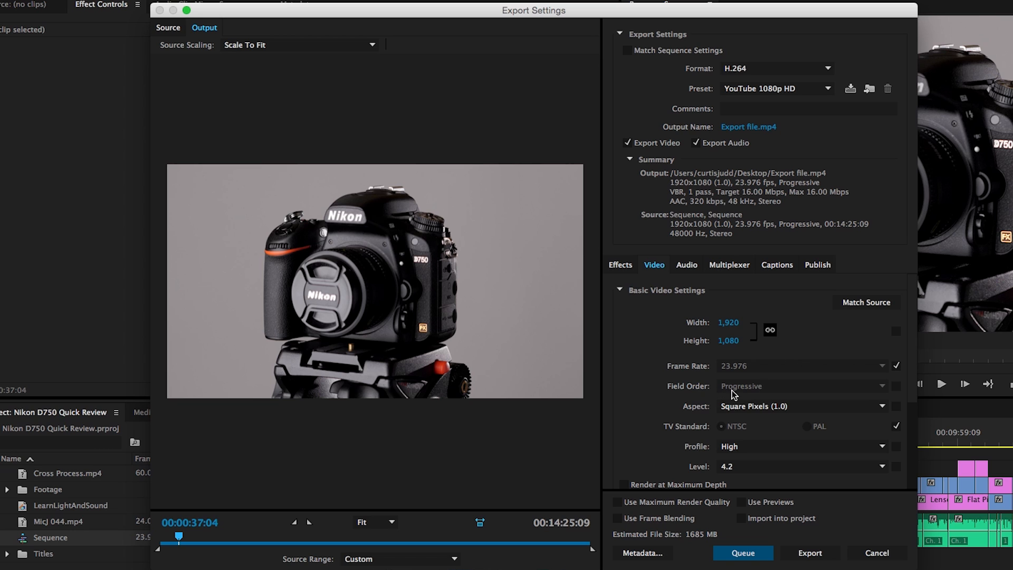
mouse_move(797, 412)
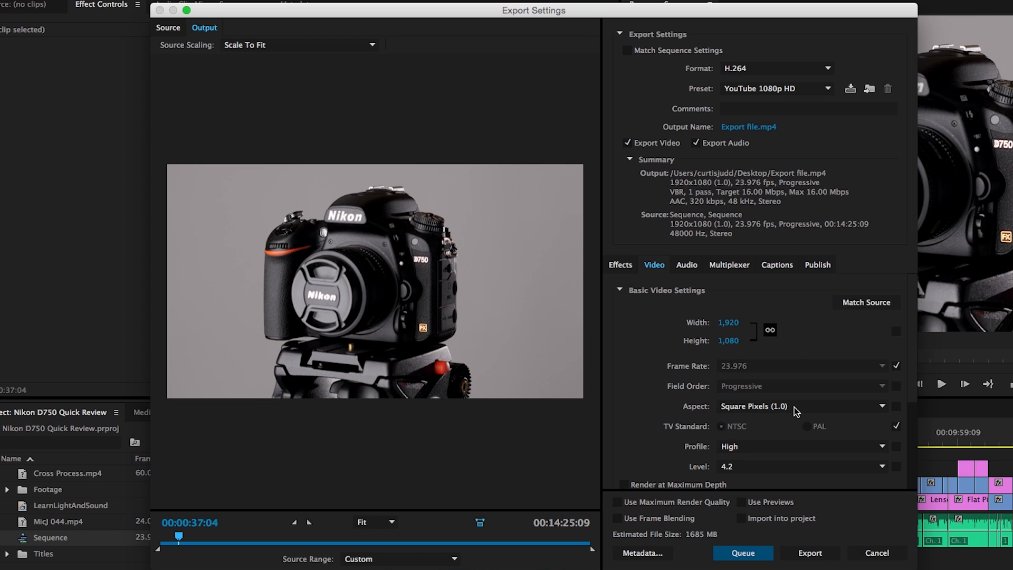
mouse_move(671, 412)
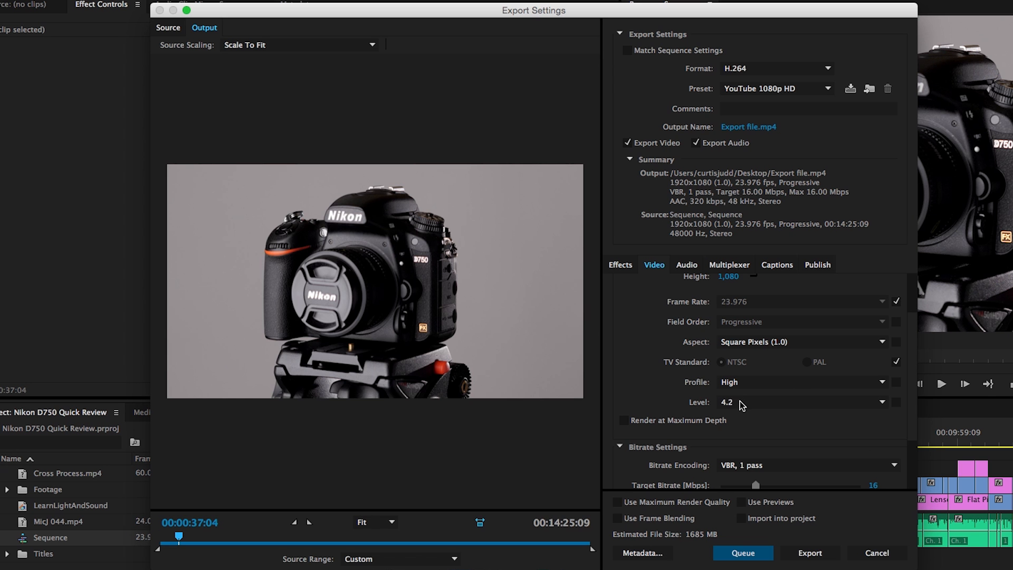
mouse_move(801, 405)
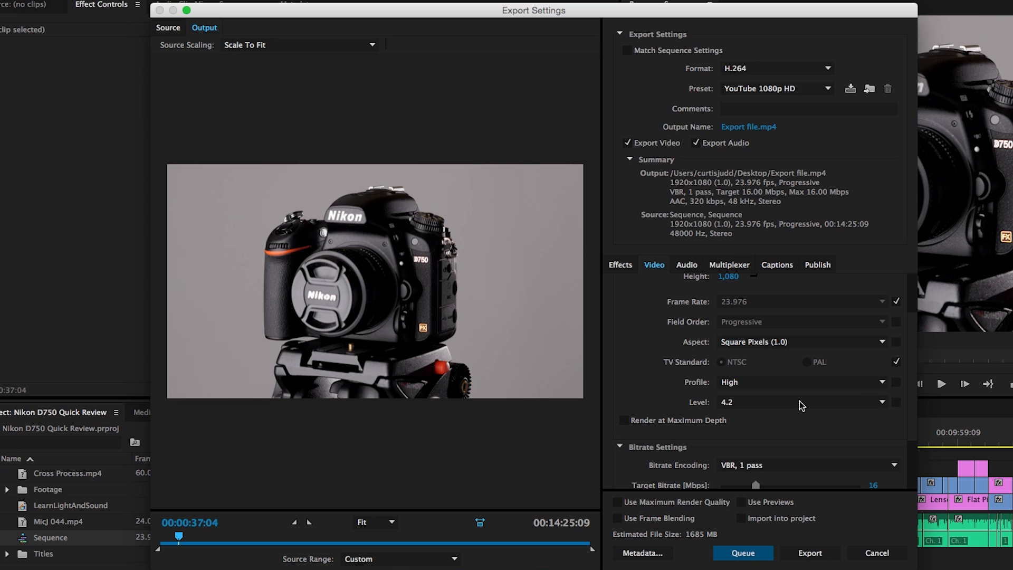
mouse_move(742, 407)
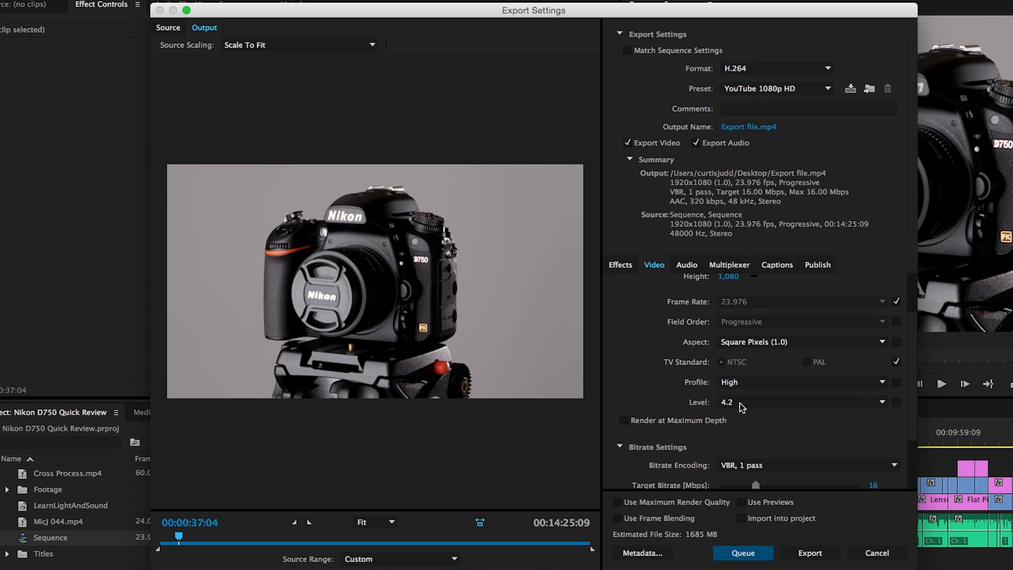
mouse_move(885, 406)
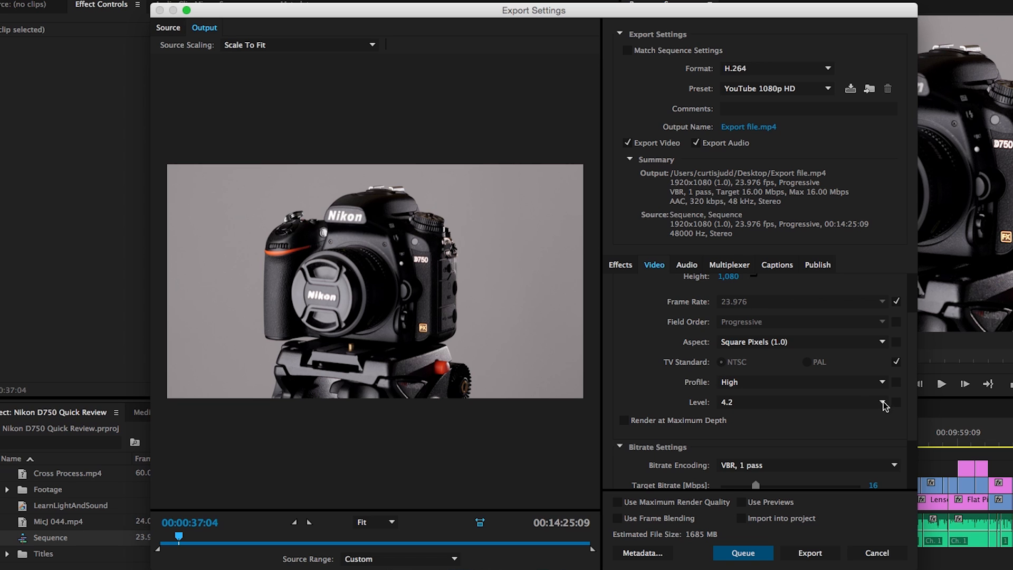
mouse_move(747, 408)
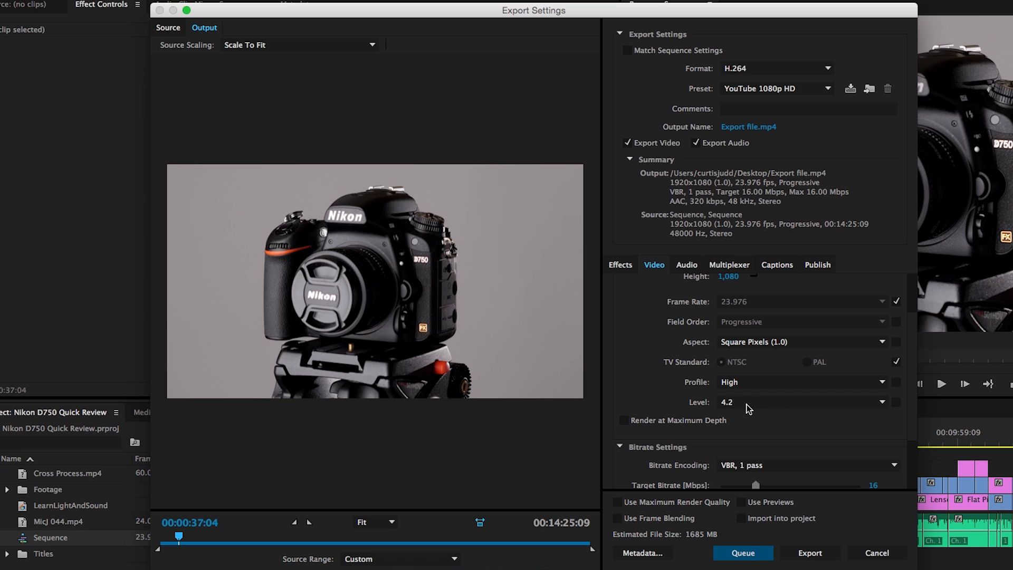
mouse_move(812, 98)
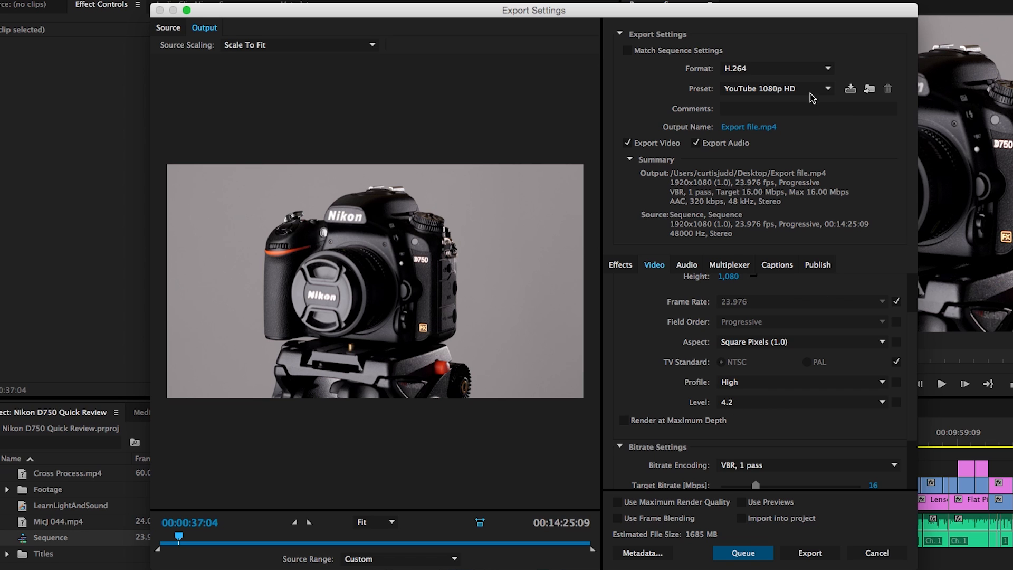
mouse_move(729, 331)
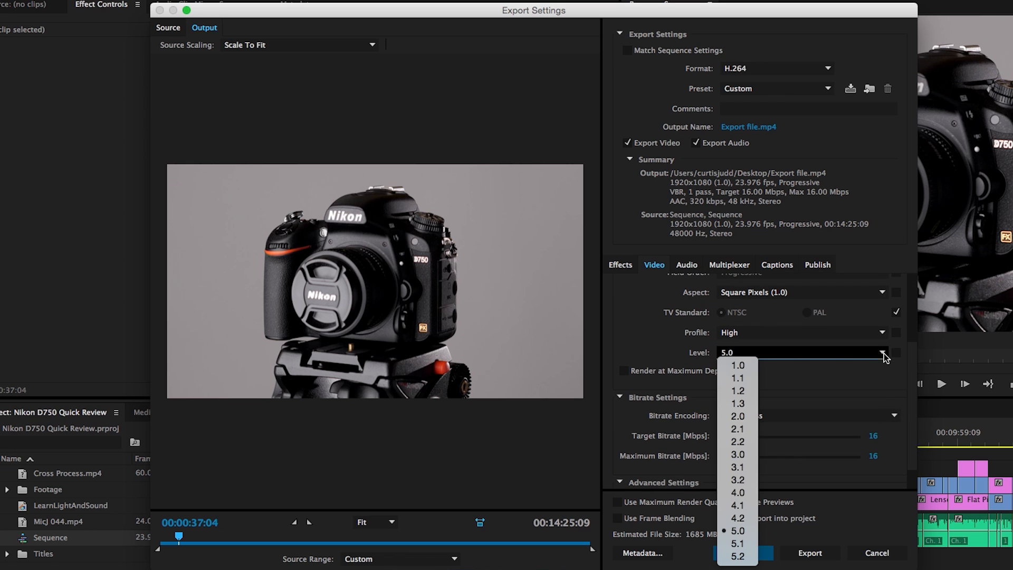
Step: Reselect H.264 level 4.2 and scroll down to the bitrate settings
click(737, 517)
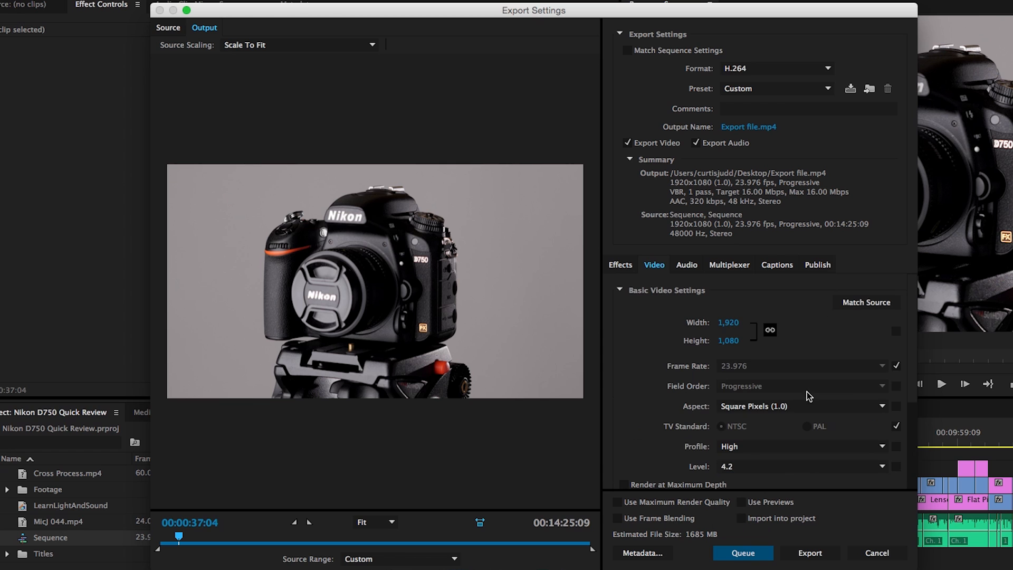
scroll(down, 3)
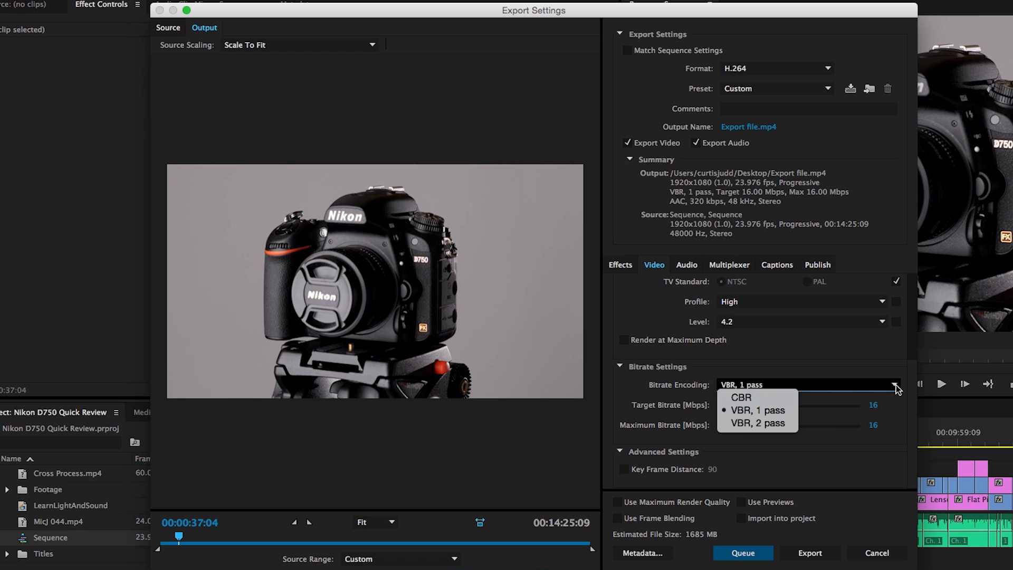
mouse_move(757, 423)
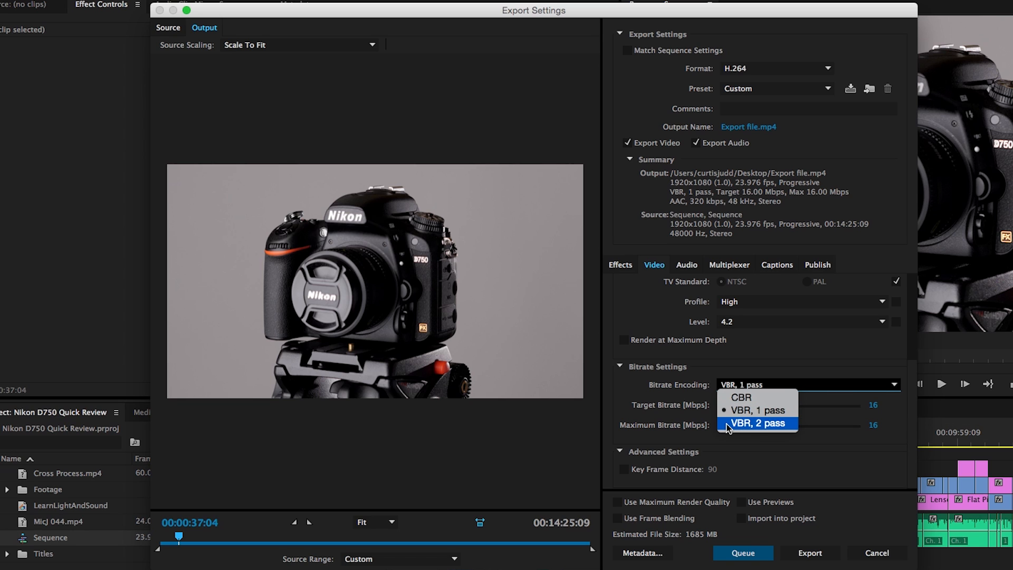
Step: Set Bitrate Encoding to VBR, 2 pass, with target and maximum at 16 Mbps
click(757, 424)
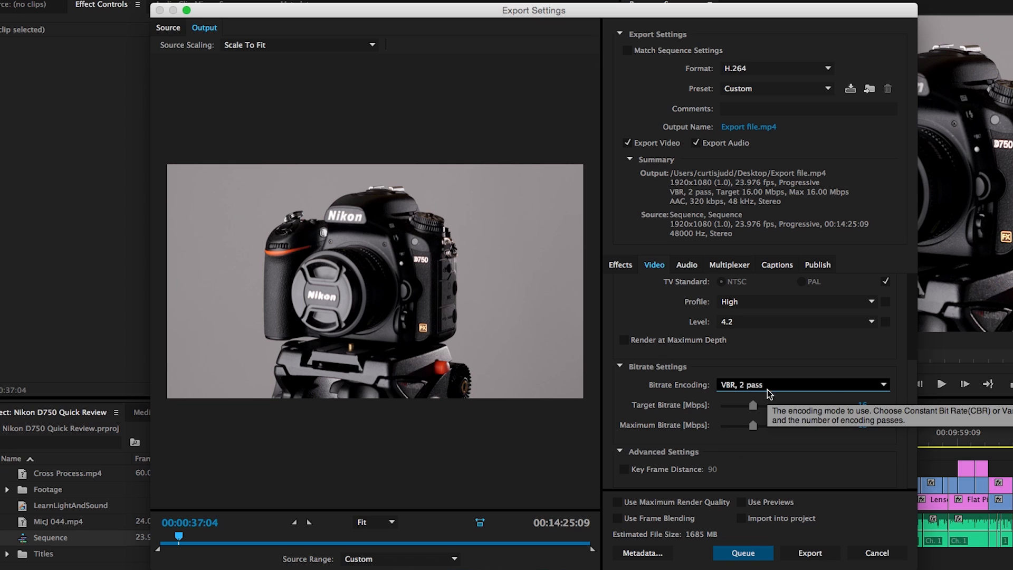
mouse_move(759, 385)
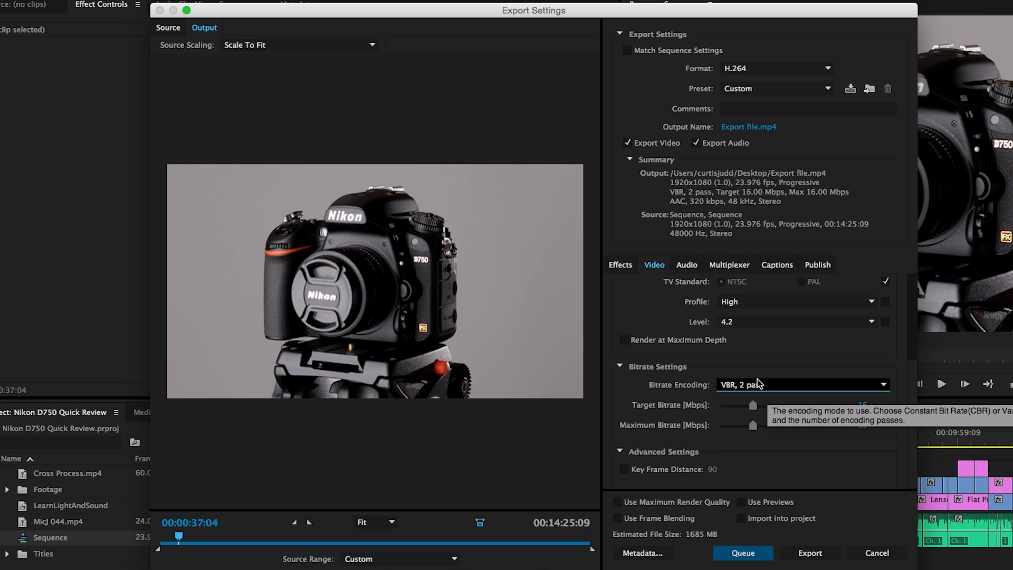
mouse_move(779, 357)
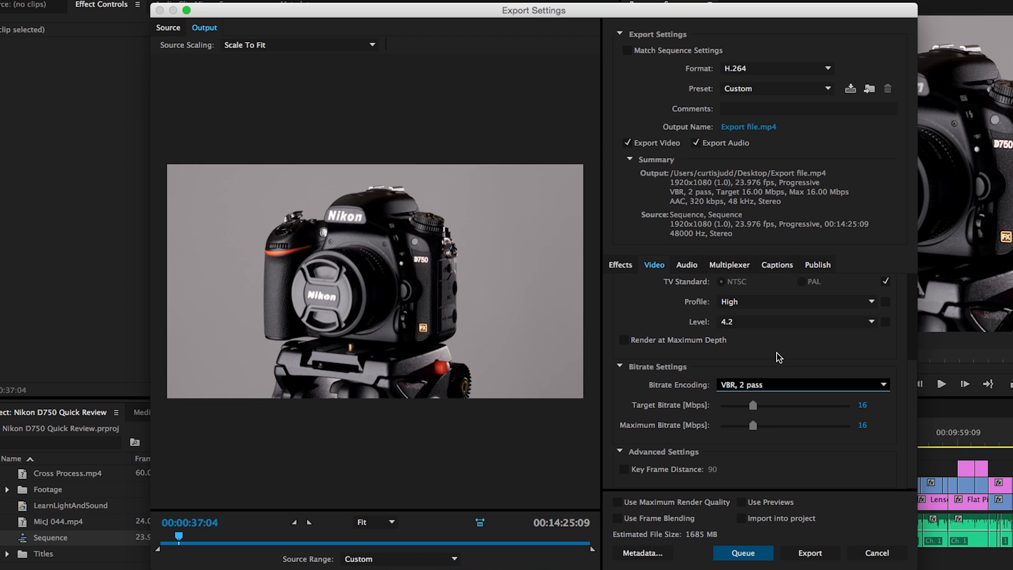
mouse_move(783, 388)
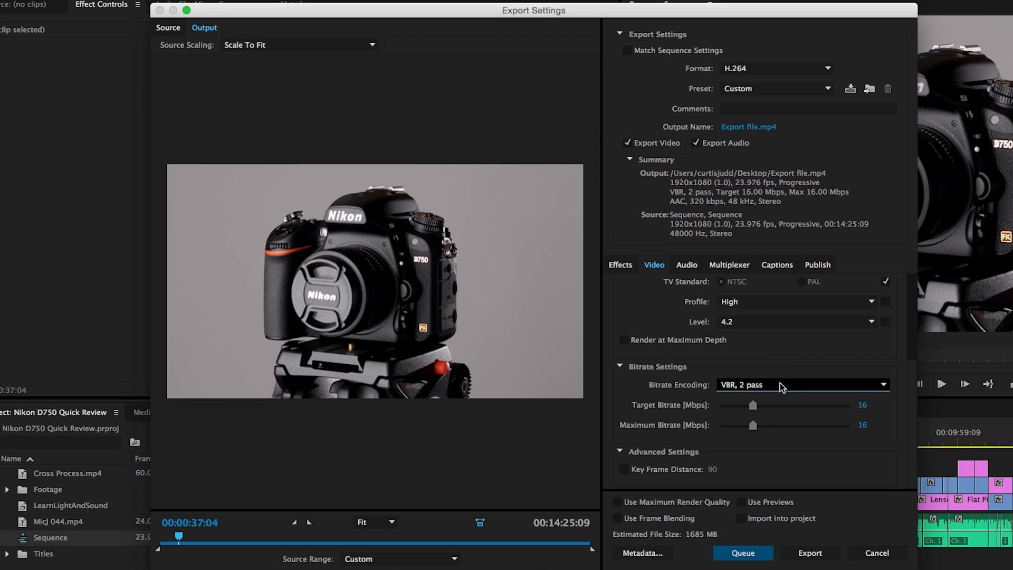
mouse_move(782, 385)
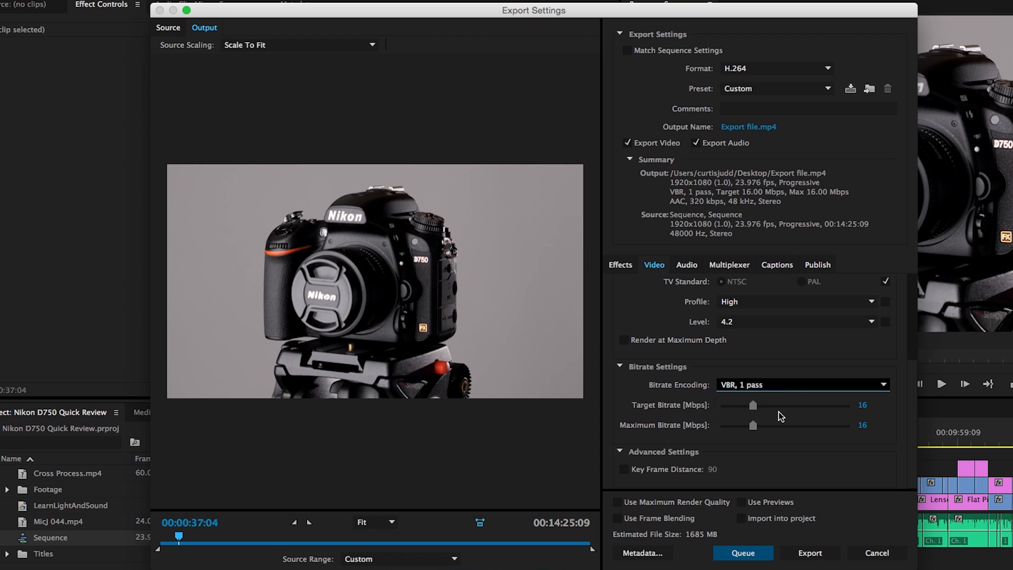
mouse_move(883, 385)
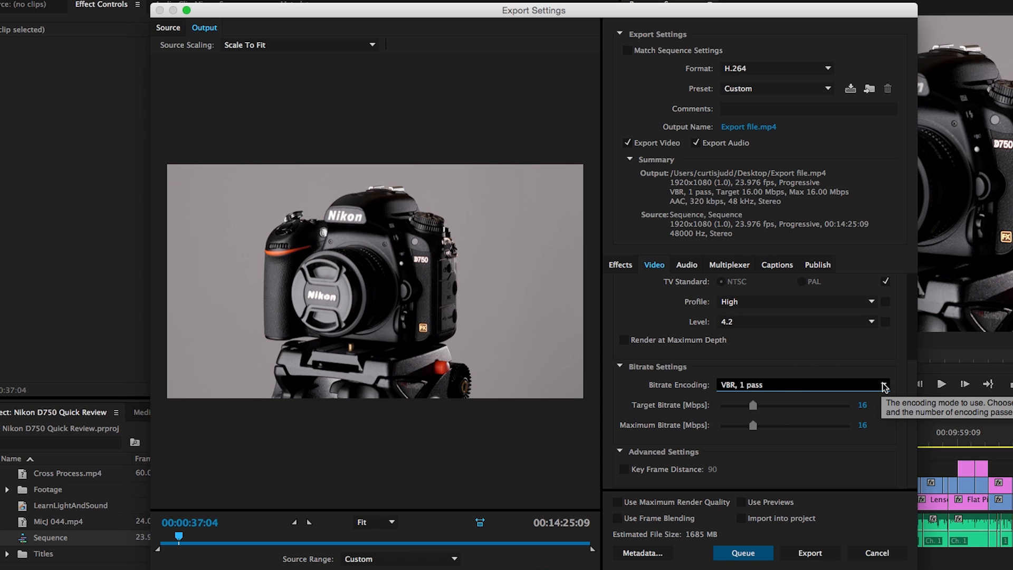
click(803, 384)
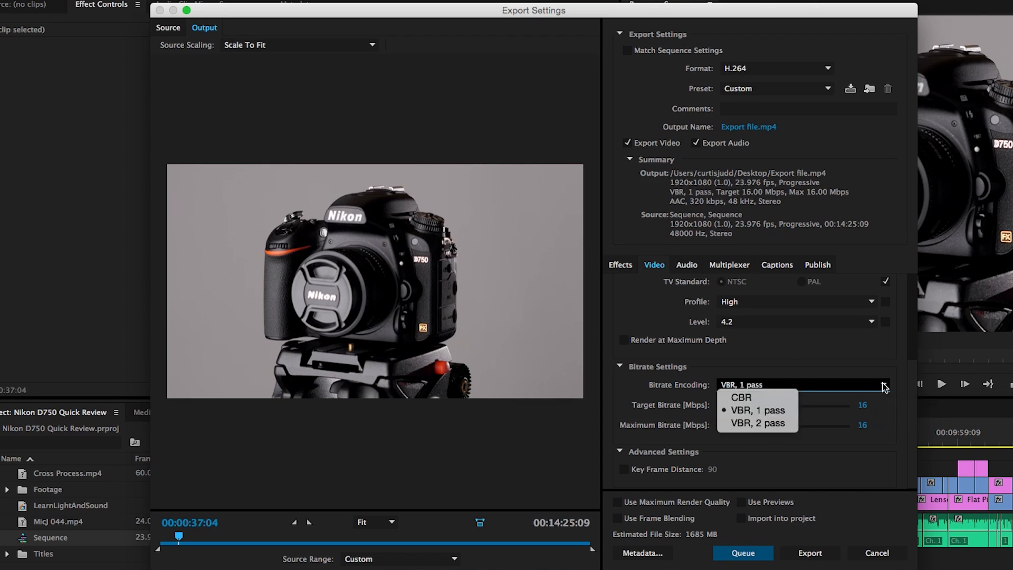
click(757, 422)
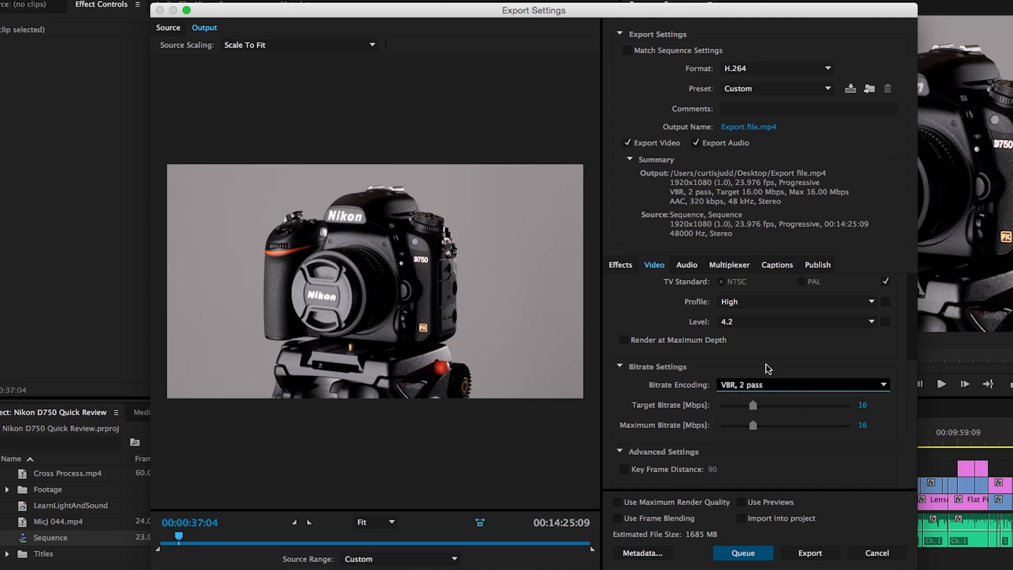
mouse_move(774, 388)
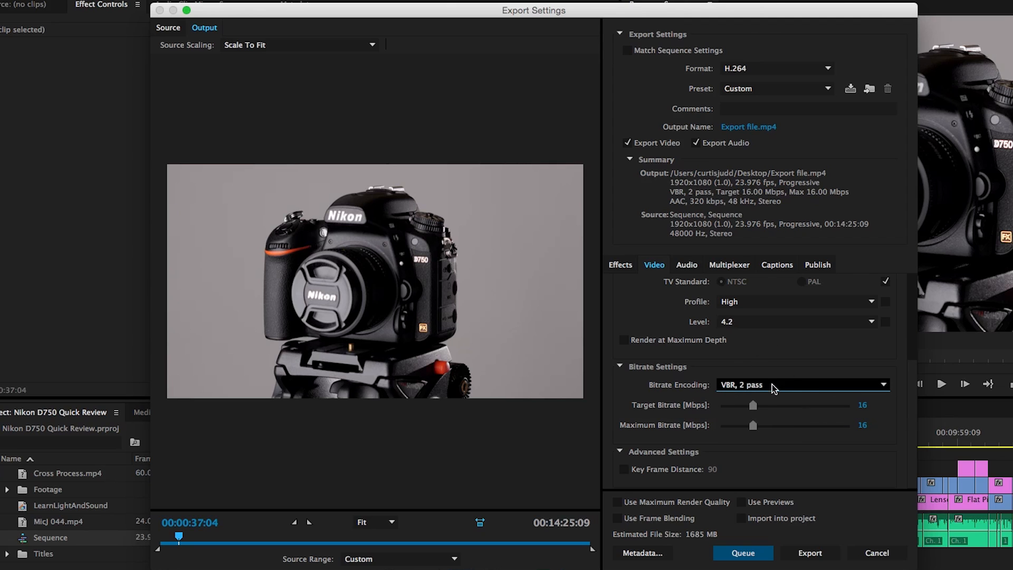
mouse_move(716, 425)
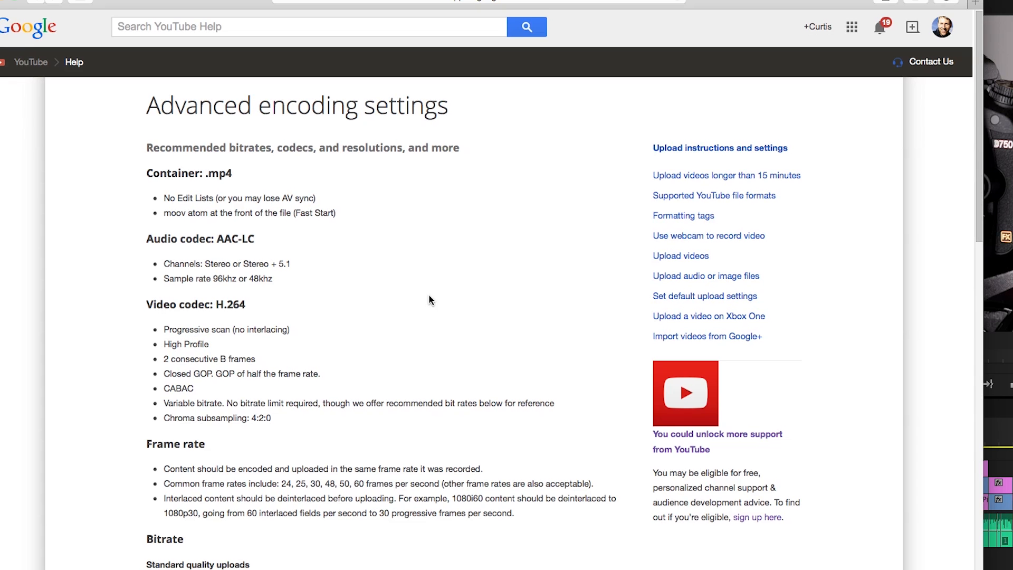
scroll(down, 3)
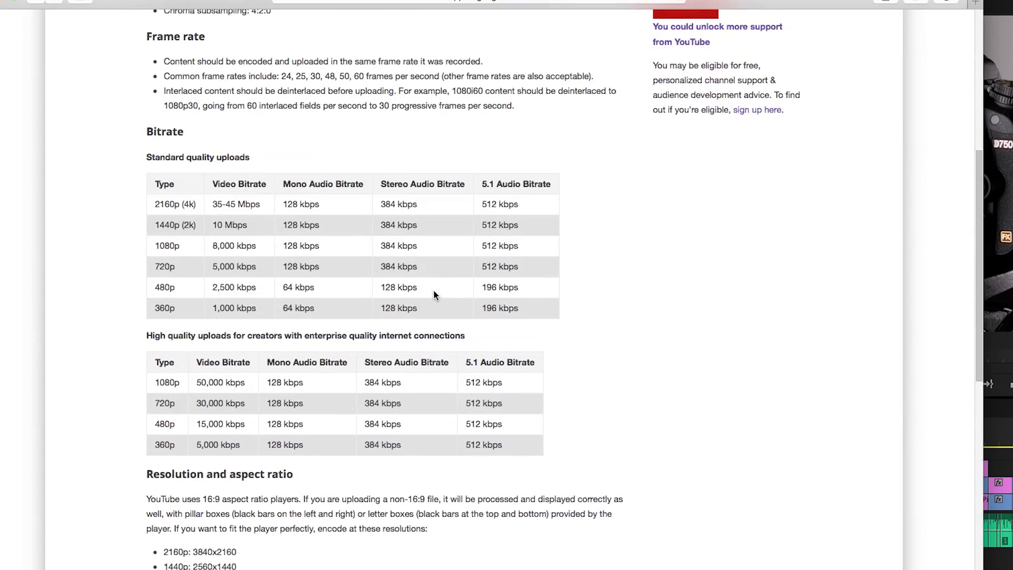
scroll(down, 3)
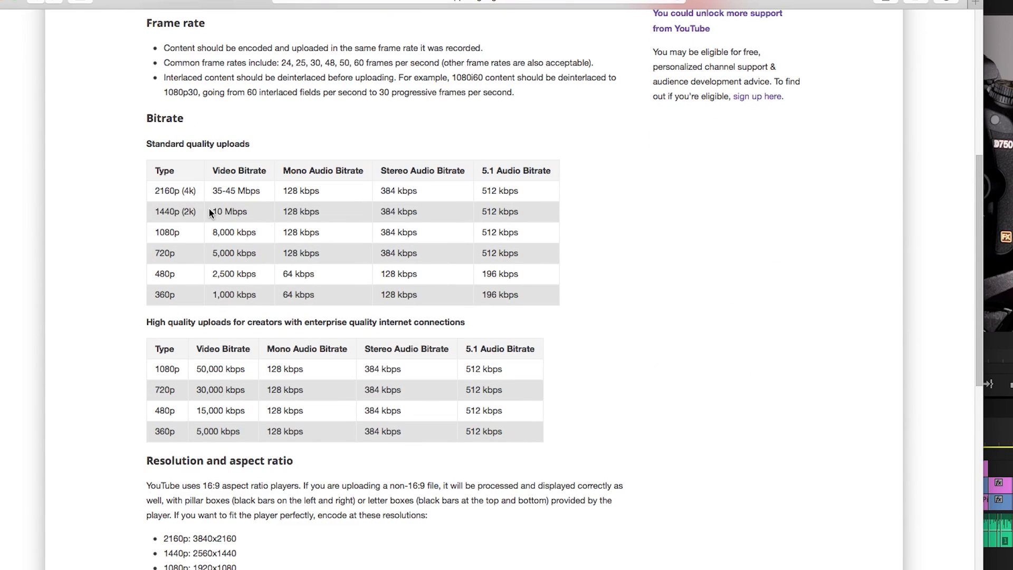
double_click(227, 211)
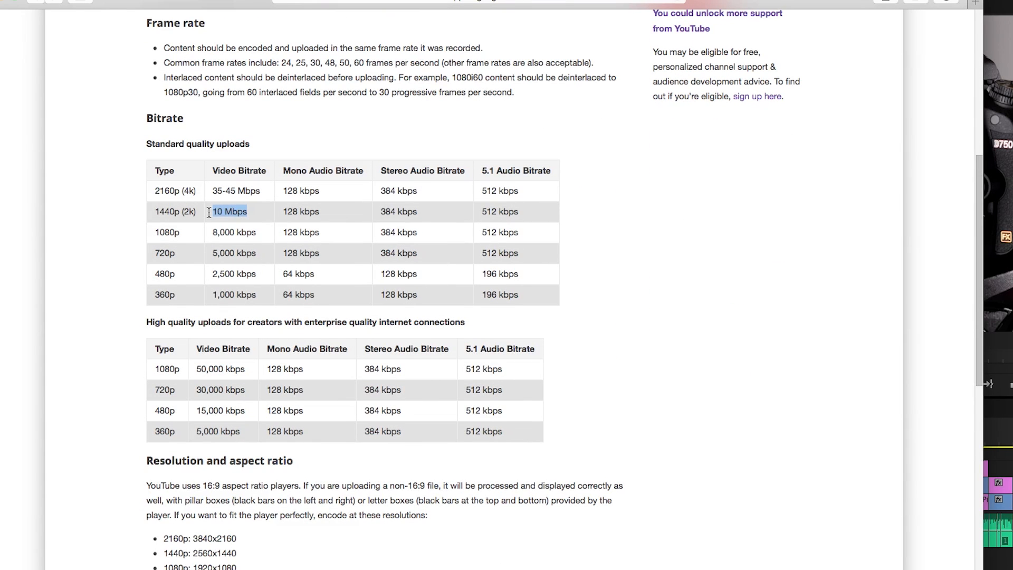
double_click(234, 232)
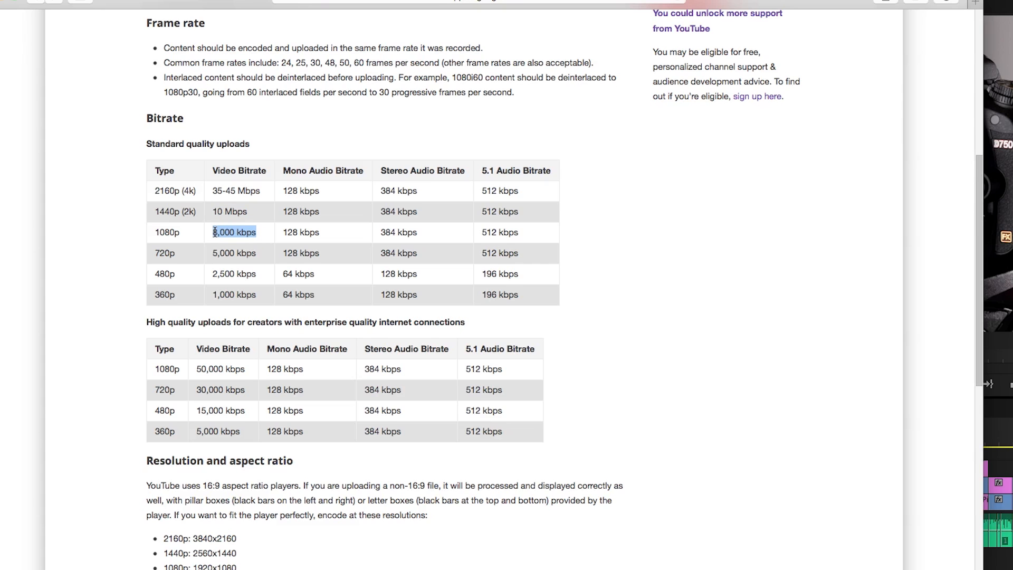
double_click(233, 233)
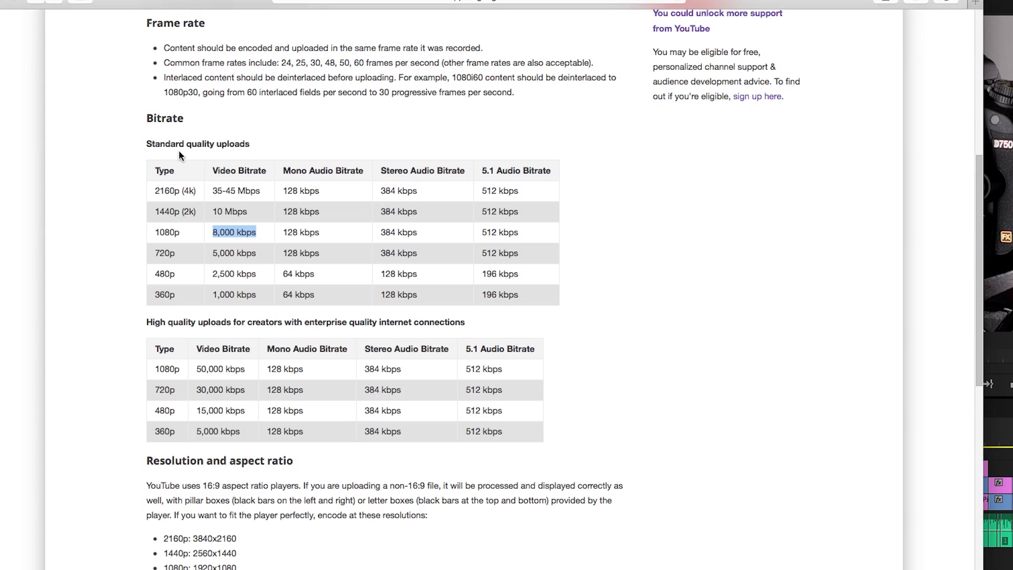
mouse_move(142, 326)
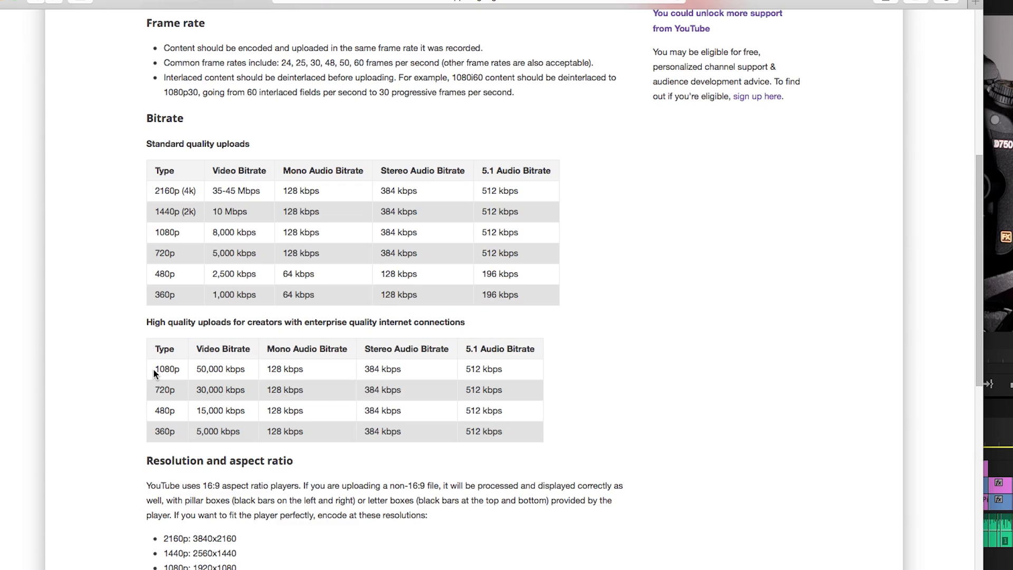
double_click(166, 369)
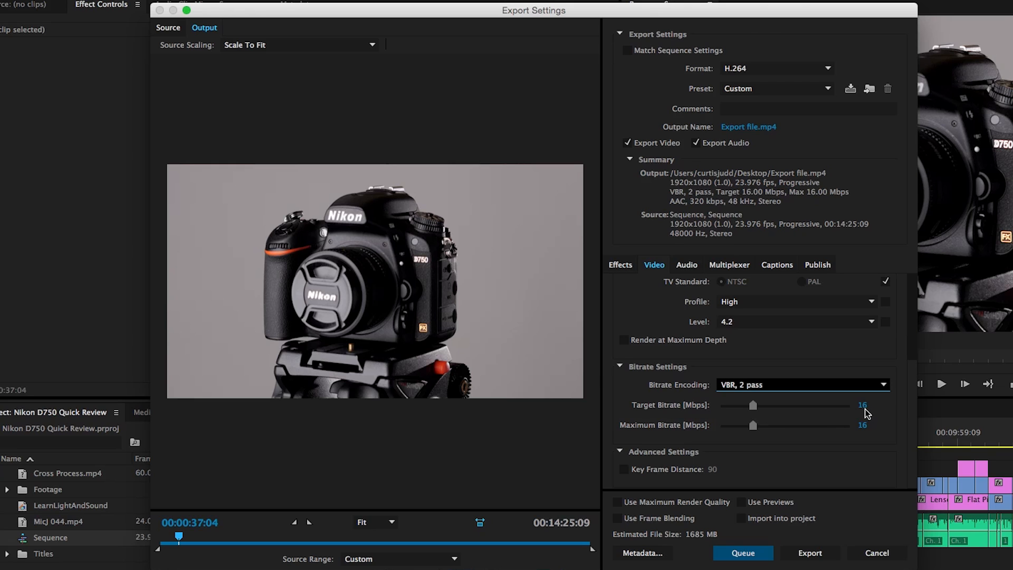
mouse_move(877, 415)
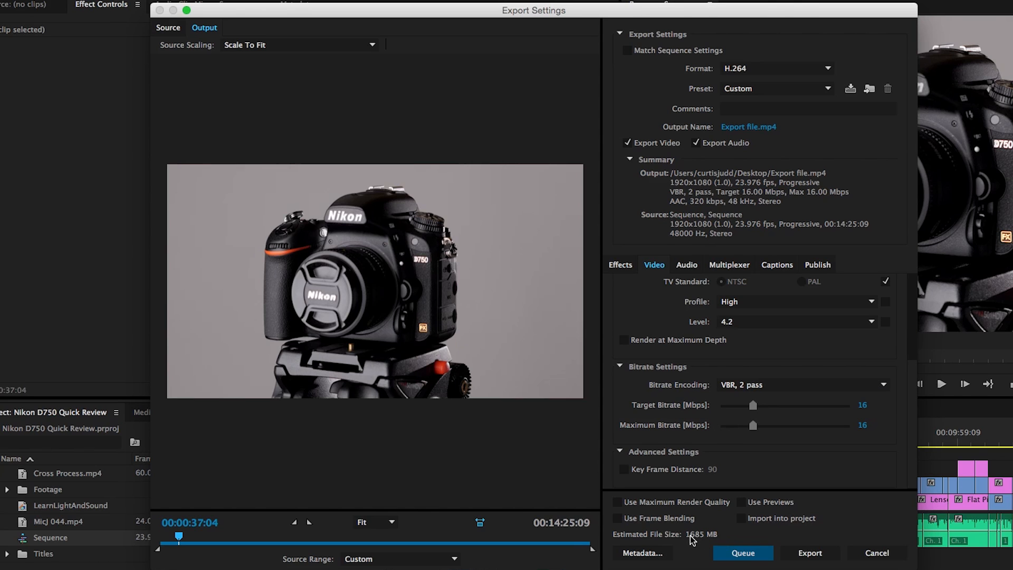
mouse_move(728, 543)
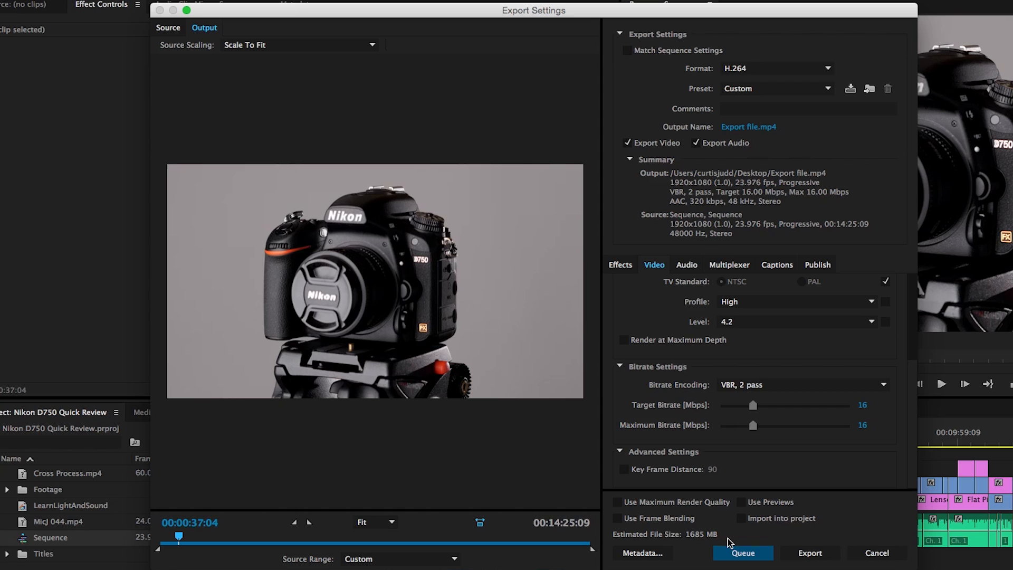
mouse_move(687, 543)
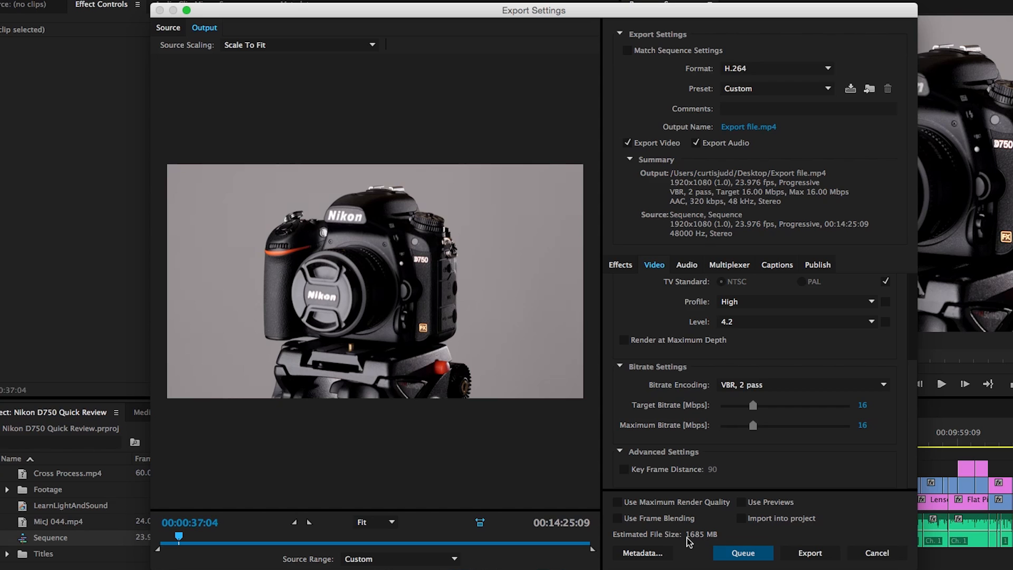
mouse_move(788, 447)
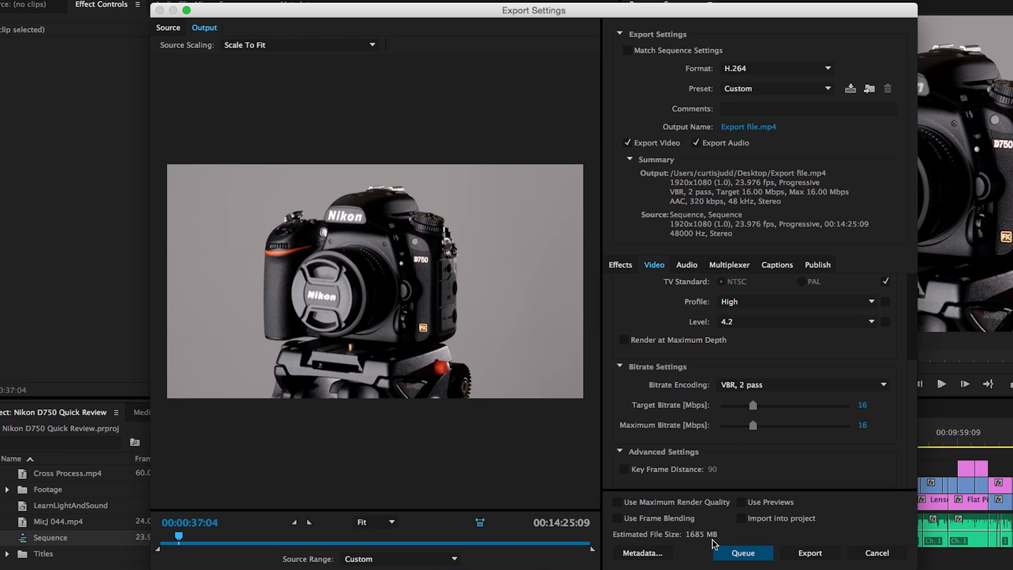
mouse_move(752, 427)
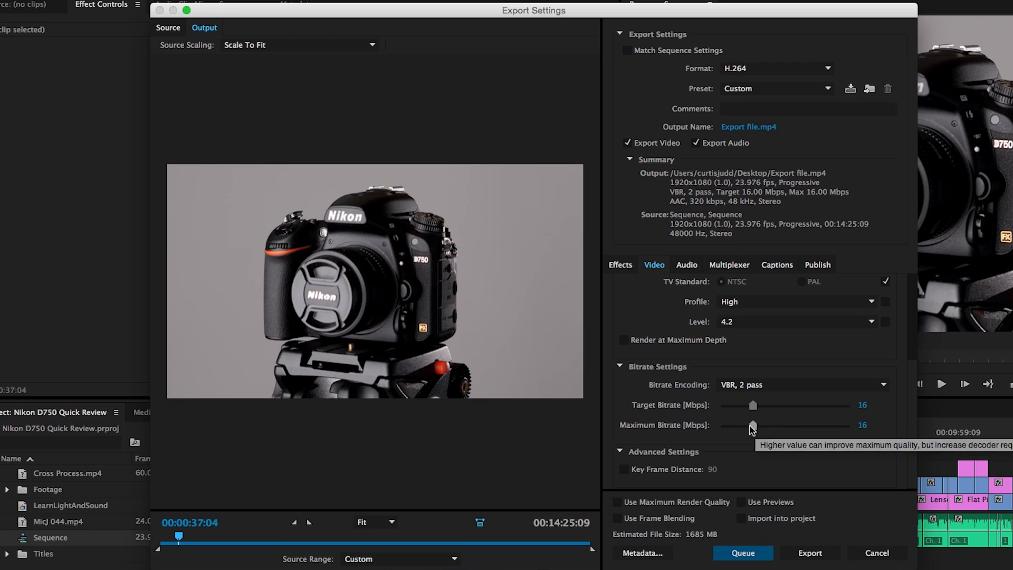
Step: Raise the maximum video bitrate from 16 to 62.5 Mbps
drag(751, 425, 779, 426)
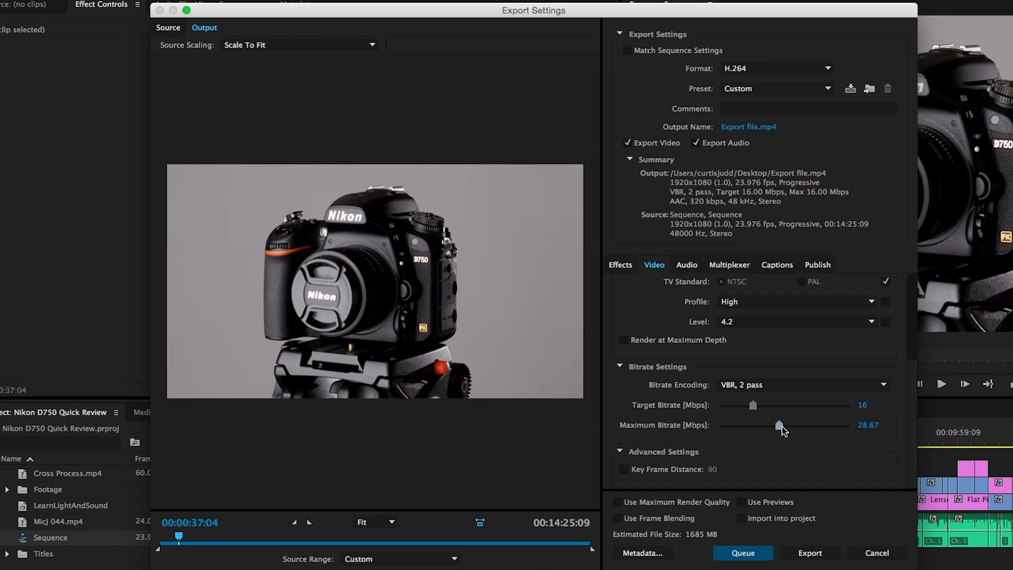
drag(779, 426, 850, 426)
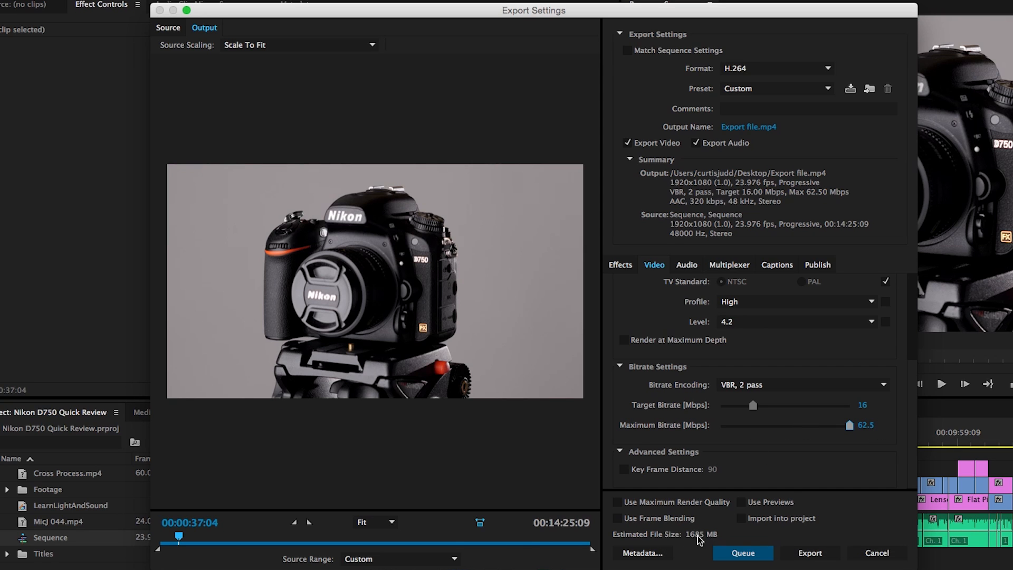
mouse_move(815, 432)
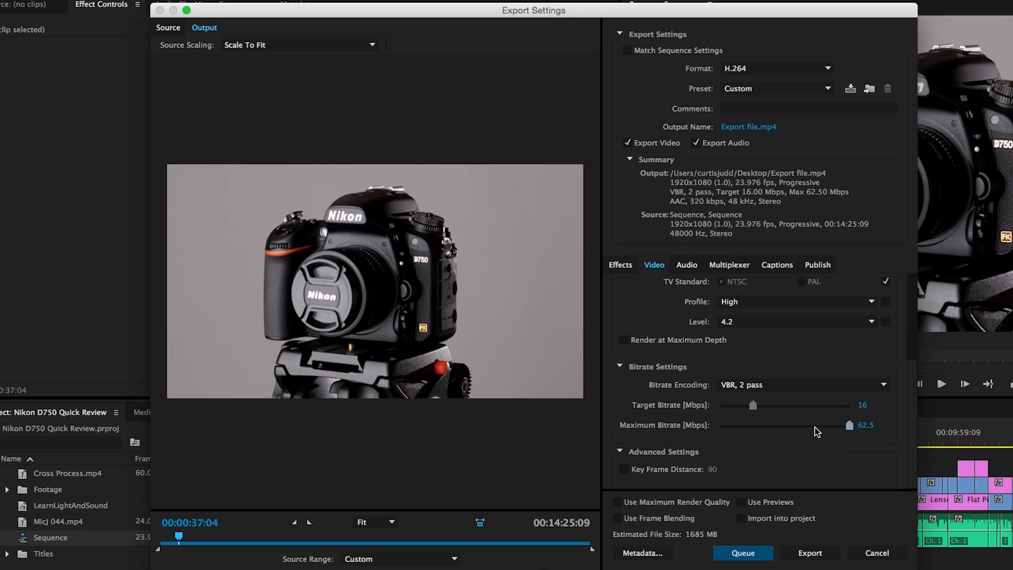
mouse_move(762, 384)
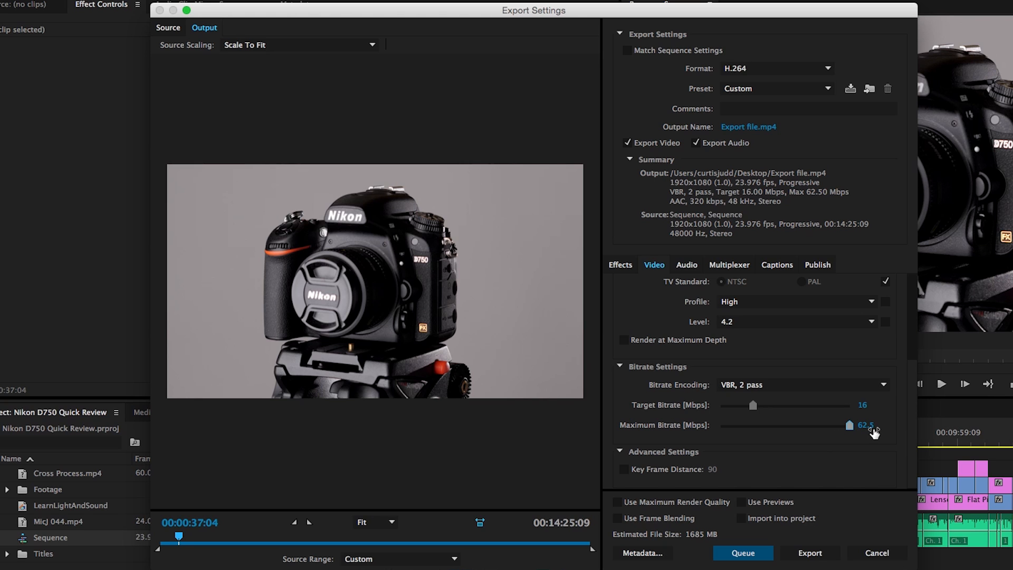
mouse_move(734, 543)
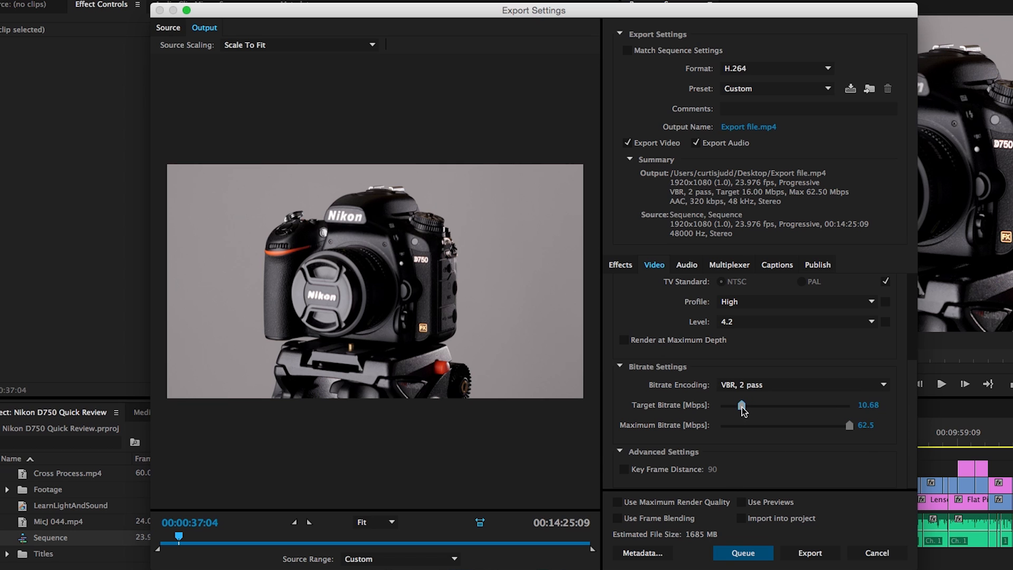
Step: Drop the target bitrate to about 7.37 Mbps, then start entering 16 Mbps
drag(742, 408, 733, 408)
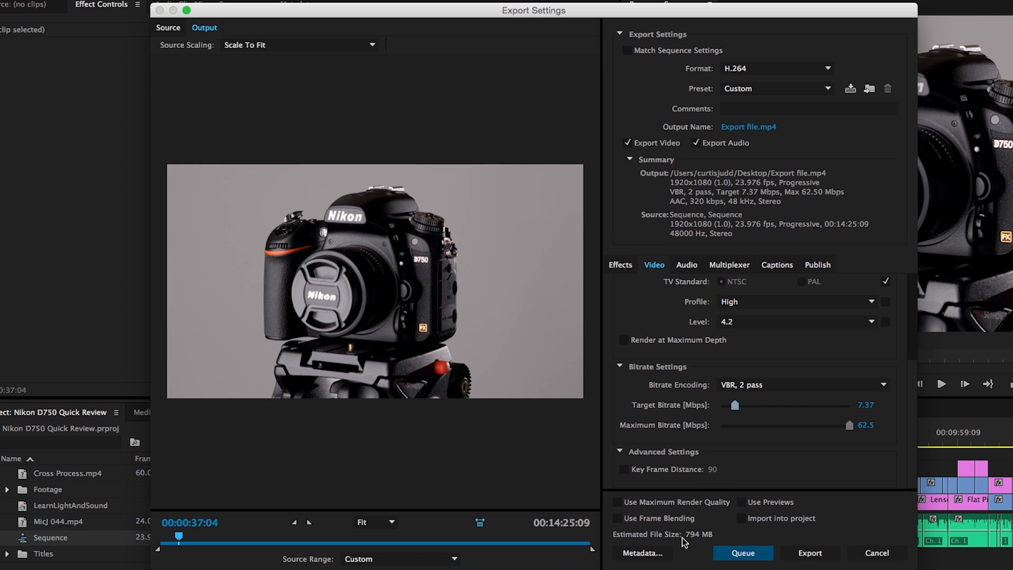
click(866, 405)
text(16)
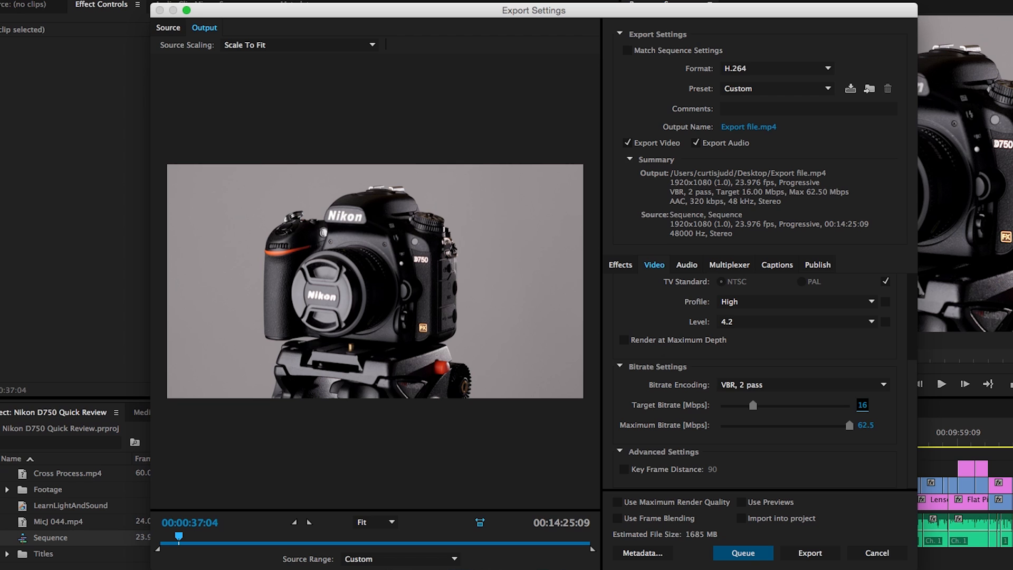
mouse_move(679, 529)
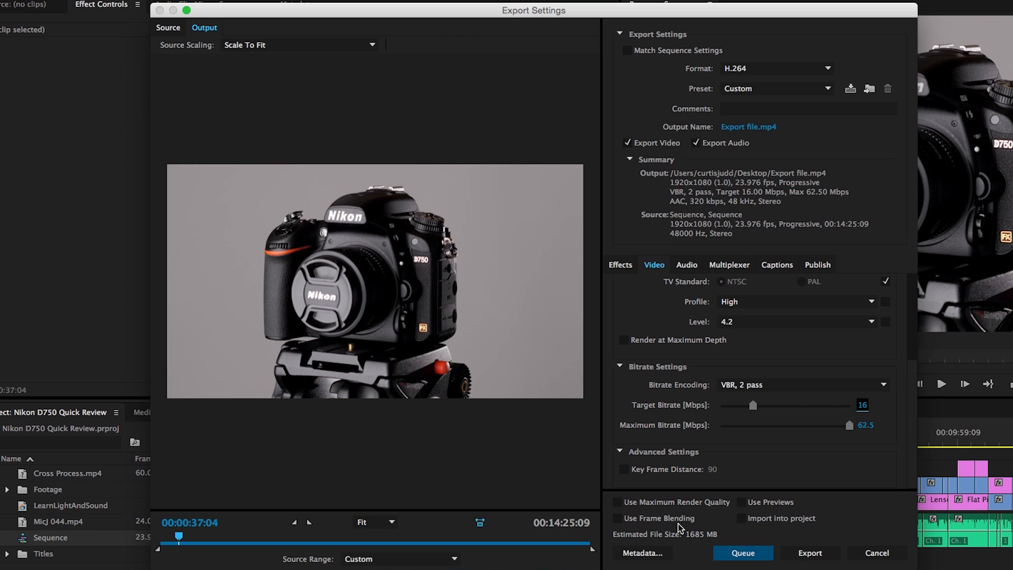
mouse_move(719, 537)
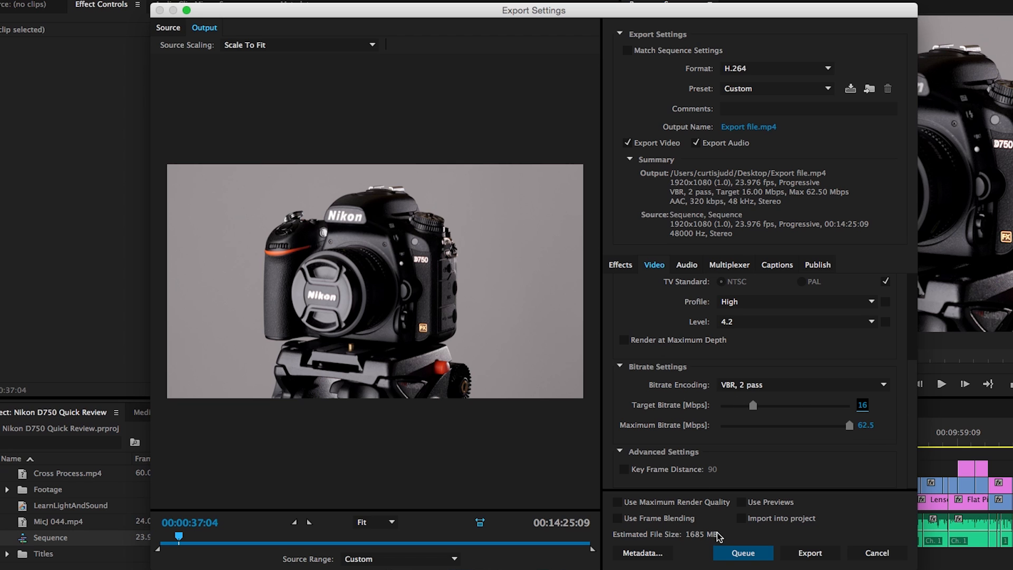
mouse_move(814, 453)
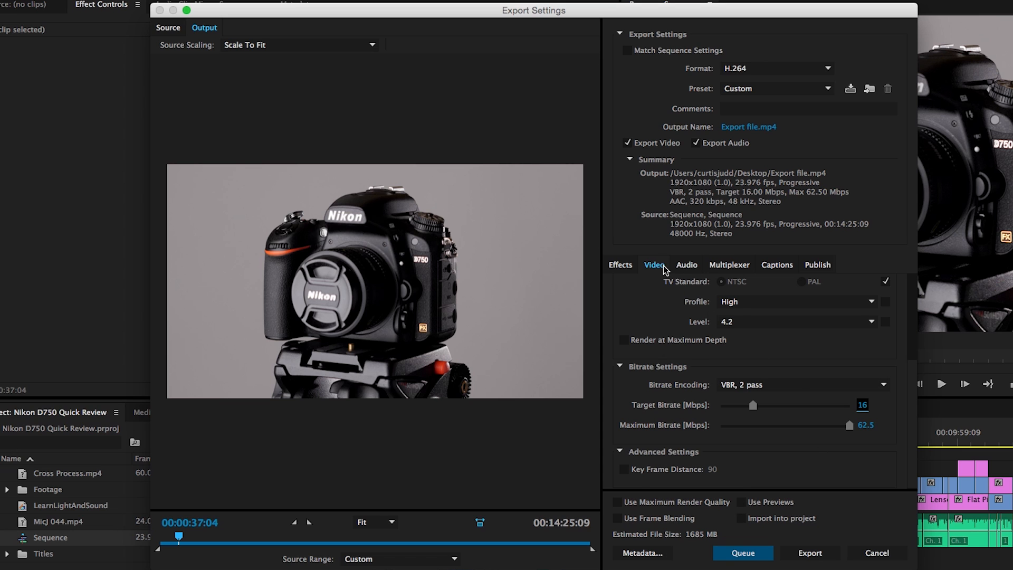
Step: Show the audio settings and keep AAC at 48000 Hz stereo, 320 kbps bitrate
click(686, 264)
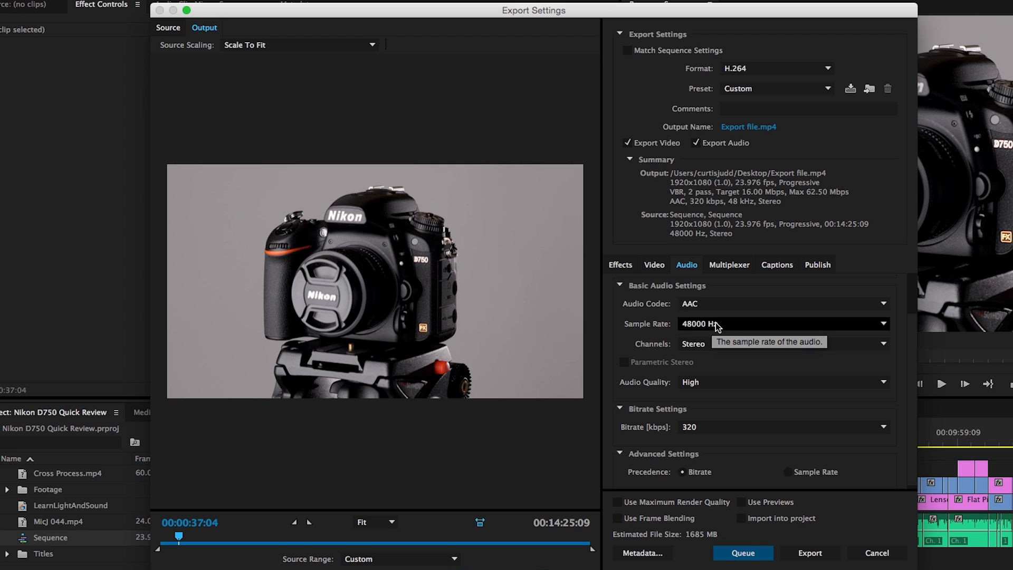
mouse_move(834, 329)
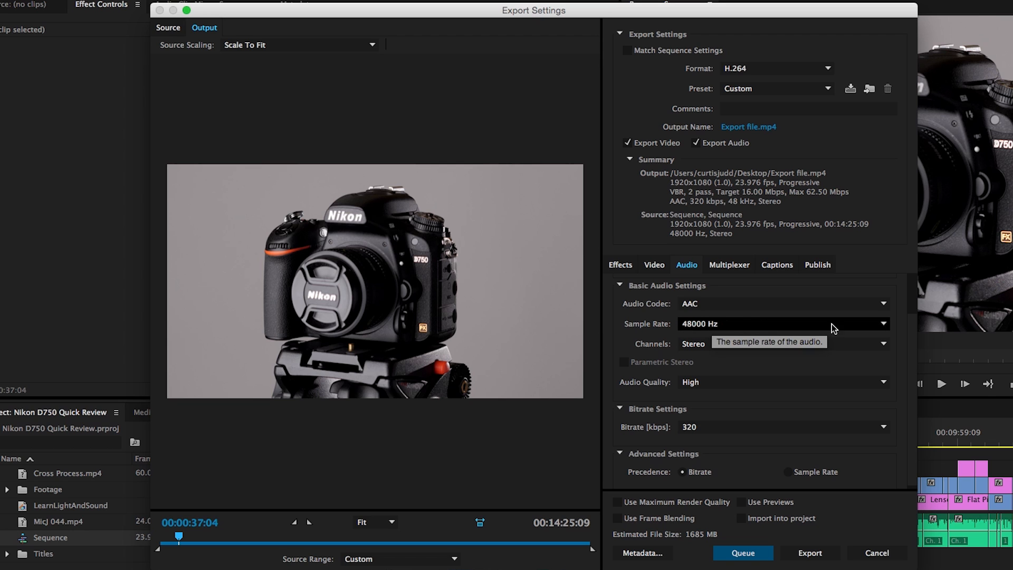
mouse_move(878, 334)
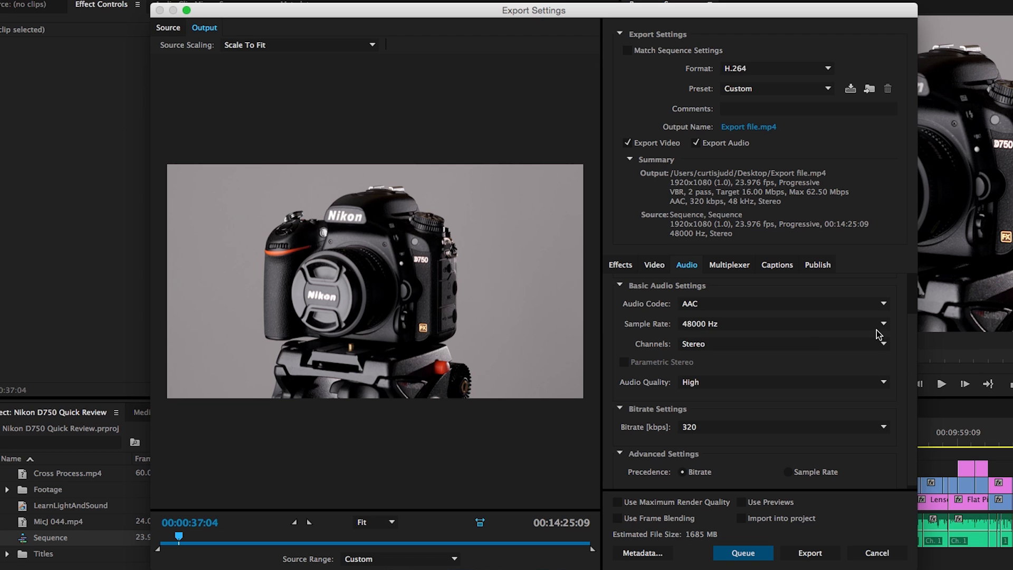
mouse_move(883, 328)
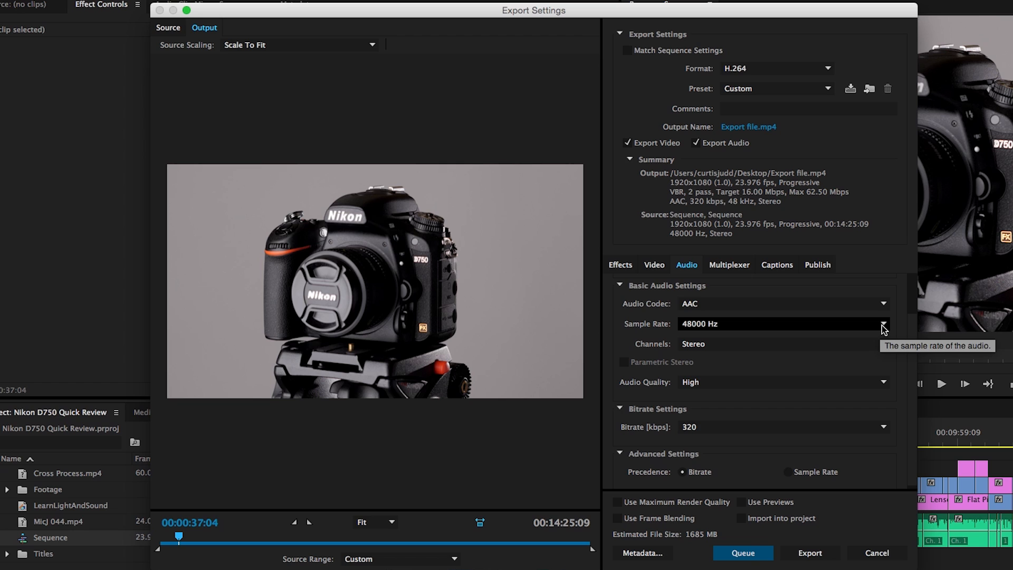
mouse_move(719, 334)
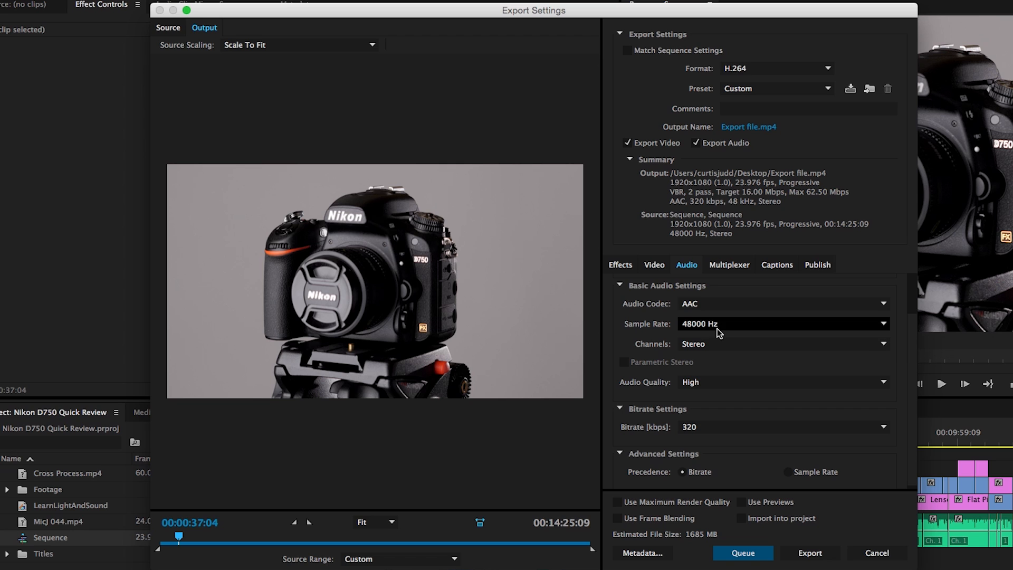
mouse_move(716, 326)
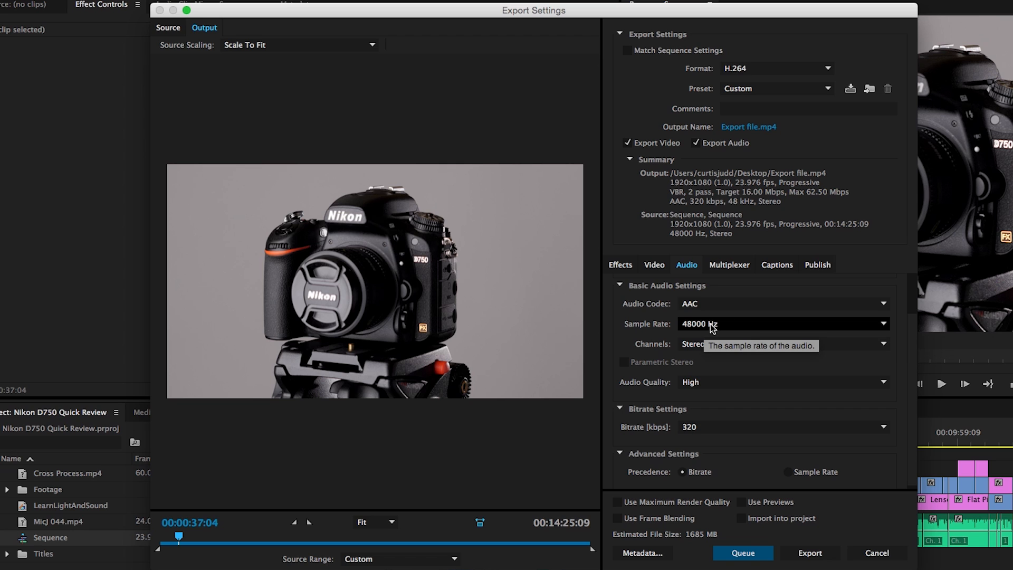
mouse_move(883, 331)
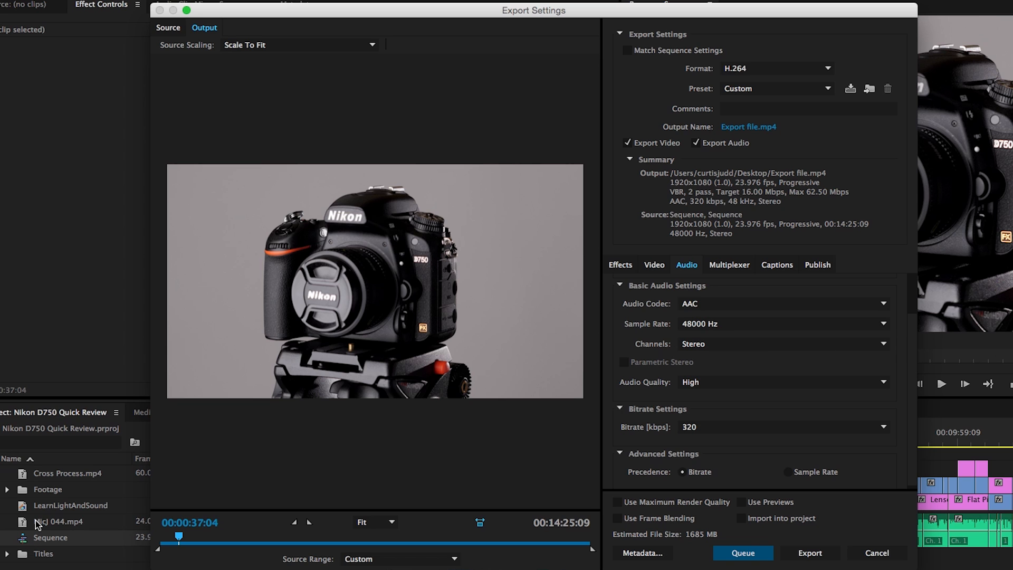
mouse_move(674, 363)
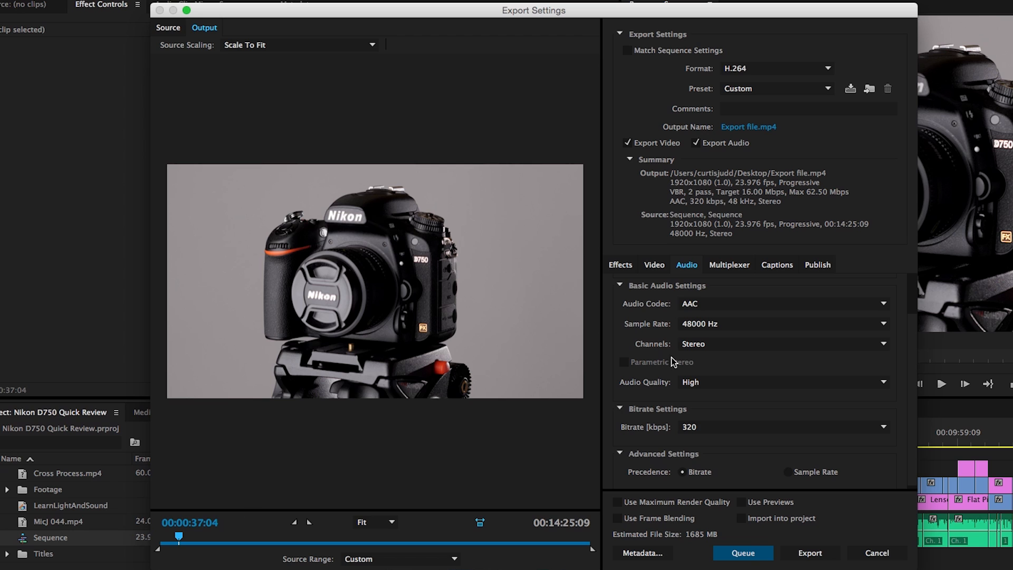
mouse_move(708, 329)
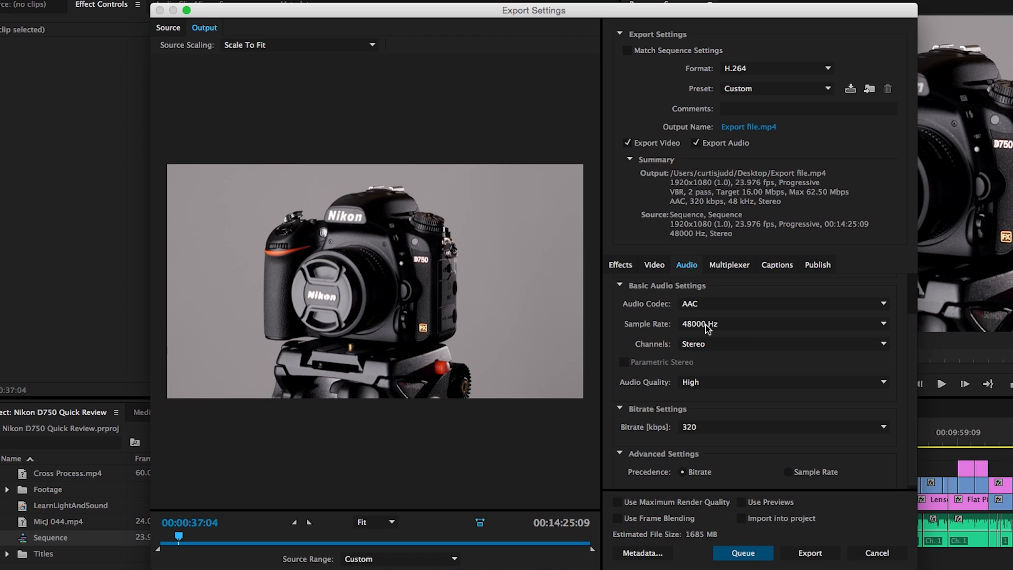
mouse_move(927, 377)
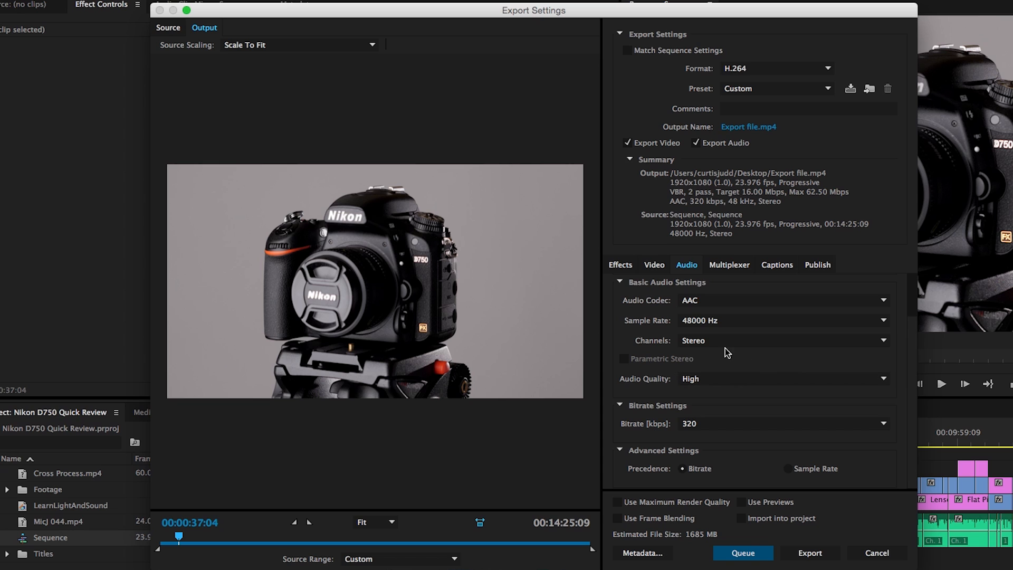
mouse_move(709, 345)
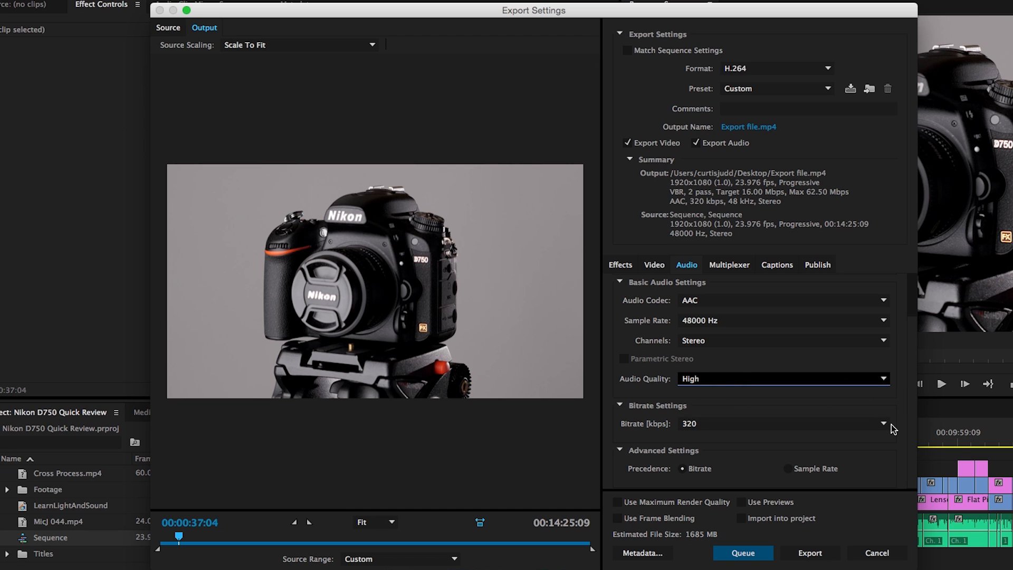
mouse_move(881, 423)
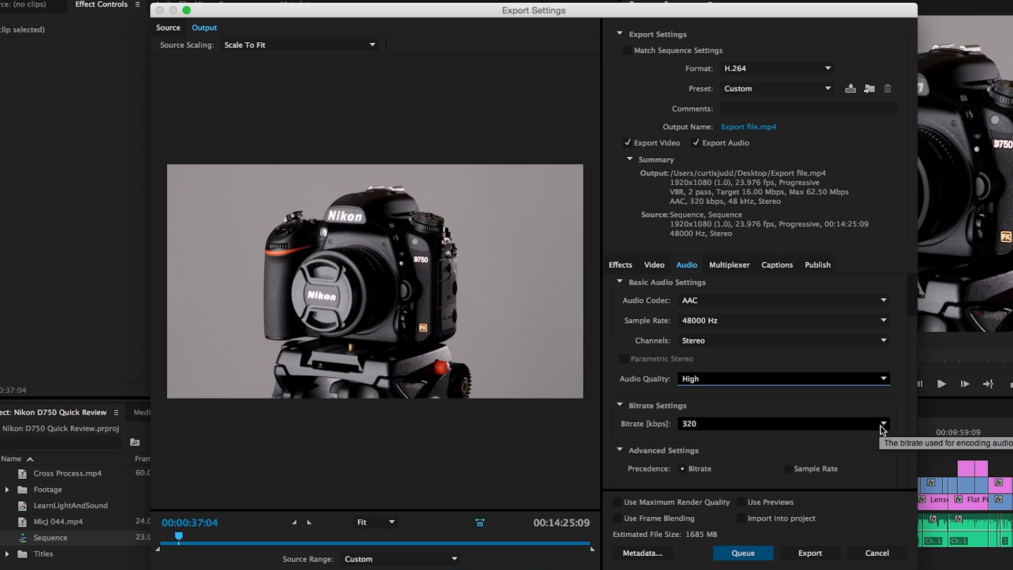
click(883, 423)
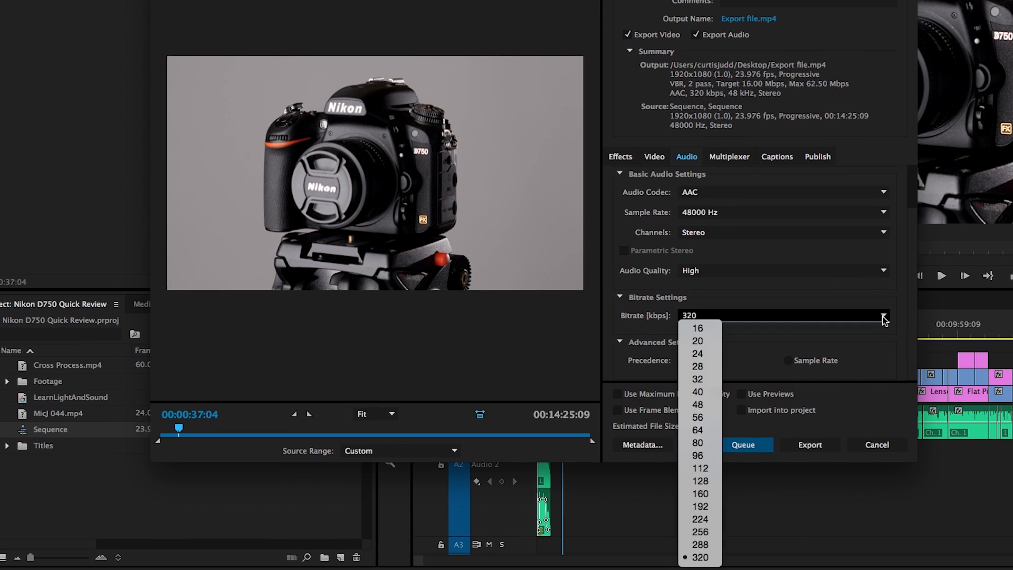
mouse_move(835, 302)
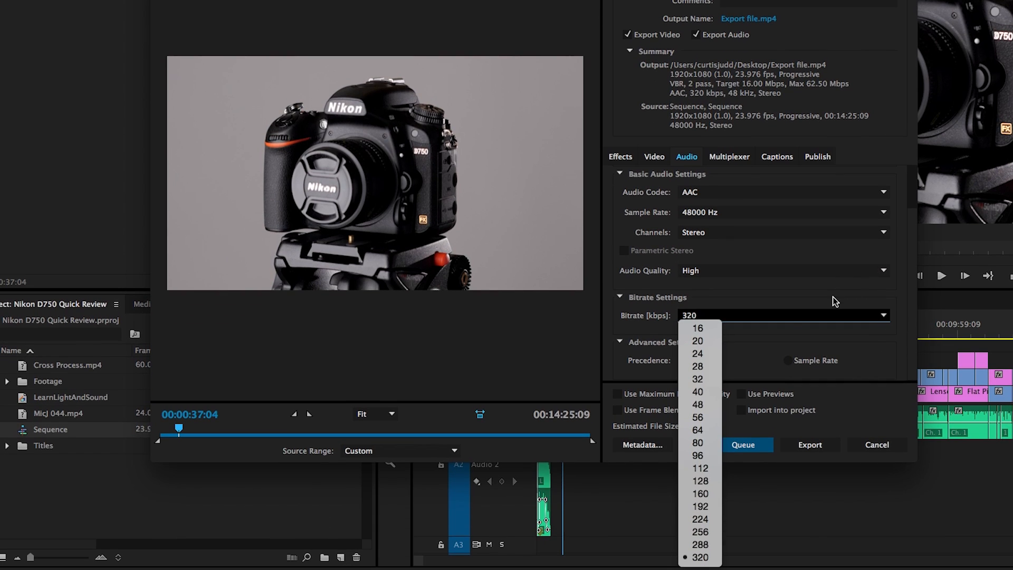
click(700, 558)
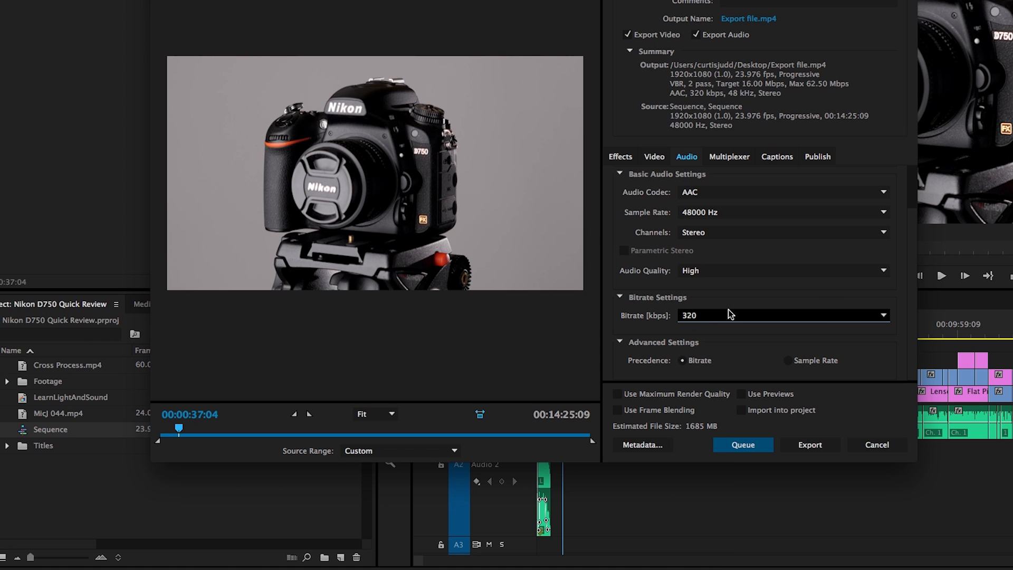
Step: Show the Multiplexer settings to check MP4 with Standard stream compatibility
click(728, 156)
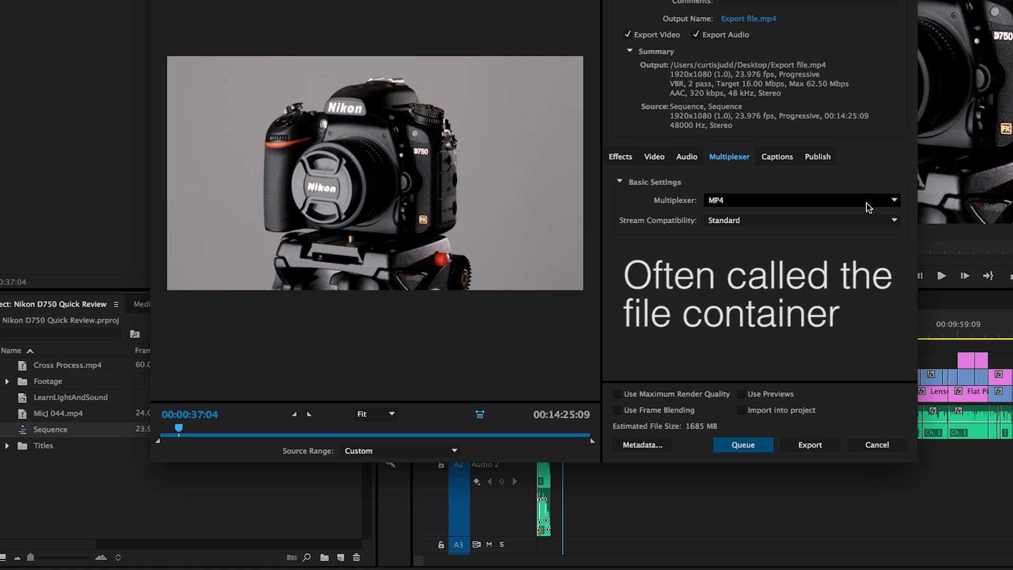
mouse_move(895, 207)
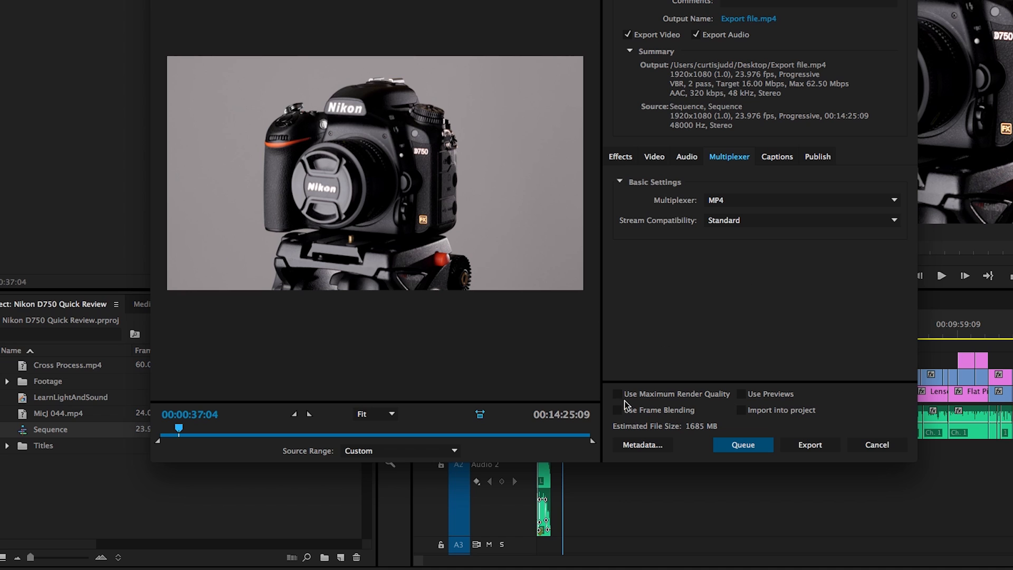
mouse_move(616, 395)
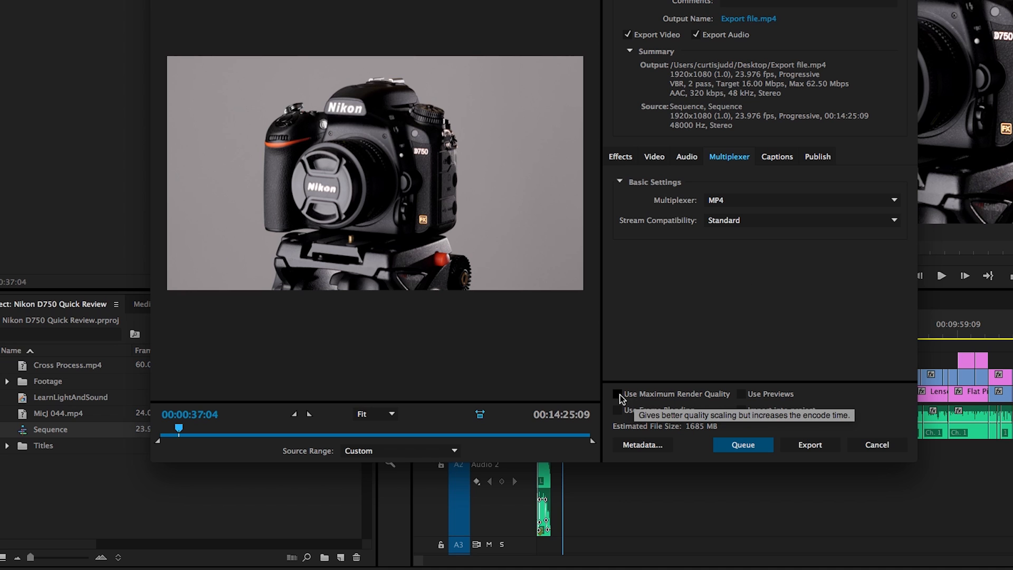
Step: Turn on Use Maximum Render Quality for the export
click(618, 393)
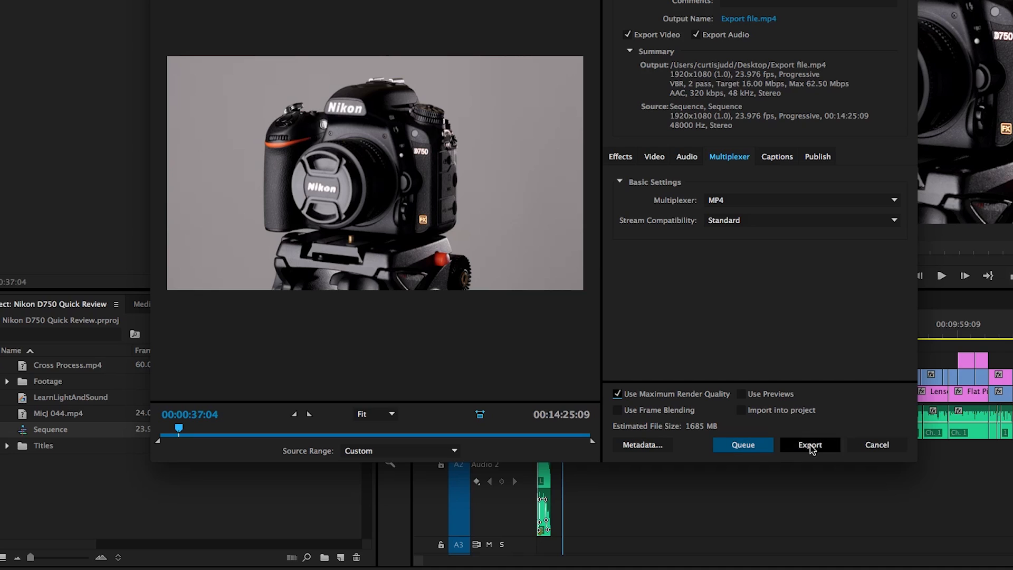
mouse_move(809, 446)
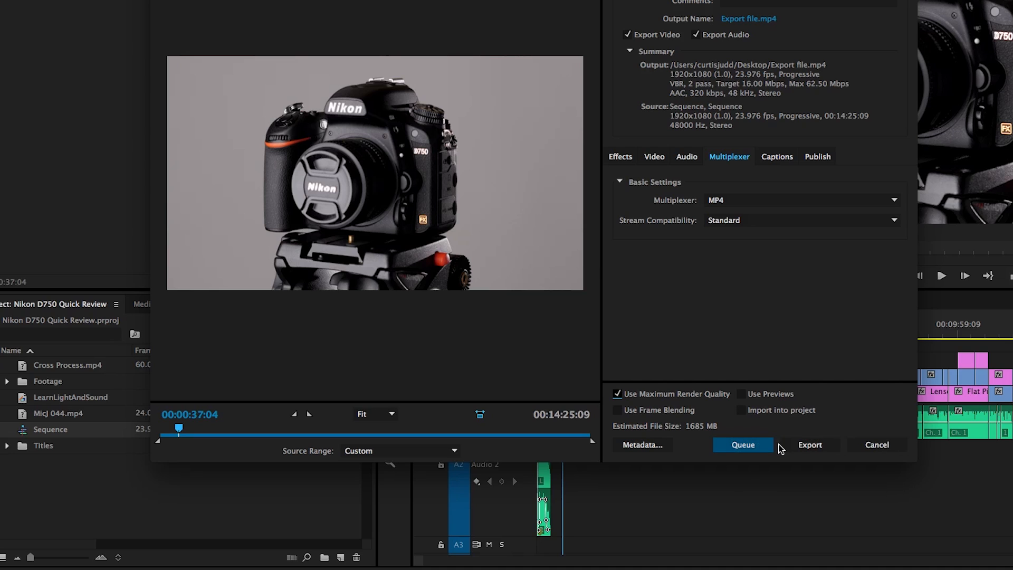
mouse_move(809, 445)
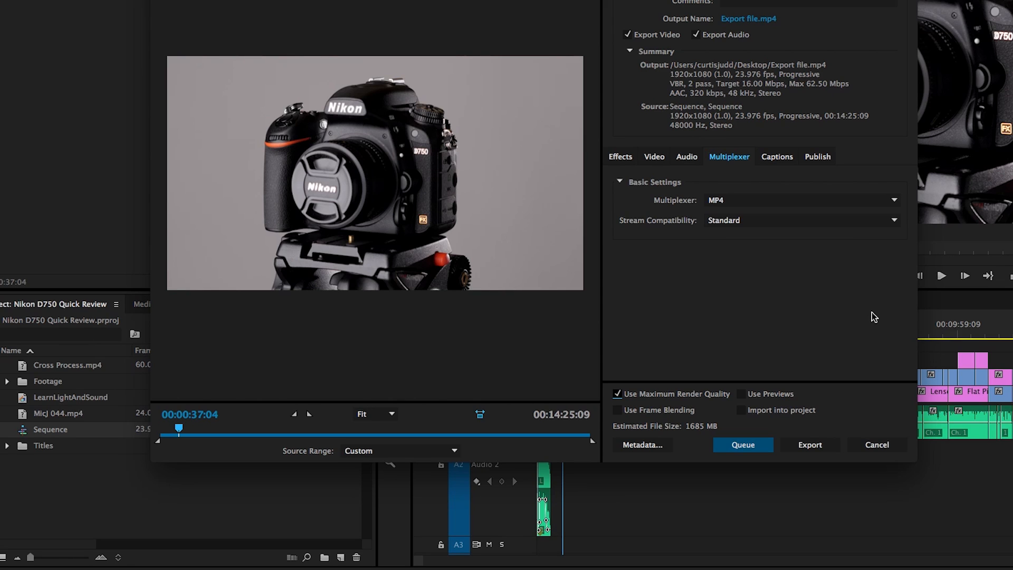
mouse_move(815, 304)
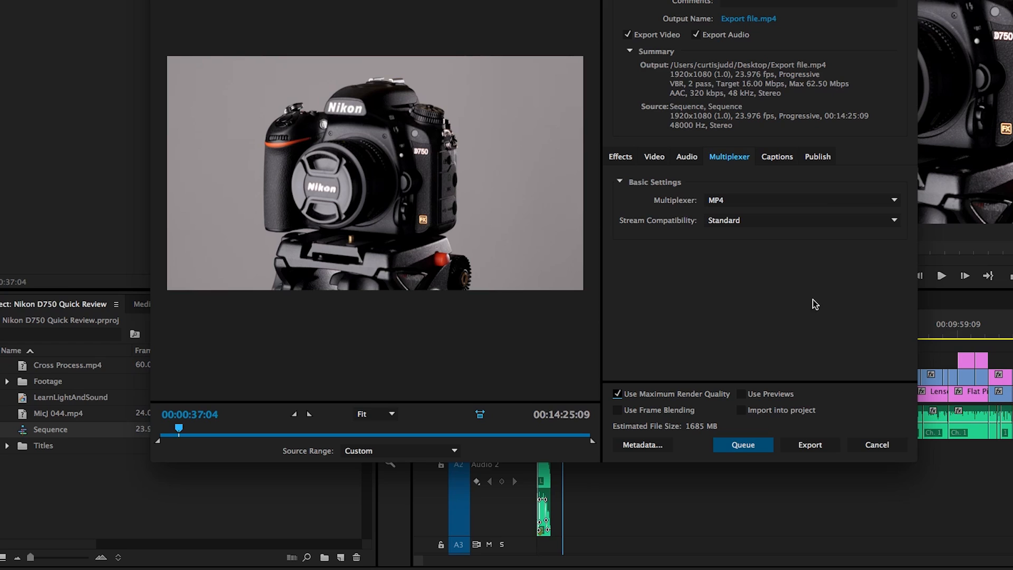
mouse_move(775, 297)
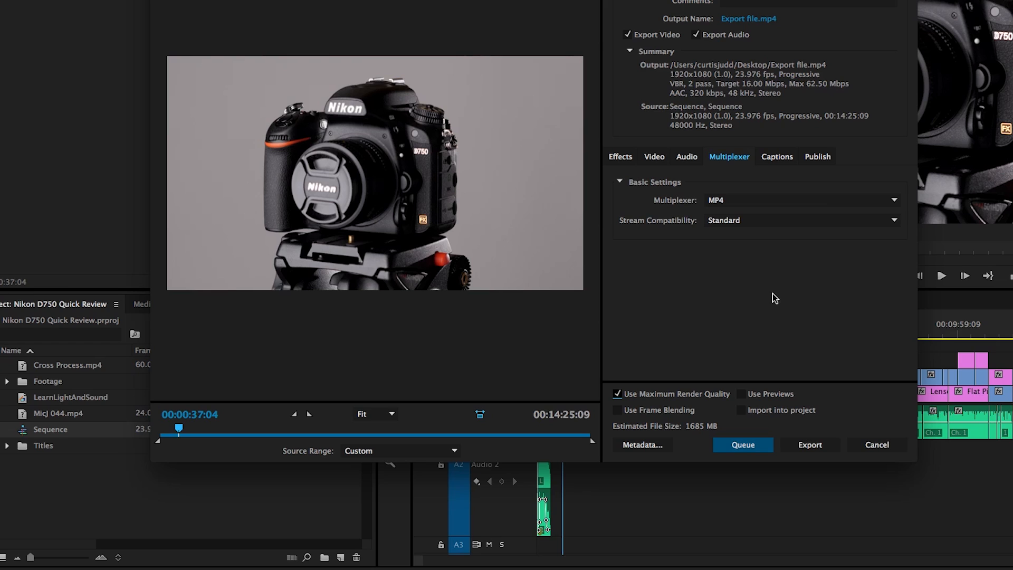
mouse_move(786, 446)
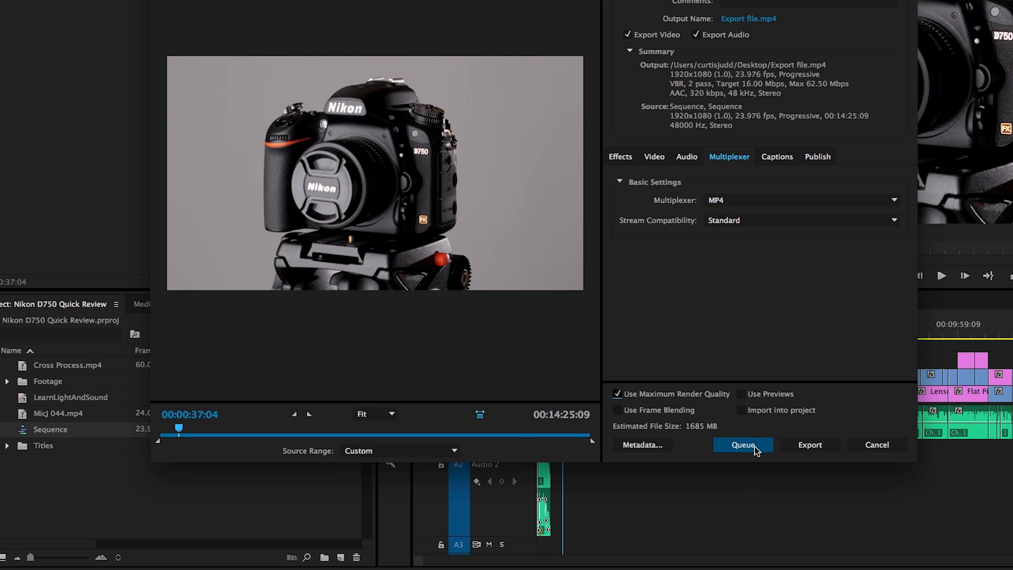
mouse_move(809, 446)
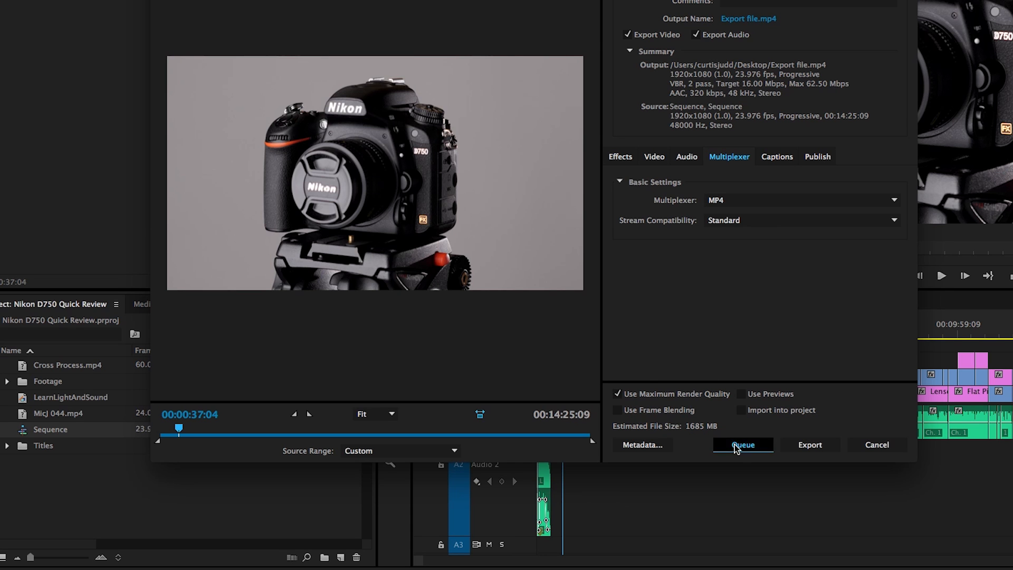
Step: Queue the sequence in Media Encoder as an H.264 Custom job to Export file.mp4
click(810, 444)
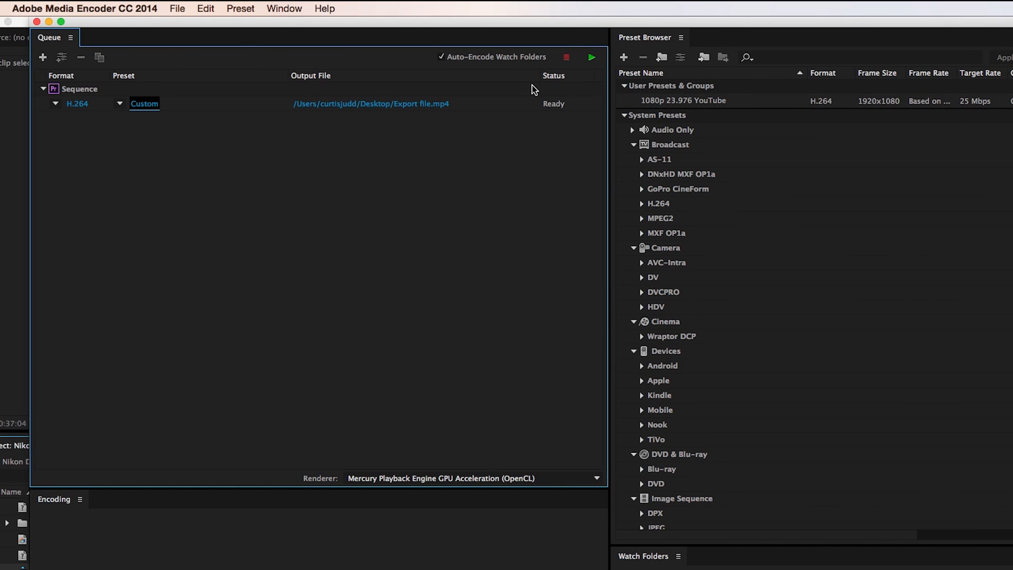
mouse_move(591, 57)
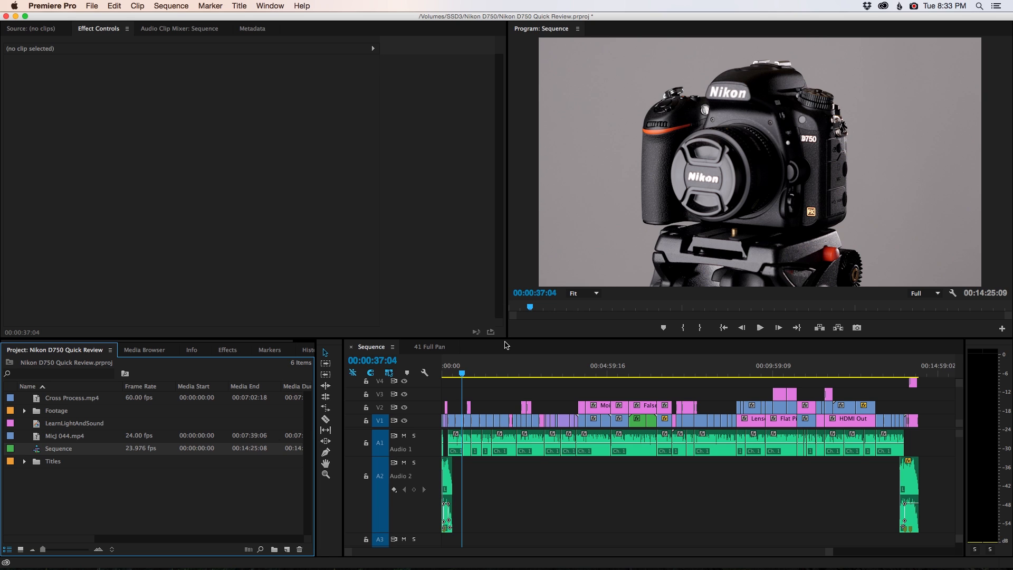
mouse_move(468, 329)
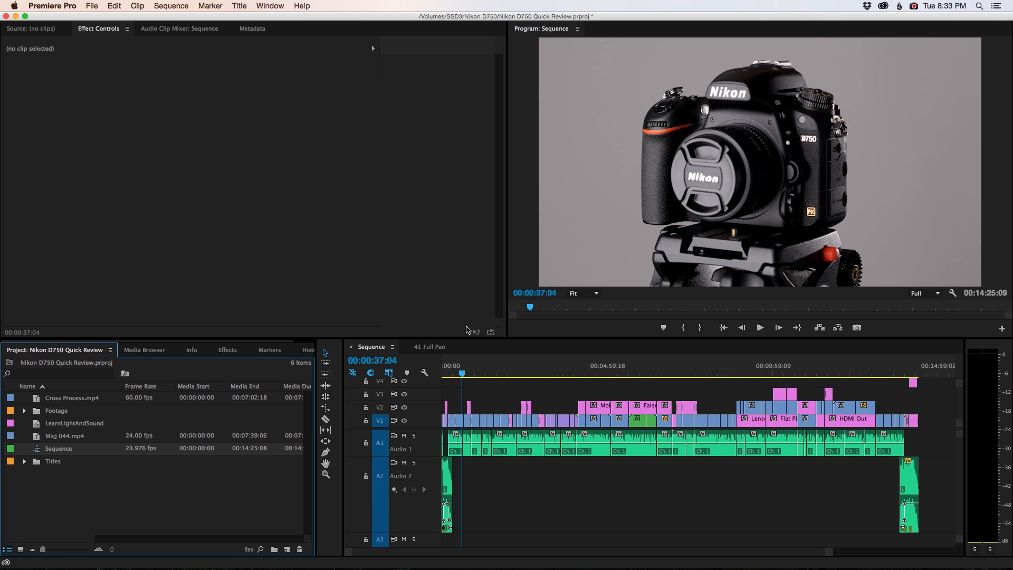
mouse_move(477, 325)
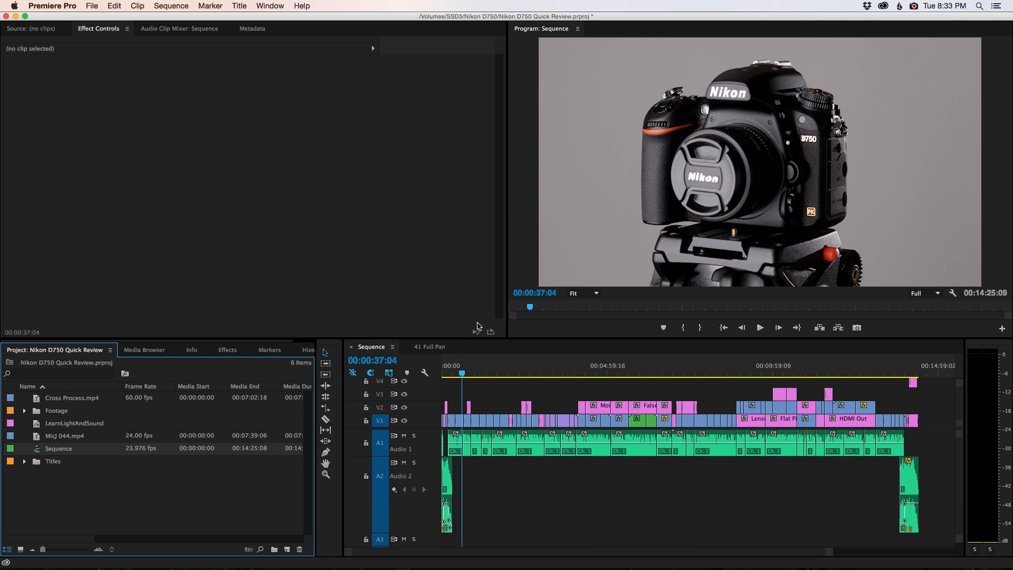
mouse_move(895, 168)
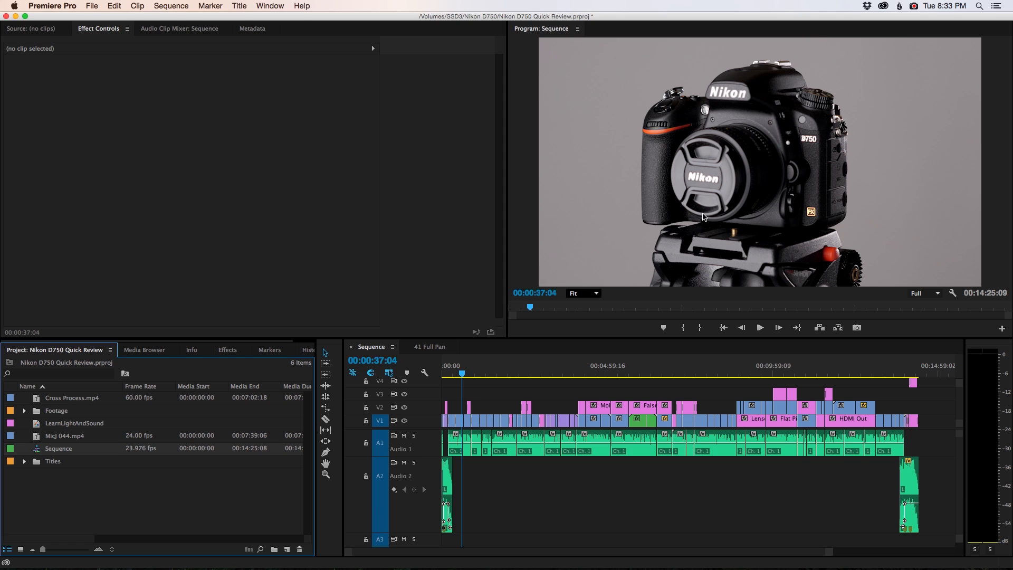
click(857, 327)
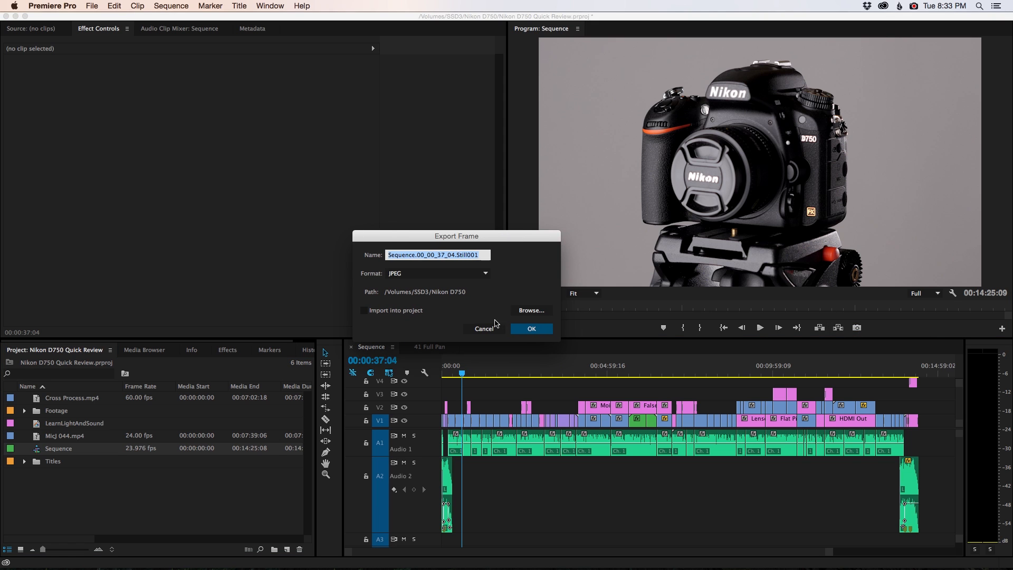
click(531, 328)
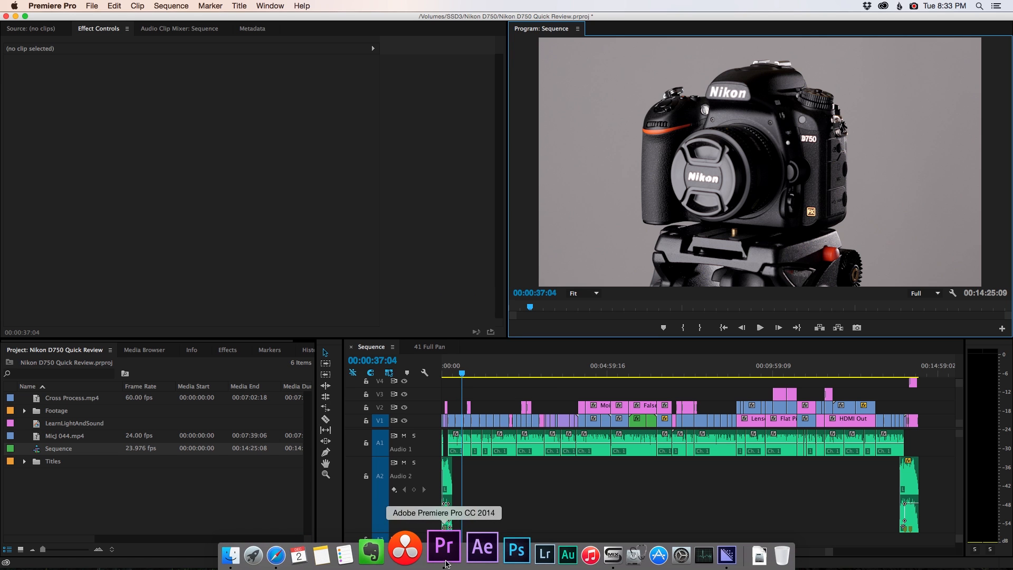
Step: Bring Adobe Media Encoder's queue with the ready H.264 job to the front
click(692, 553)
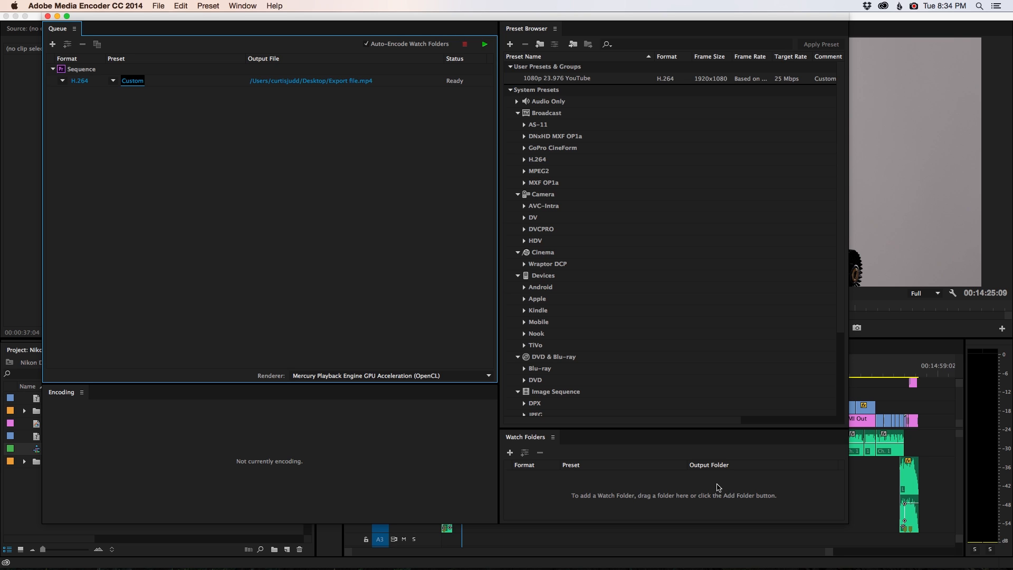
mouse_move(435, 164)
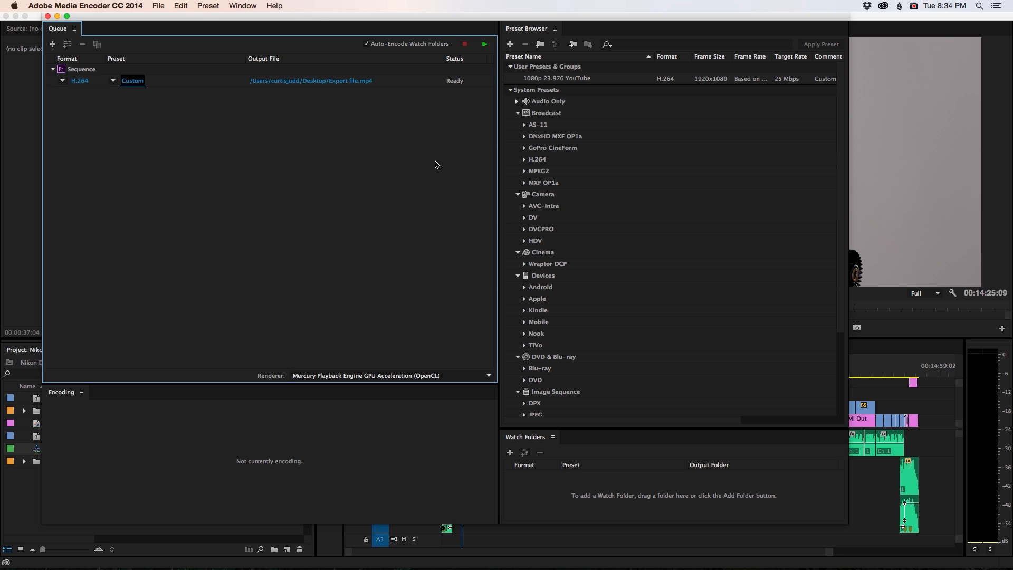